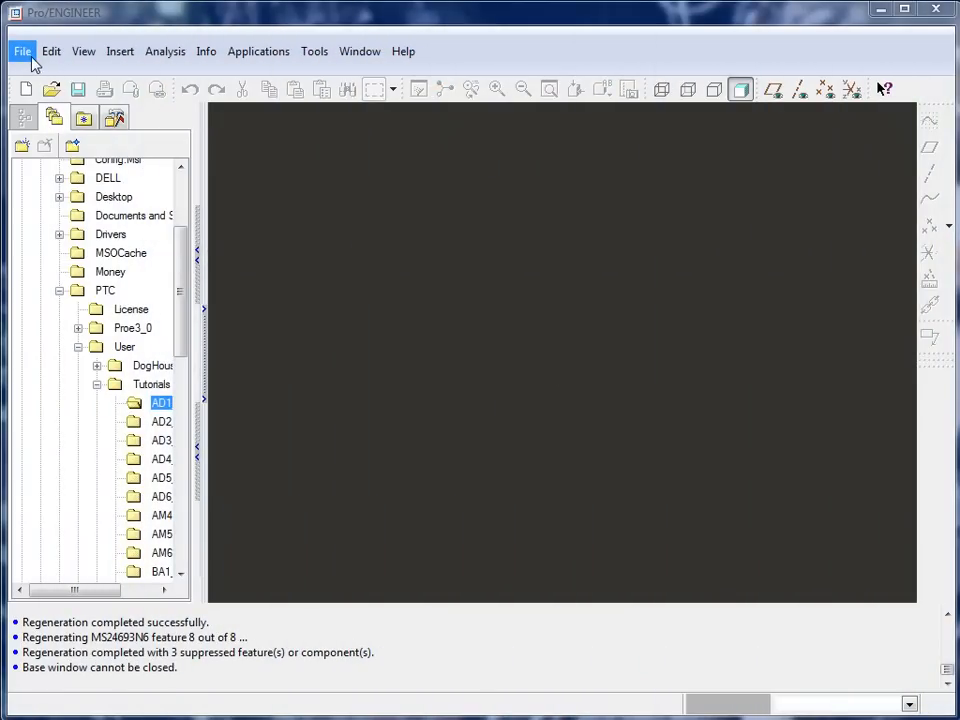
- Open switch_box.drw from the AD1_Wildfire3 tutorial folder
click(22, 52)
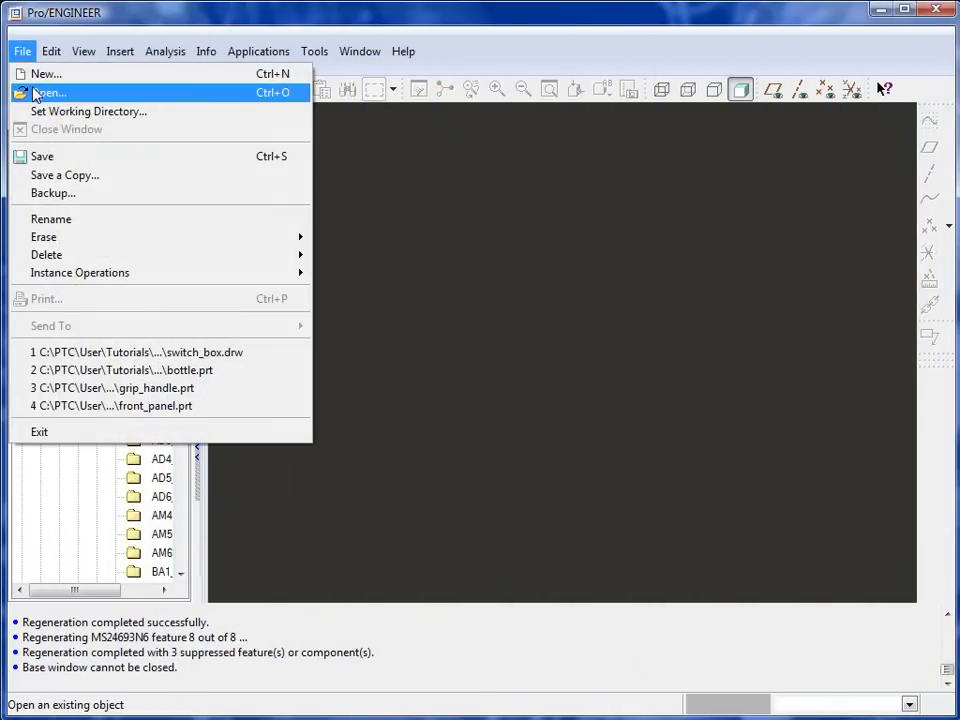
click(48, 92)
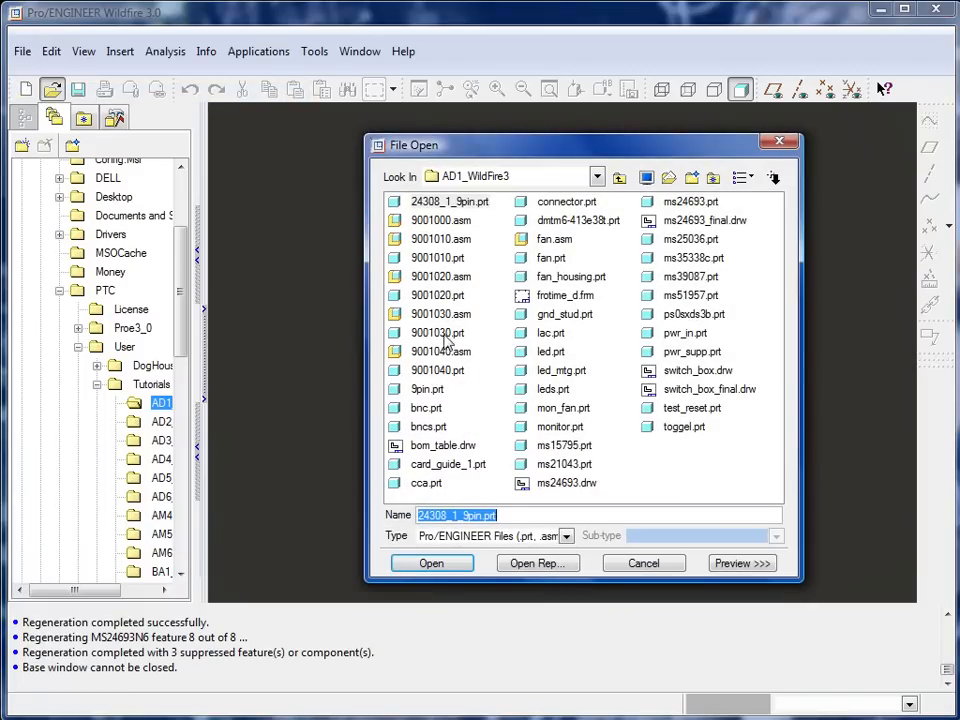
mouse_move(640, 432)
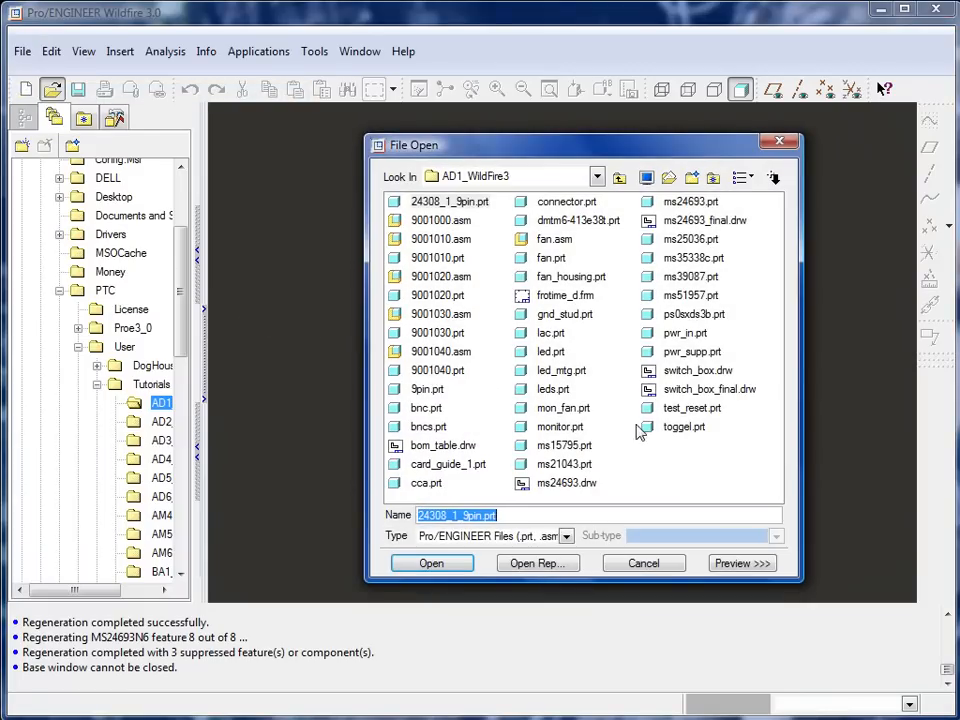
click(696, 370)
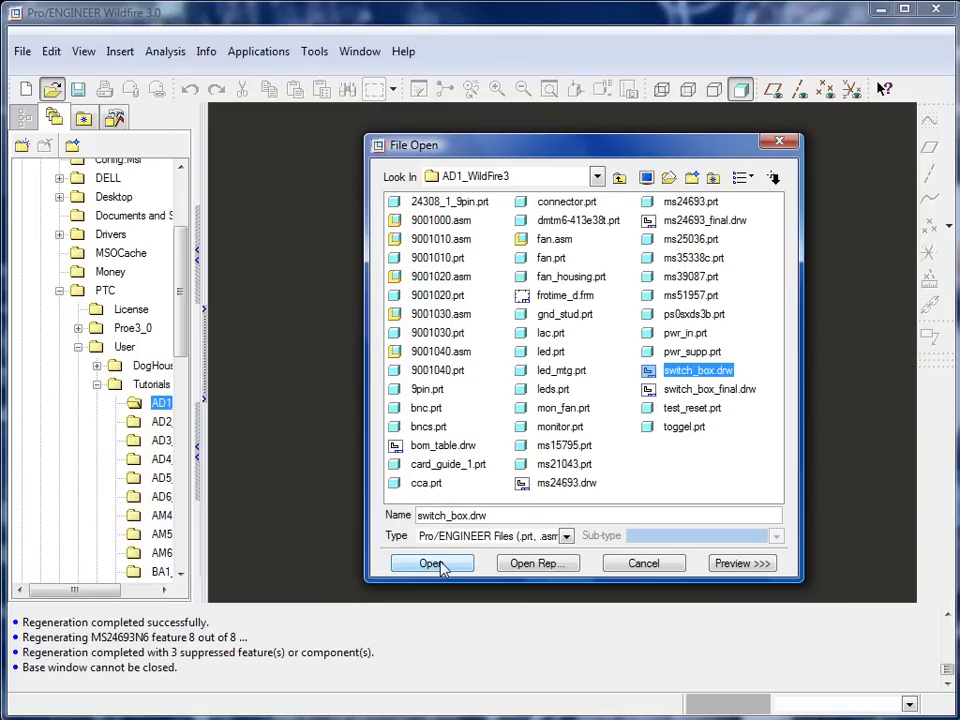
click(432, 564)
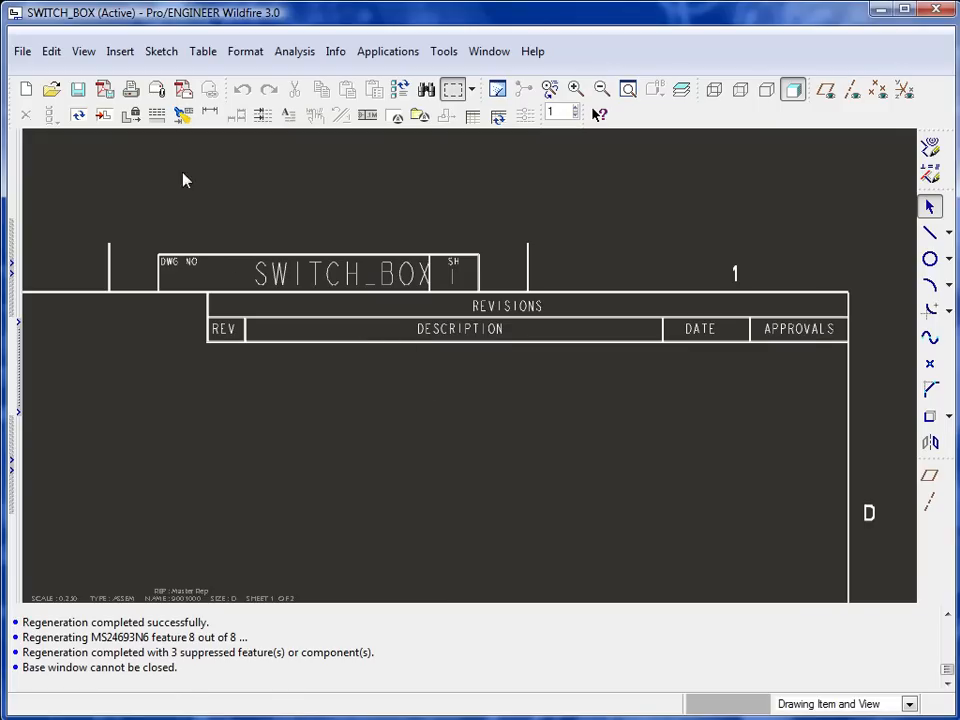
- Start inserting a table under the revisions block with rows descending, rightward, by number of characters
click(120, 52)
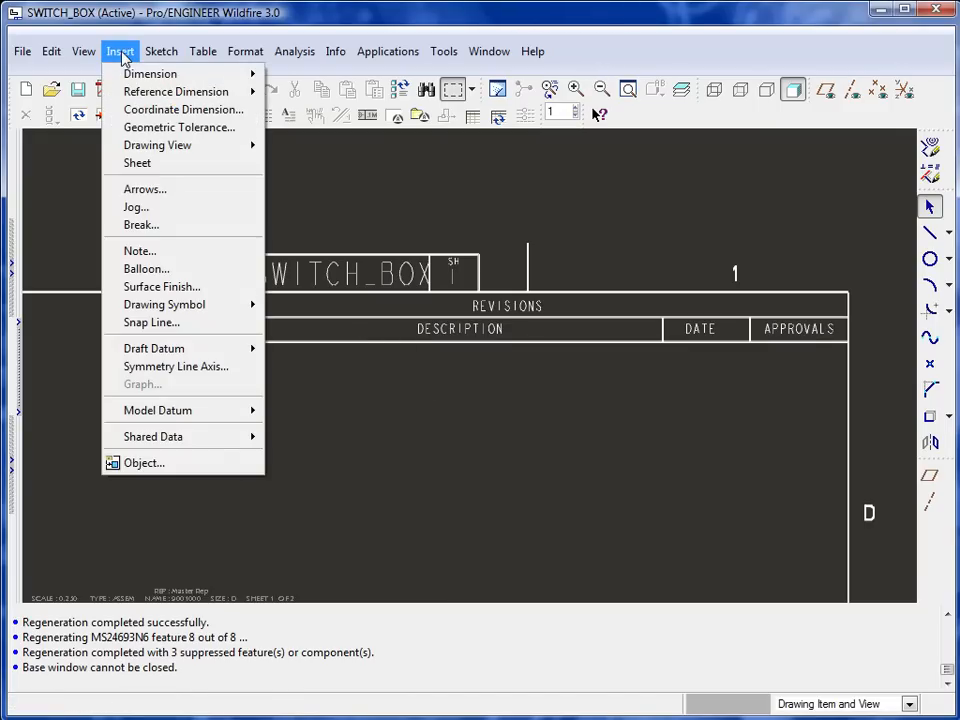
click(204, 52)
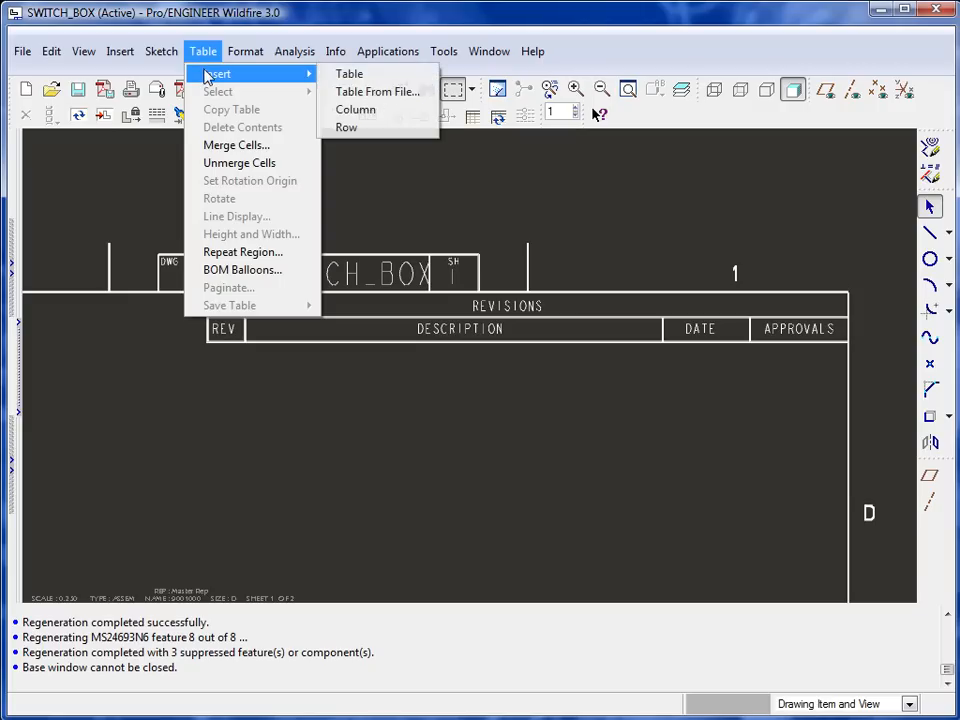
mouse_move(348, 72)
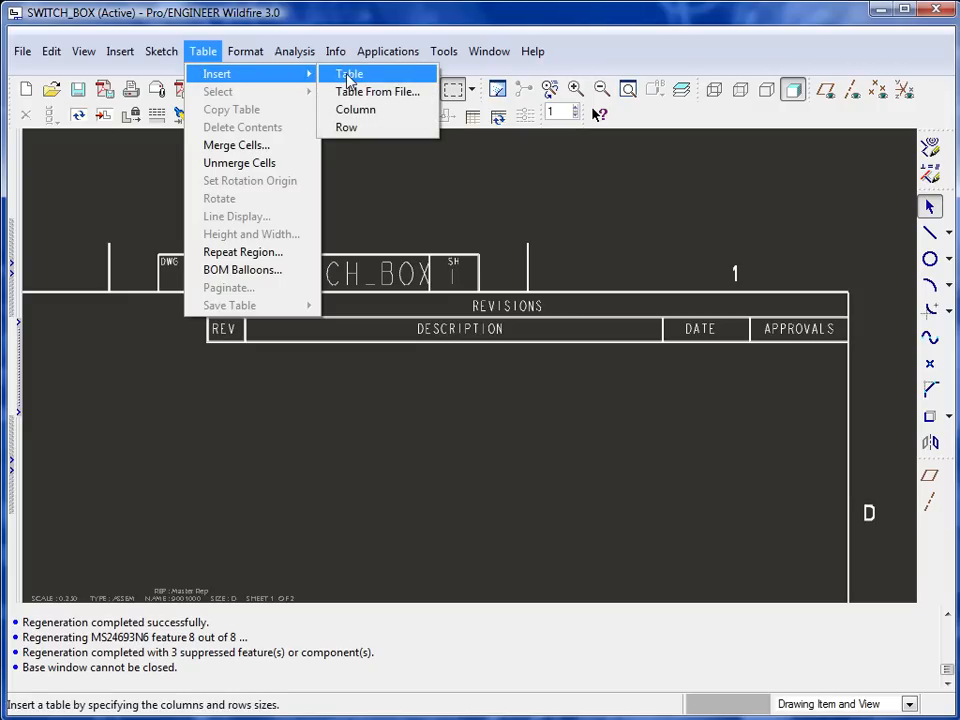
click(348, 72)
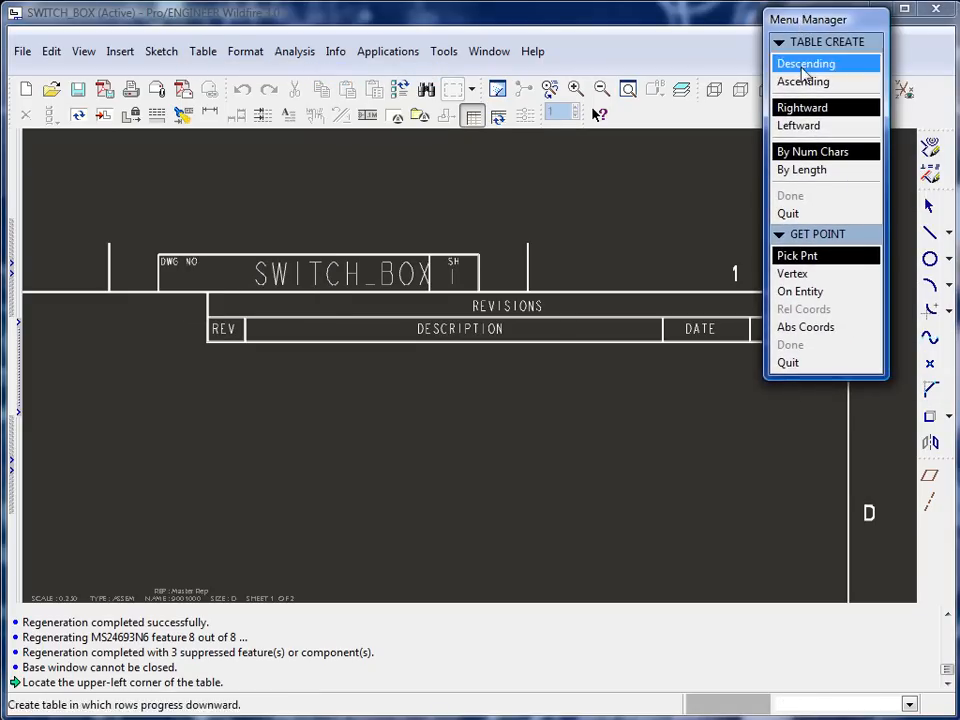
click(802, 108)
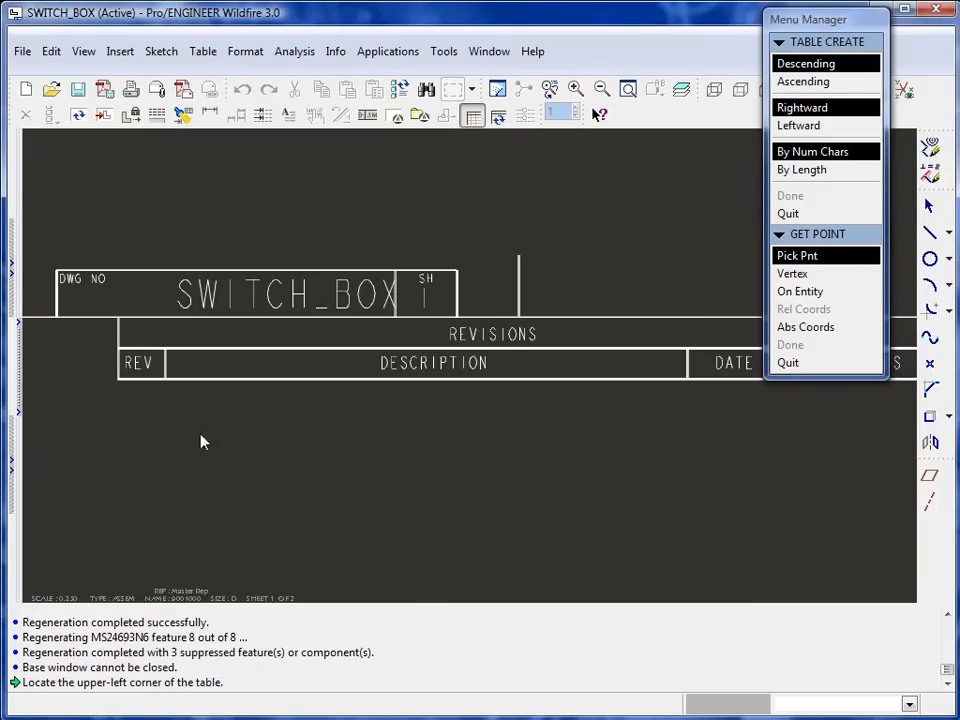
mouse_move(120, 384)
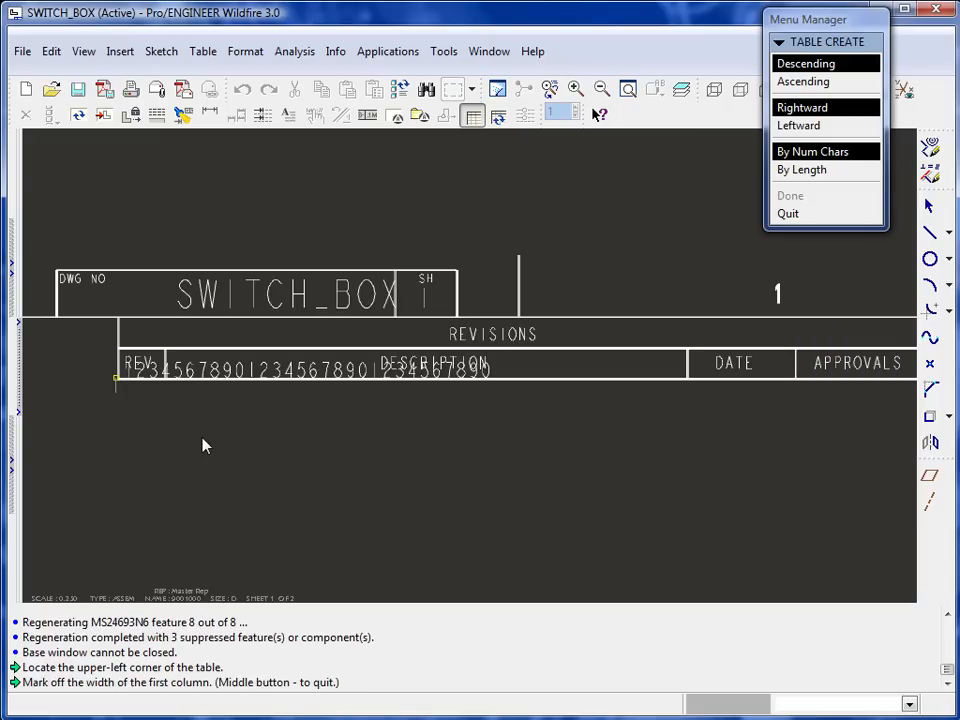
mouse_move(168, 388)
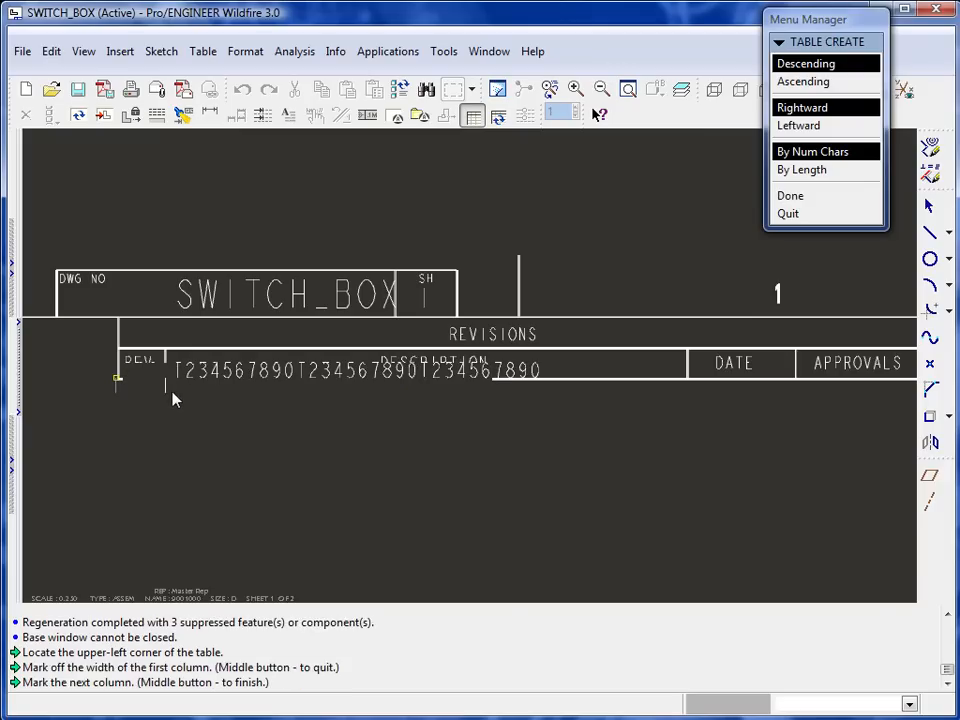
mouse_move(556, 470)
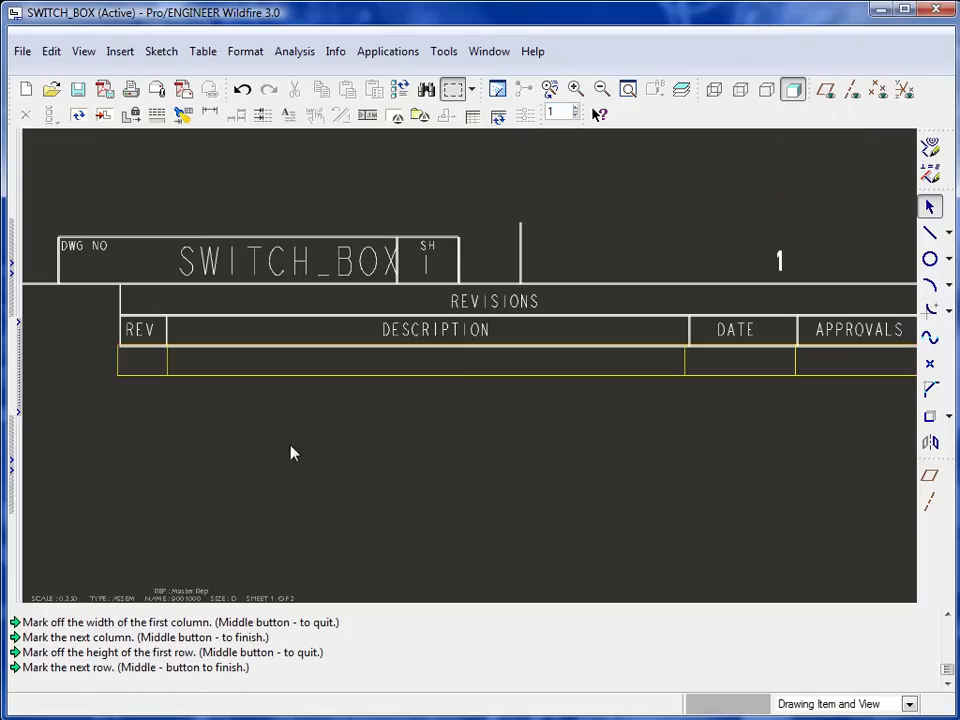
mouse_move(296, 420)
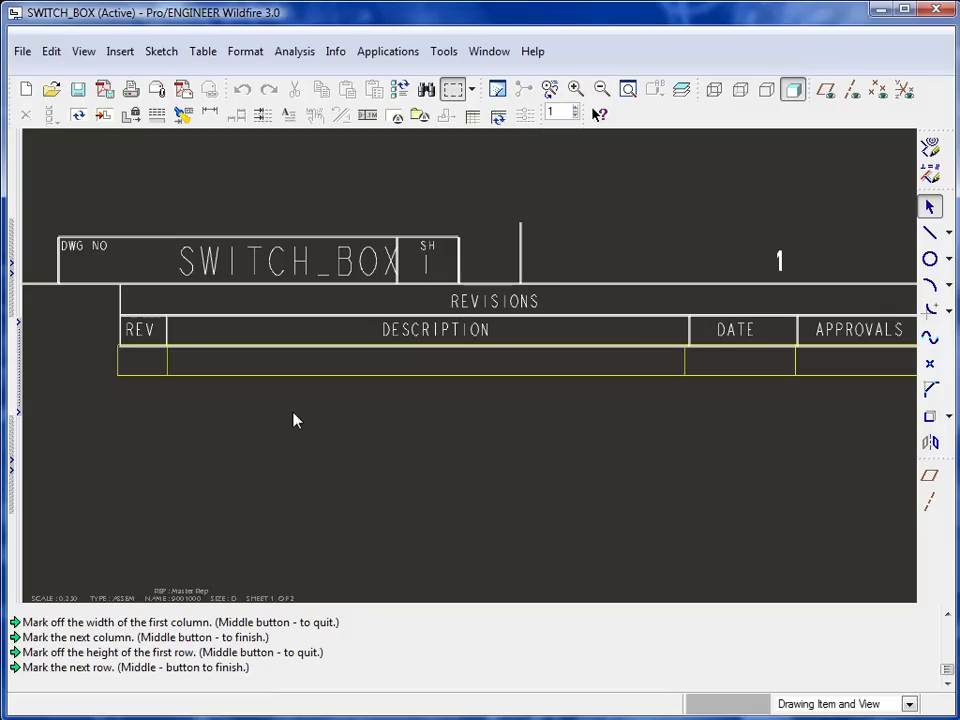
- Set the new row's cell text style to middle vertical alignment
click(142, 360)
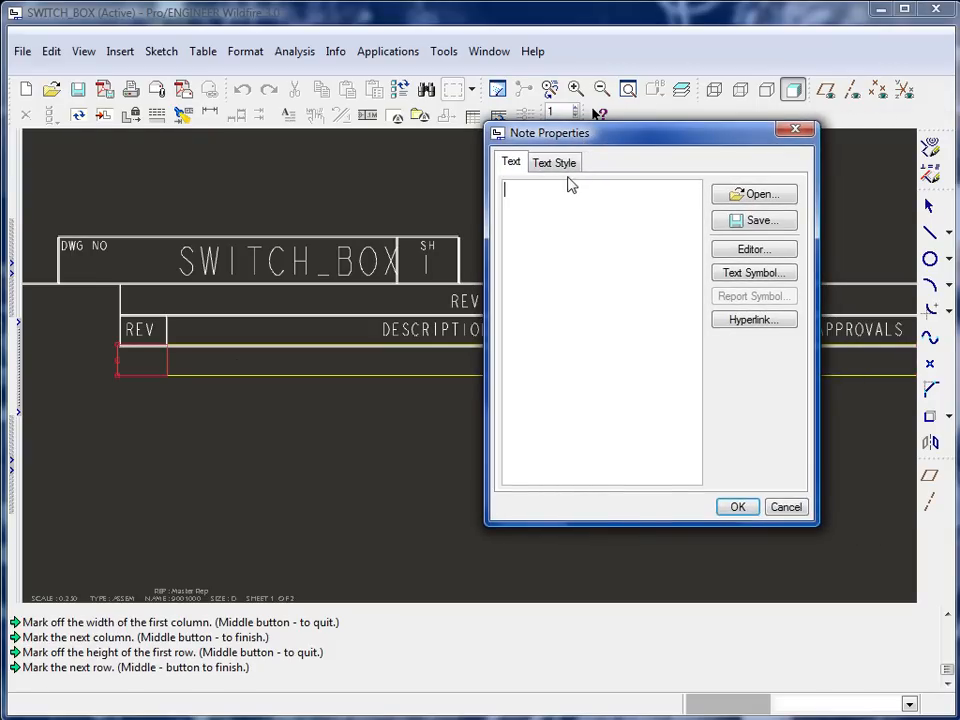
click(554, 160)
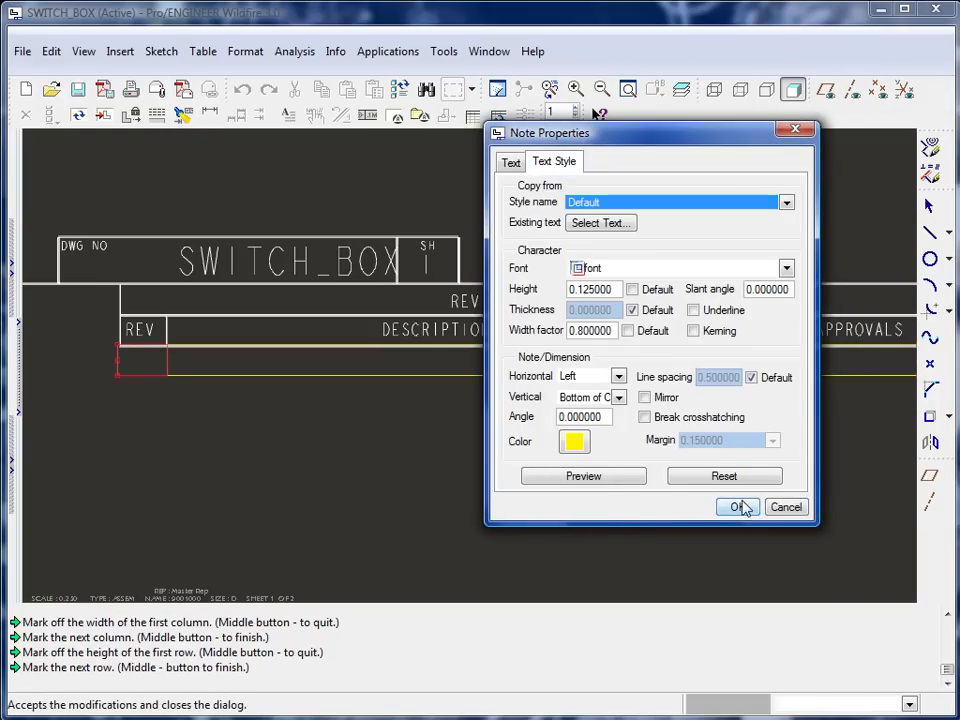
click(736, 508)
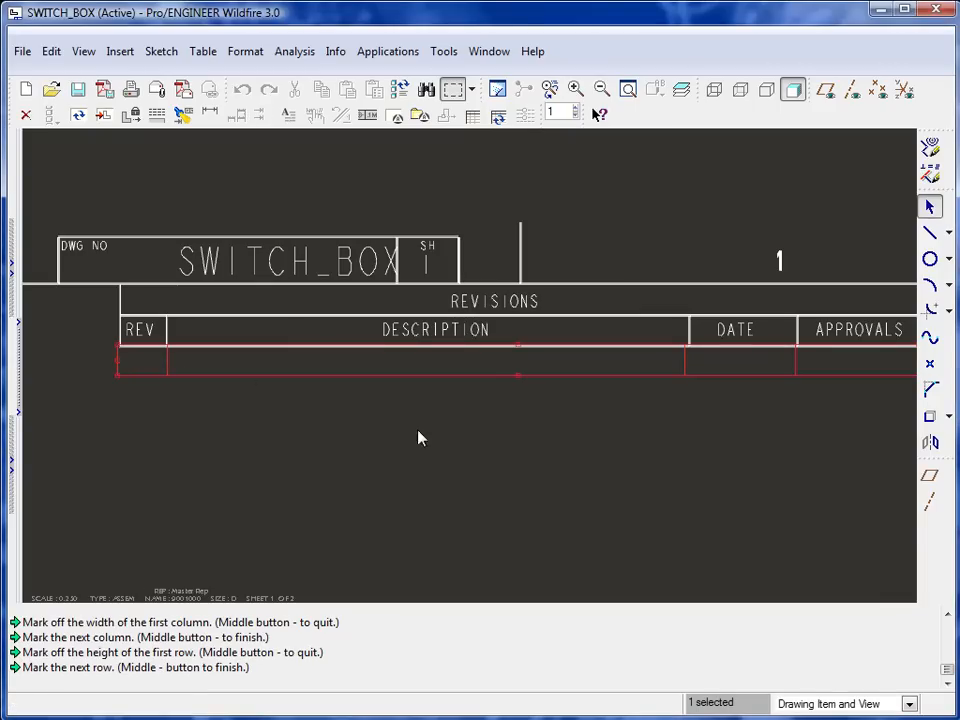
click(120, 366)
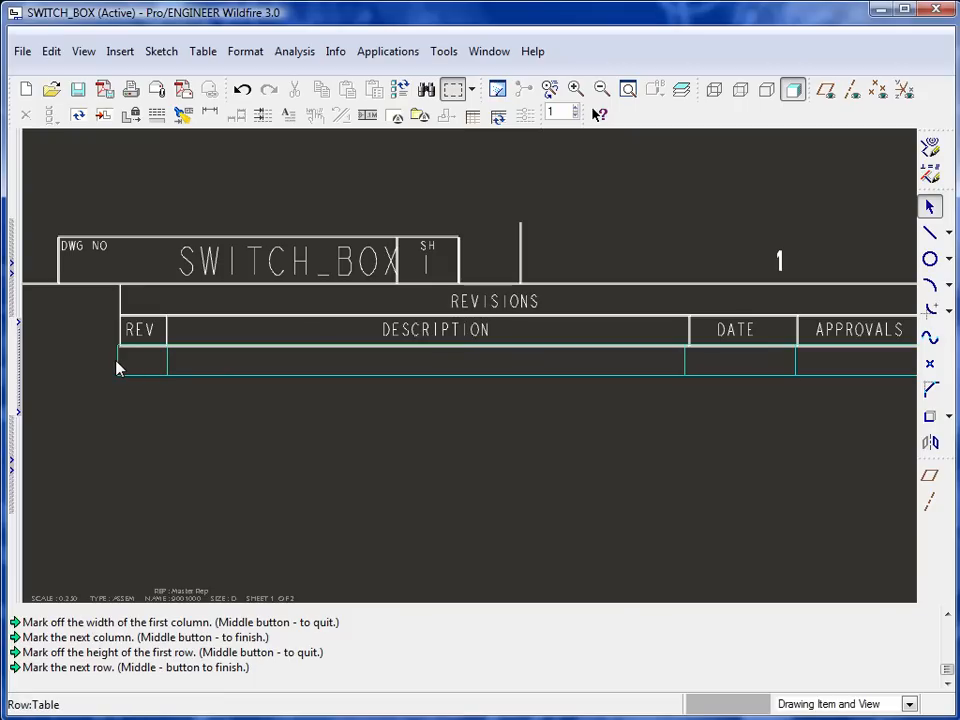
right_click(120, 364)
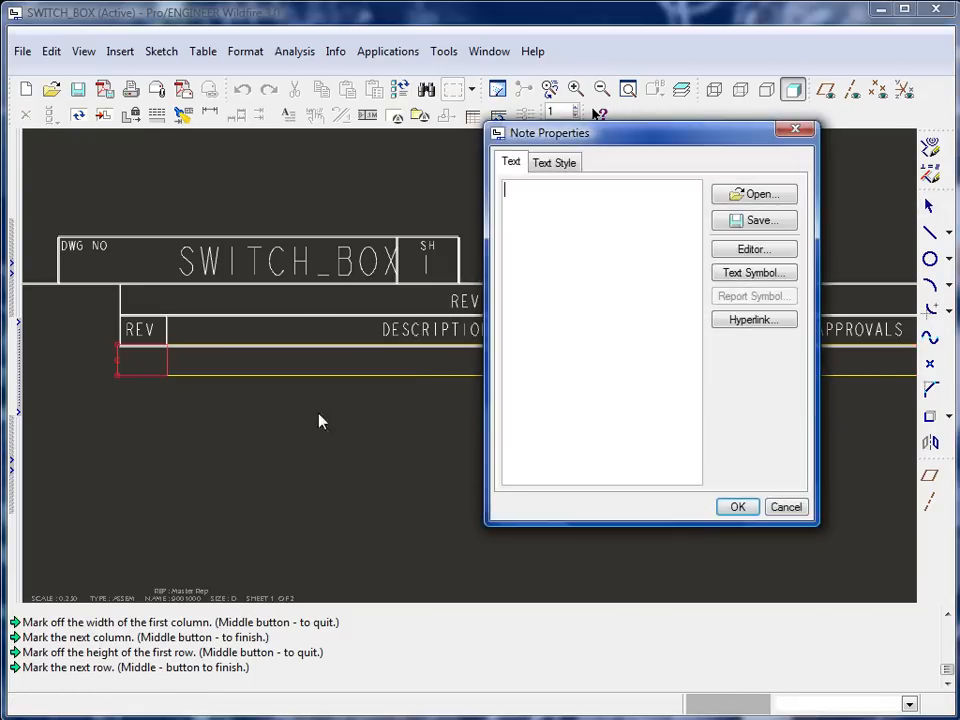
click(554, 162)
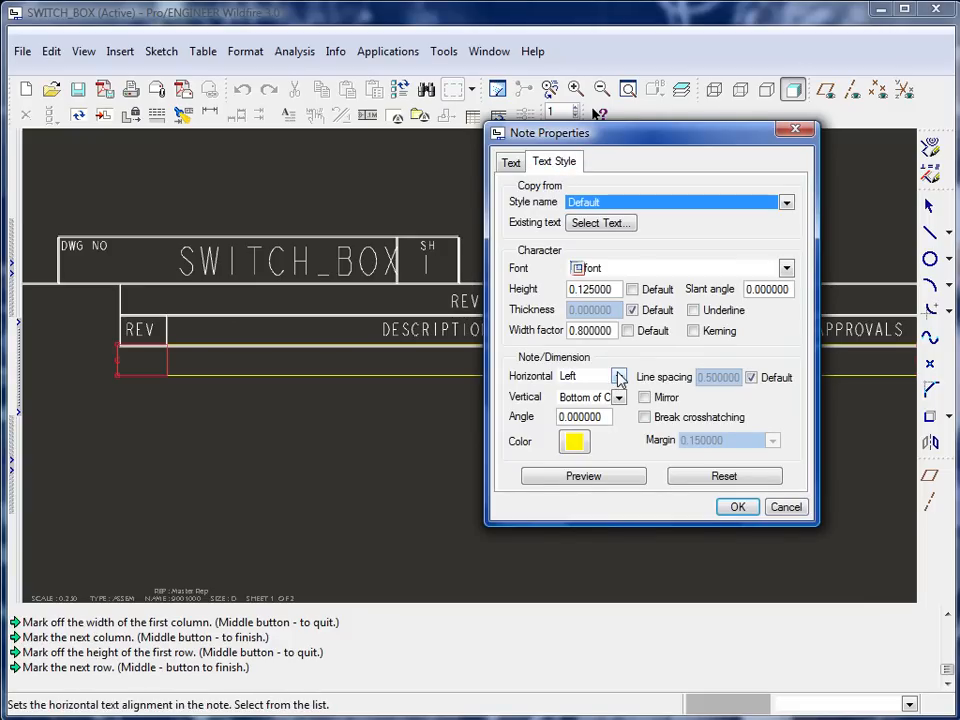
mouse_move(618, 396)
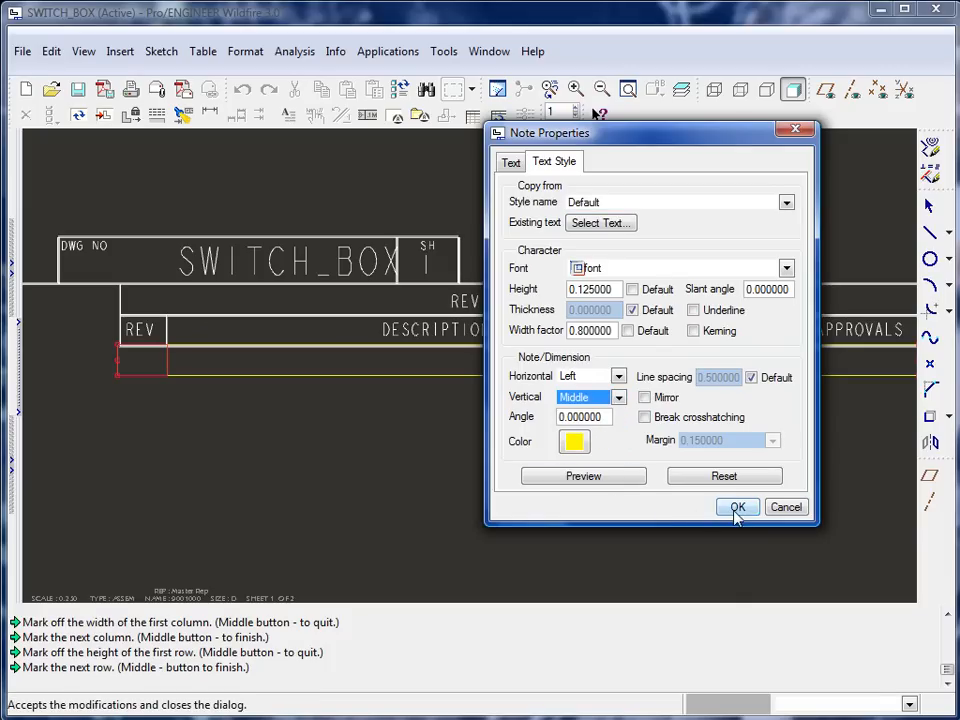
click(736, 508)
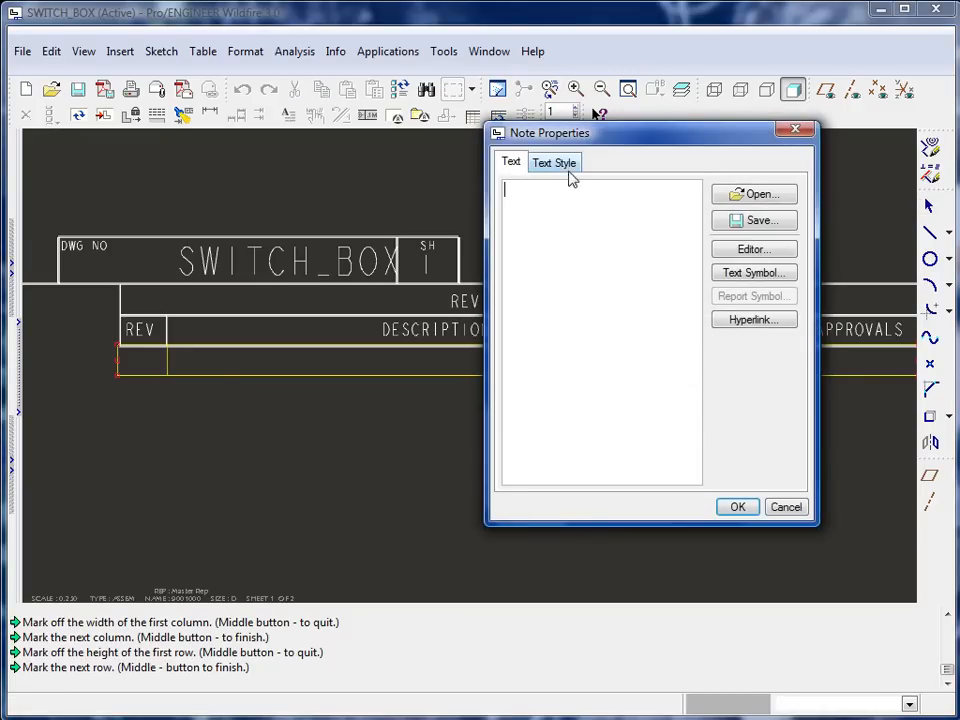
- Center the remaining cells' text vertically and enter A in the REV cell
click(554, 162)
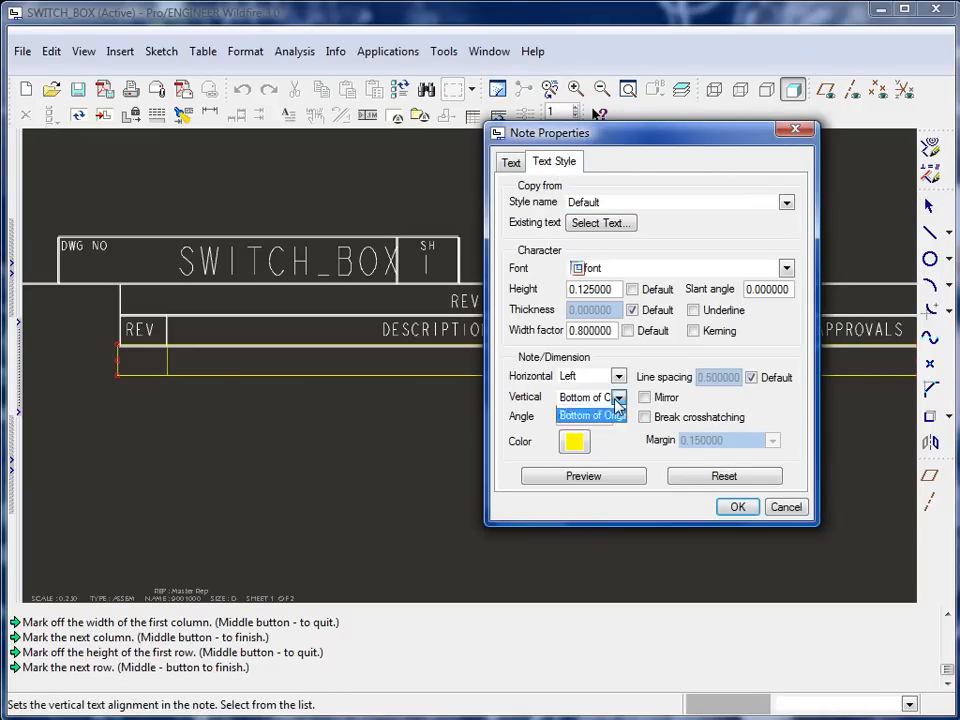
click(588, 414)
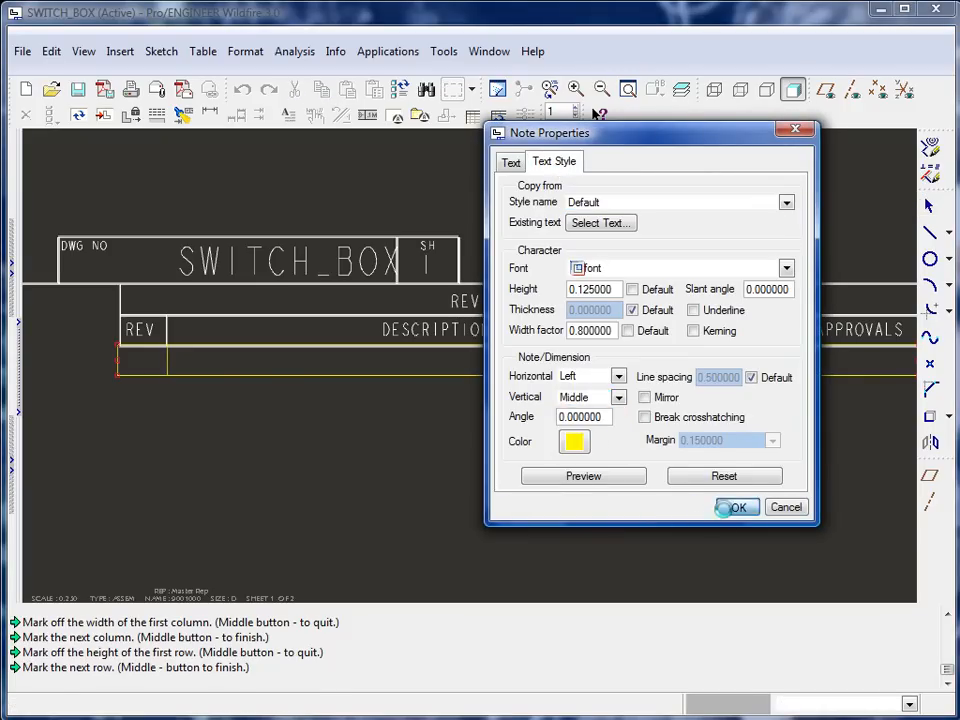
click(736, 508)
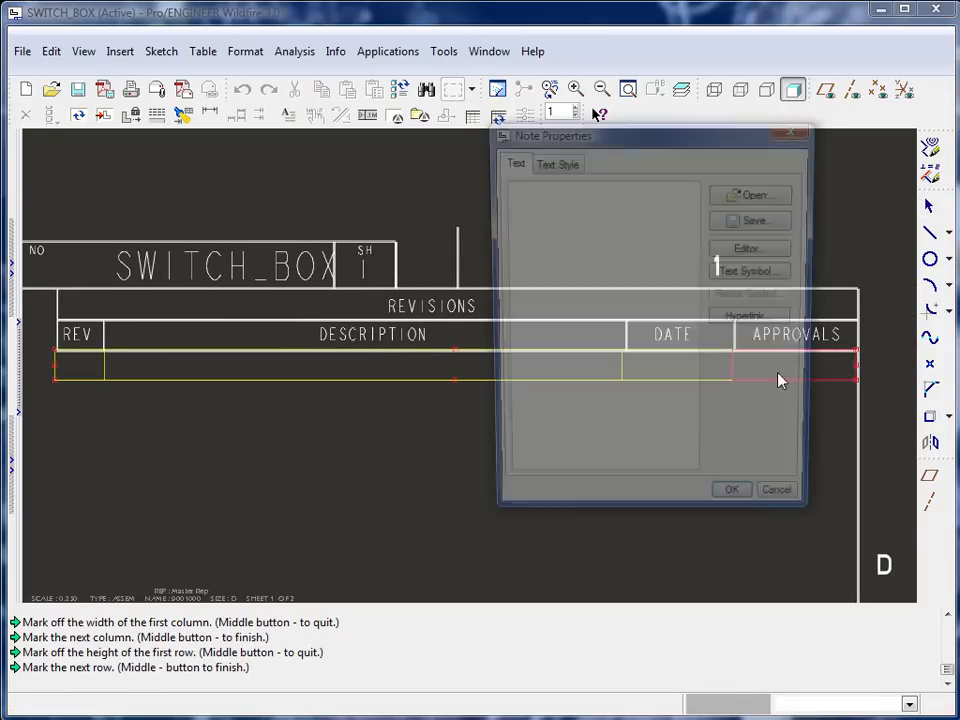
click(556, 164)
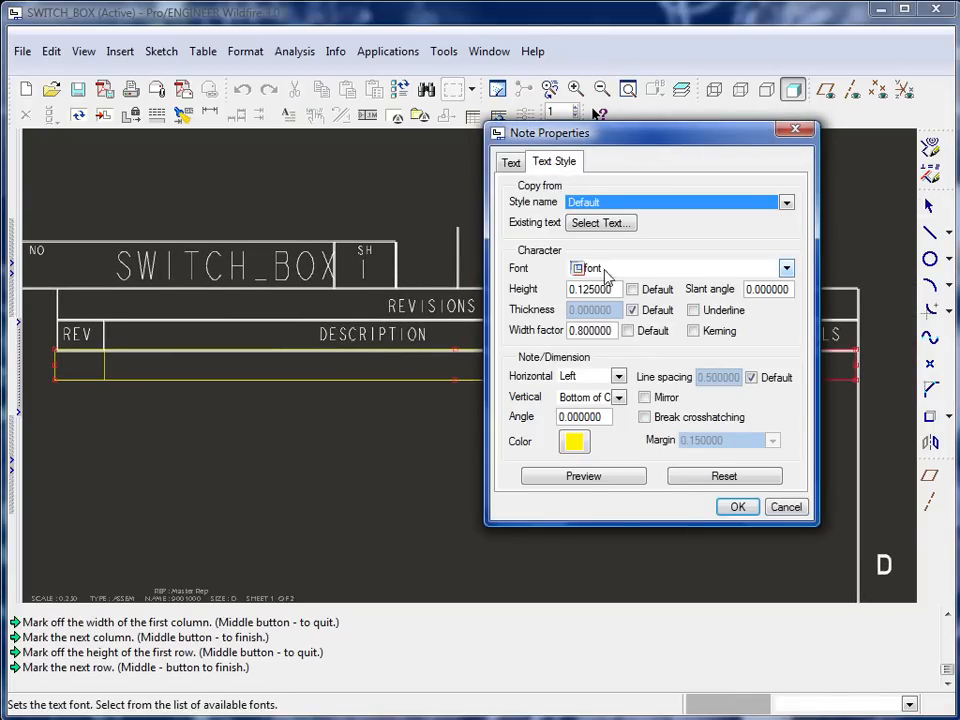
click(616, 396)
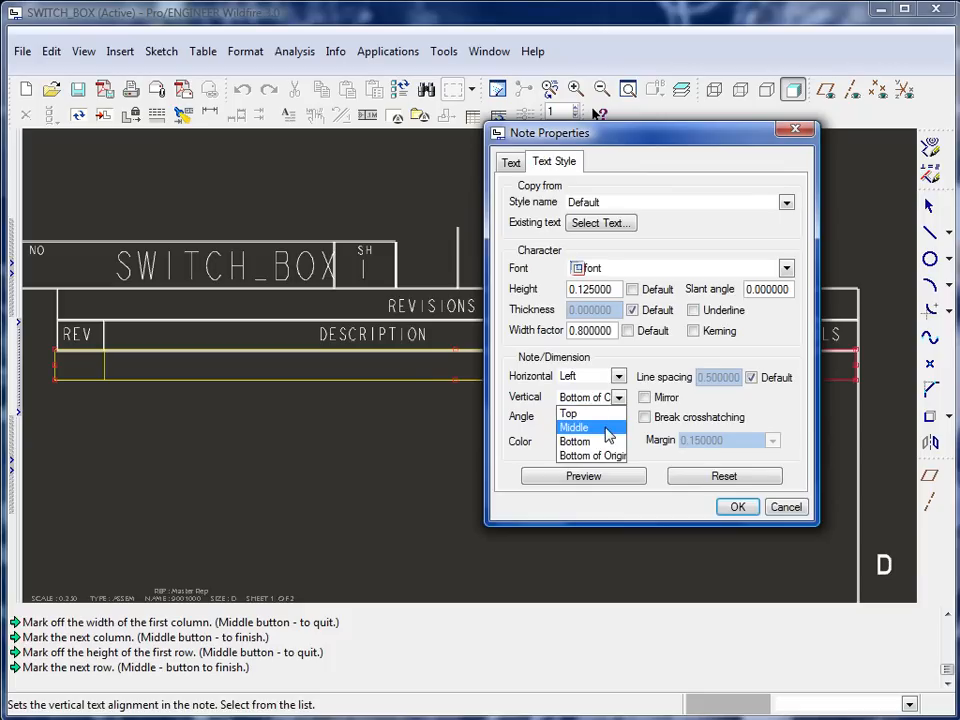
click(736, 506)
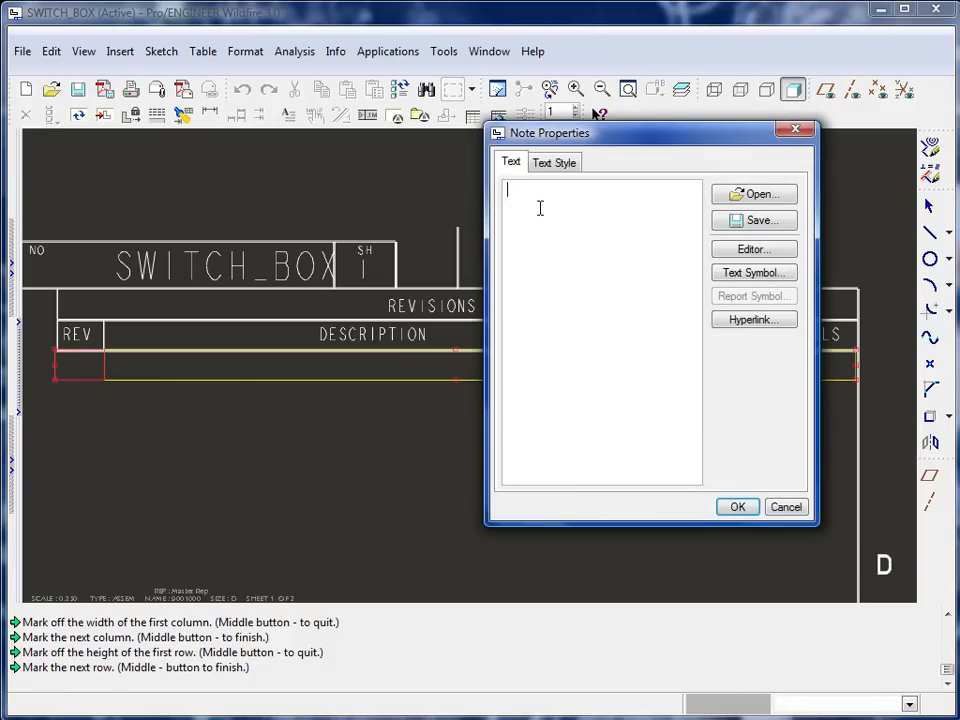
text(A)
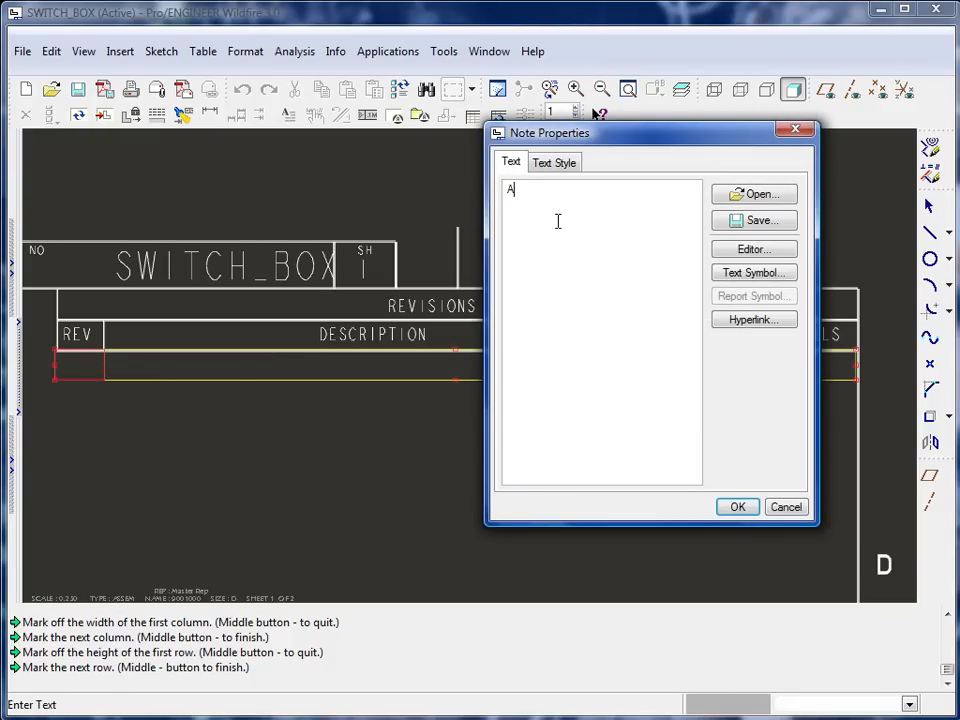
click(736, 506)
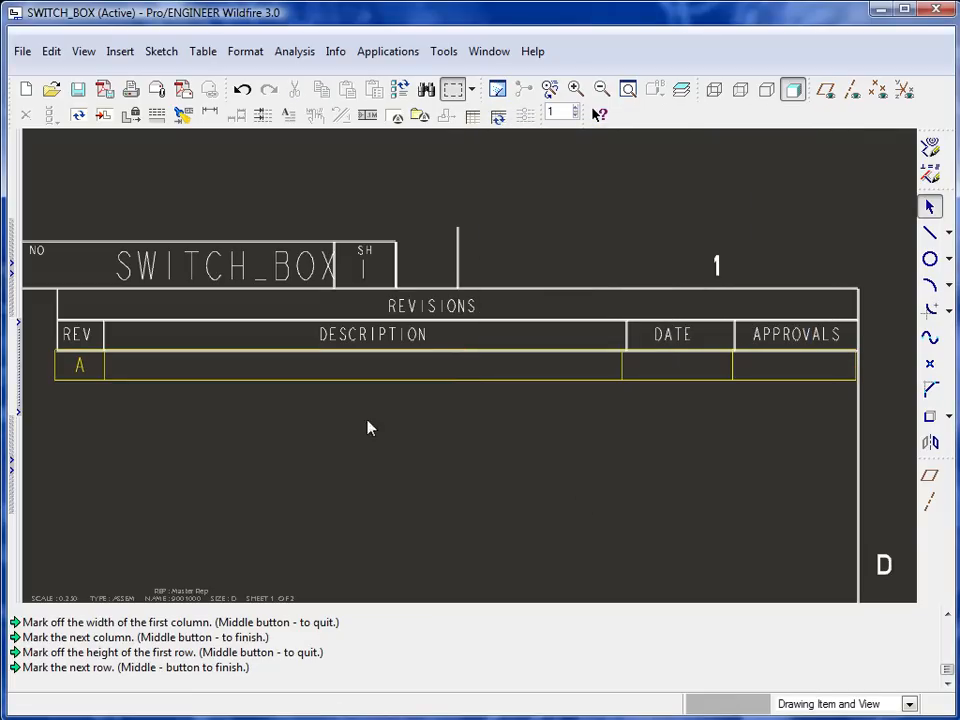
- Enter 'Change address layout in title block.' as revision A's description
click(360, 364)
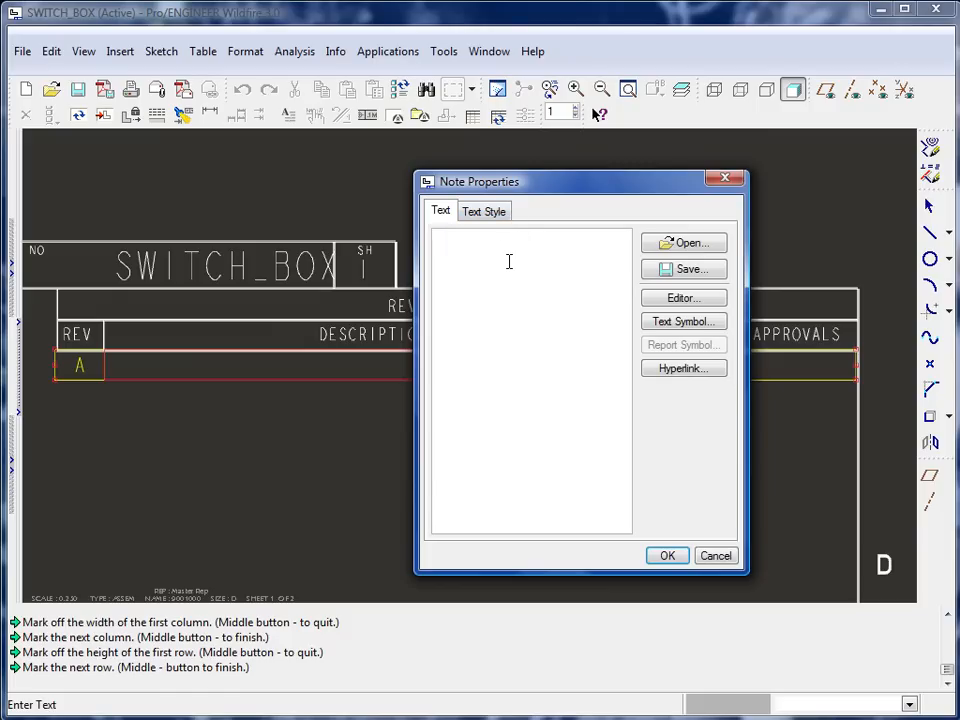
text(Change addre)
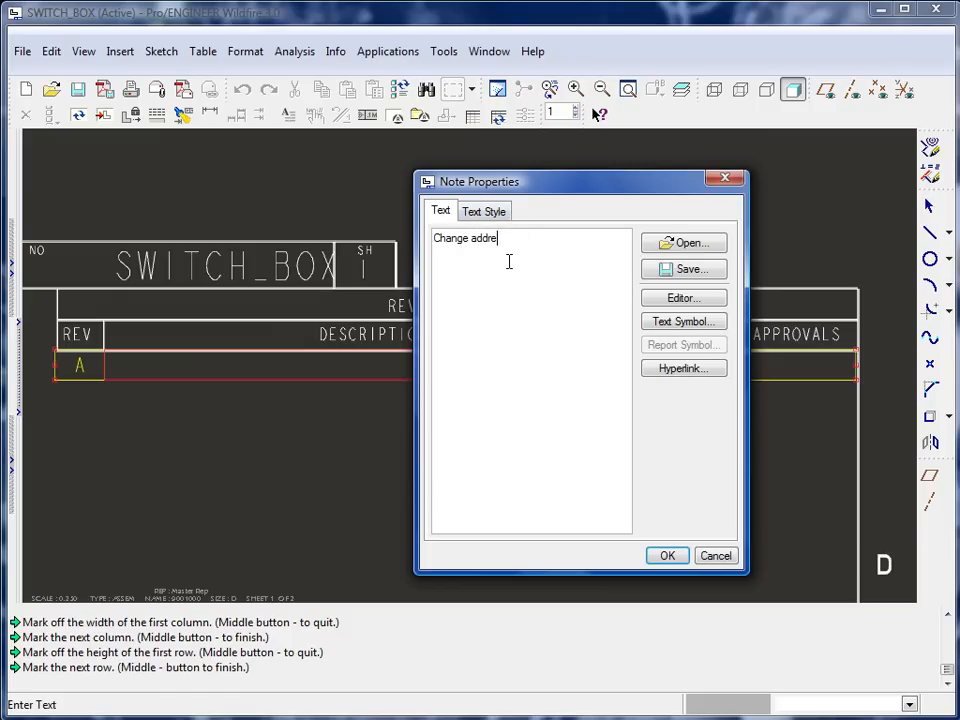
text(ss)
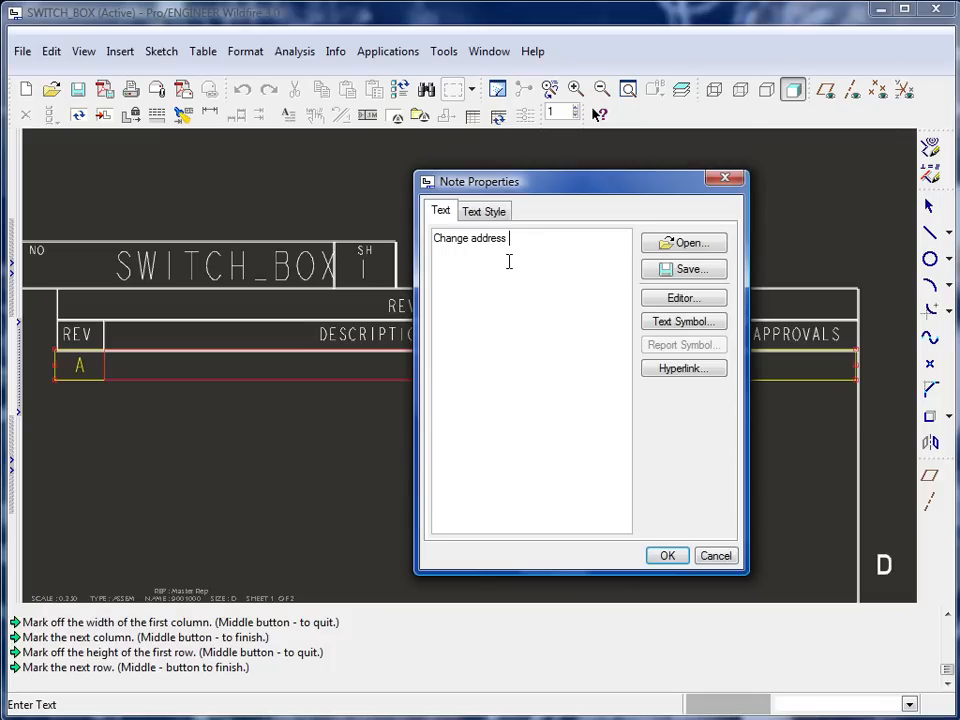
text(layout in)
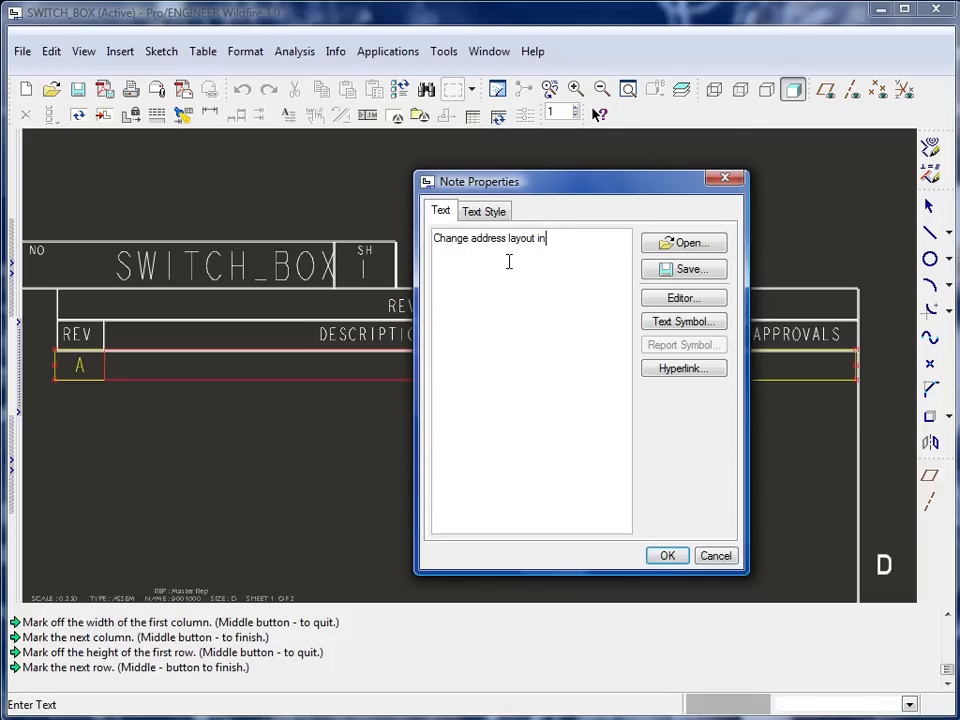
text(tit)
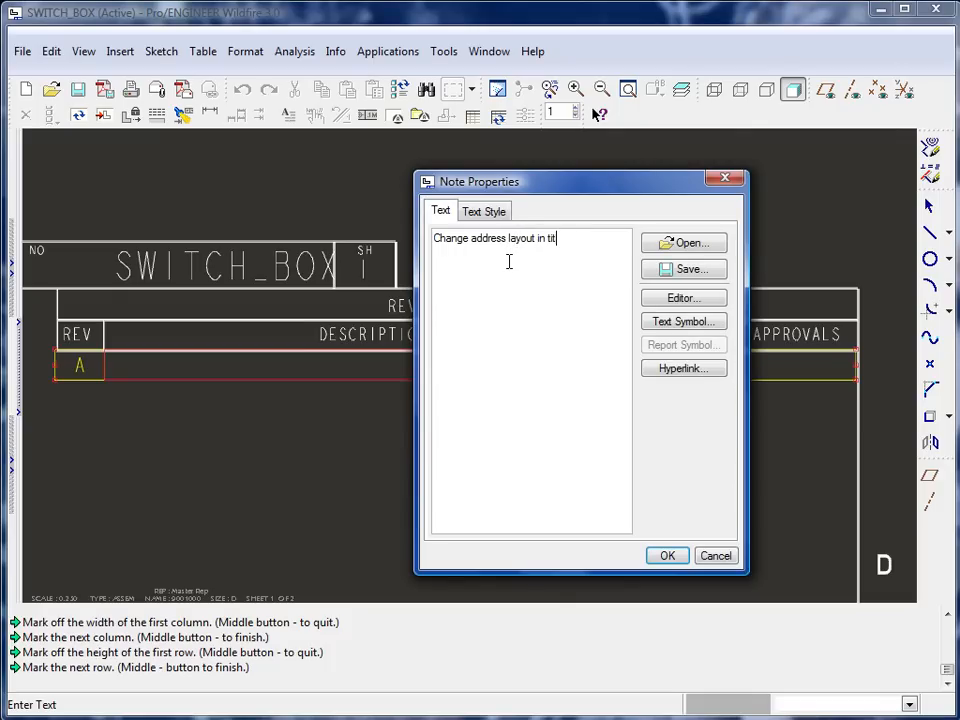
text(le)
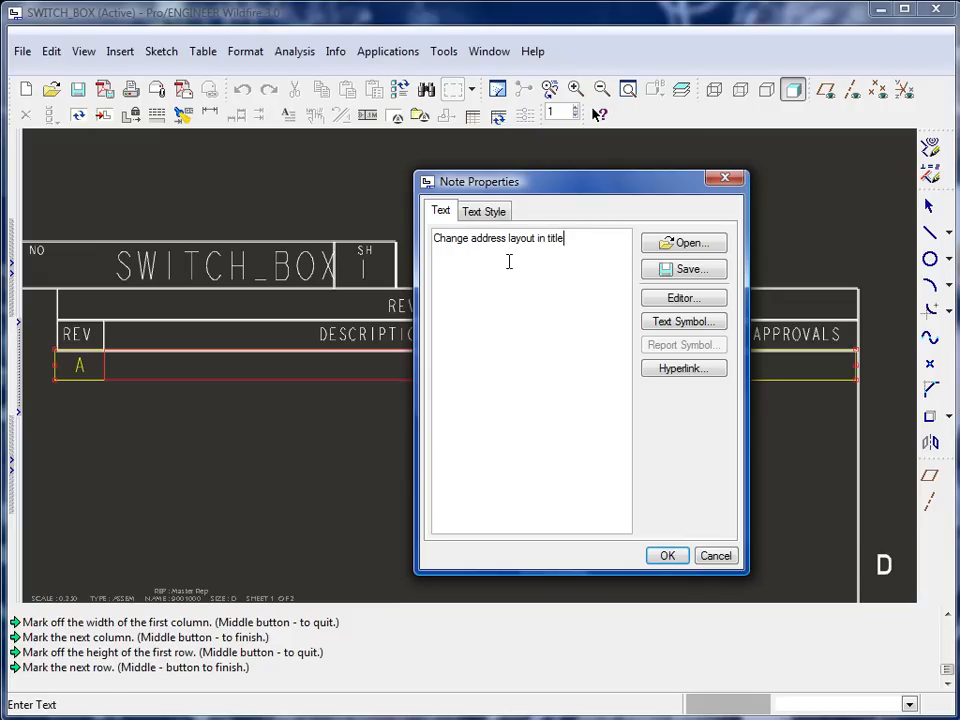
text(block.)
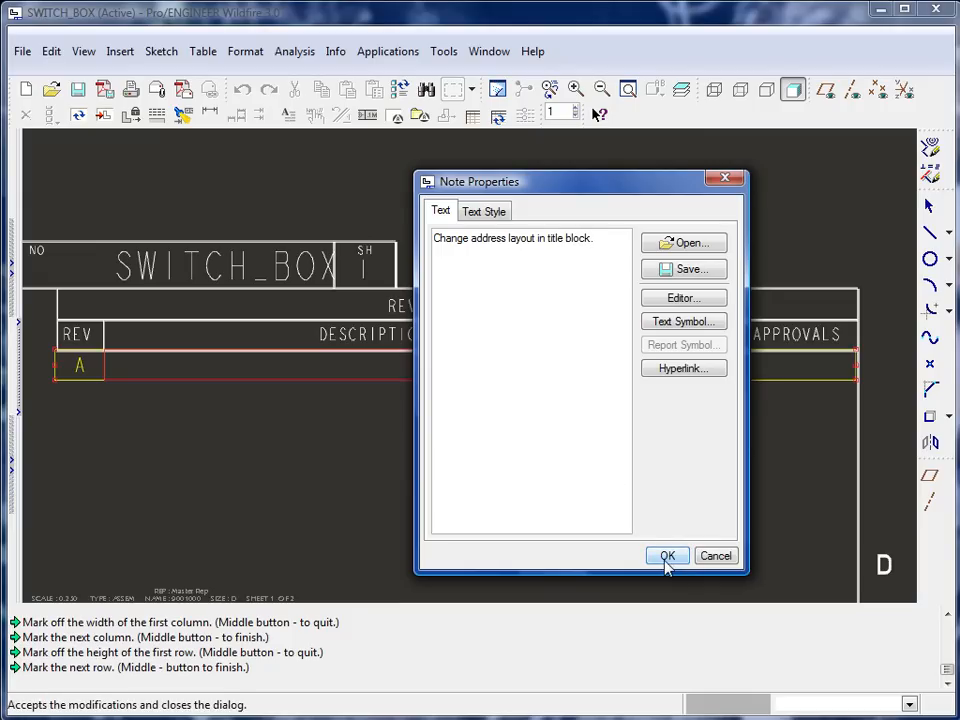
click(668, 556)
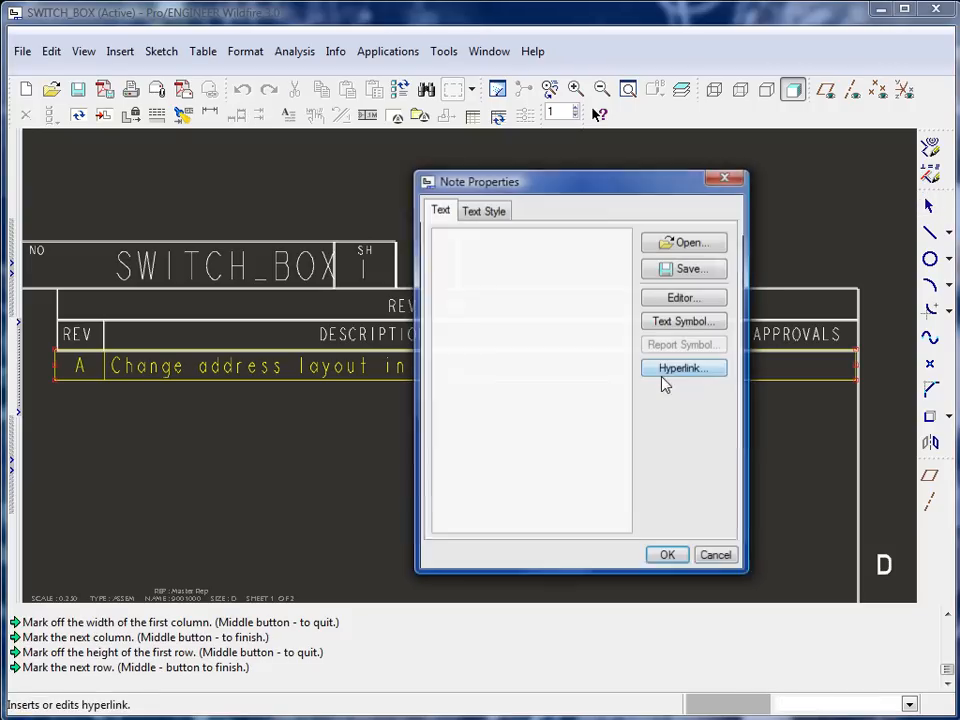
- Enter the revision date and re-edit it to read 10/08/08
text(10)
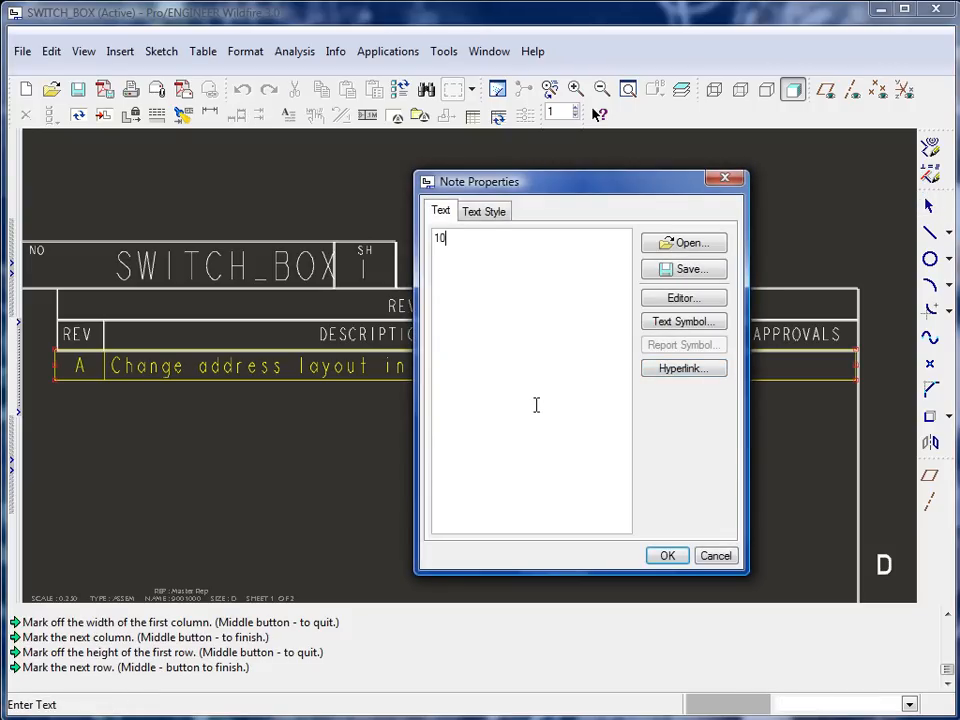
text(/)
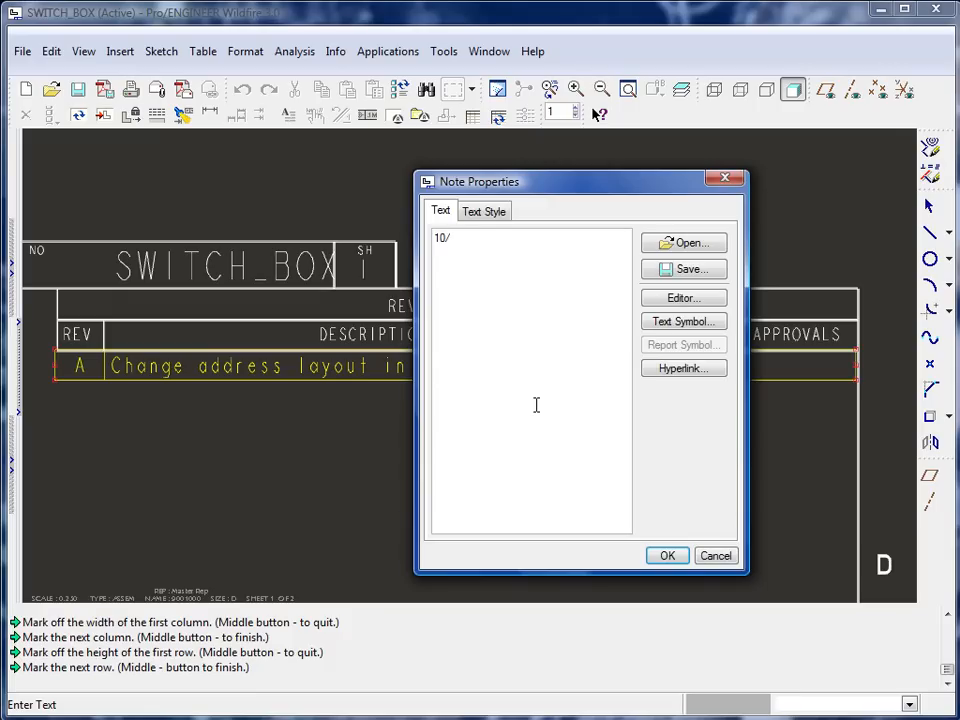
text(08/200)
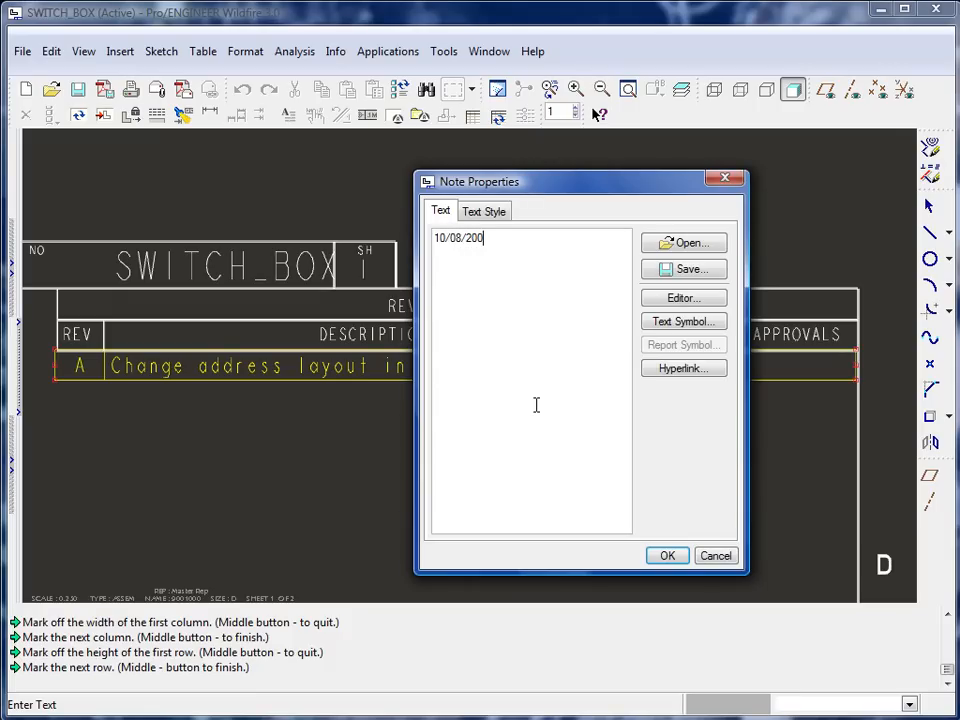
text(8)
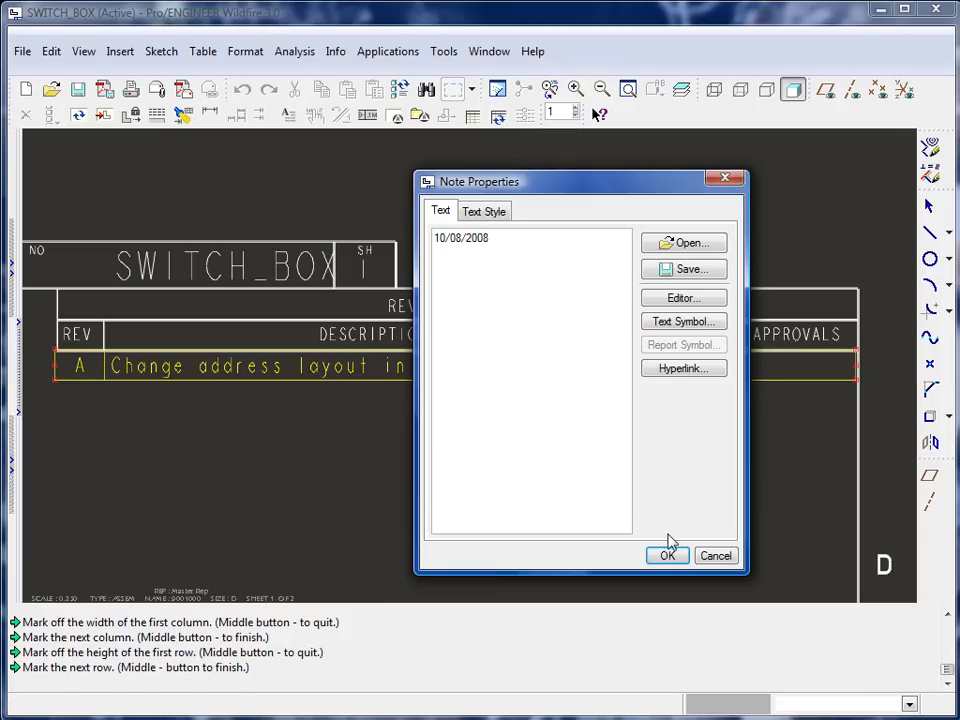
click(668, 556)
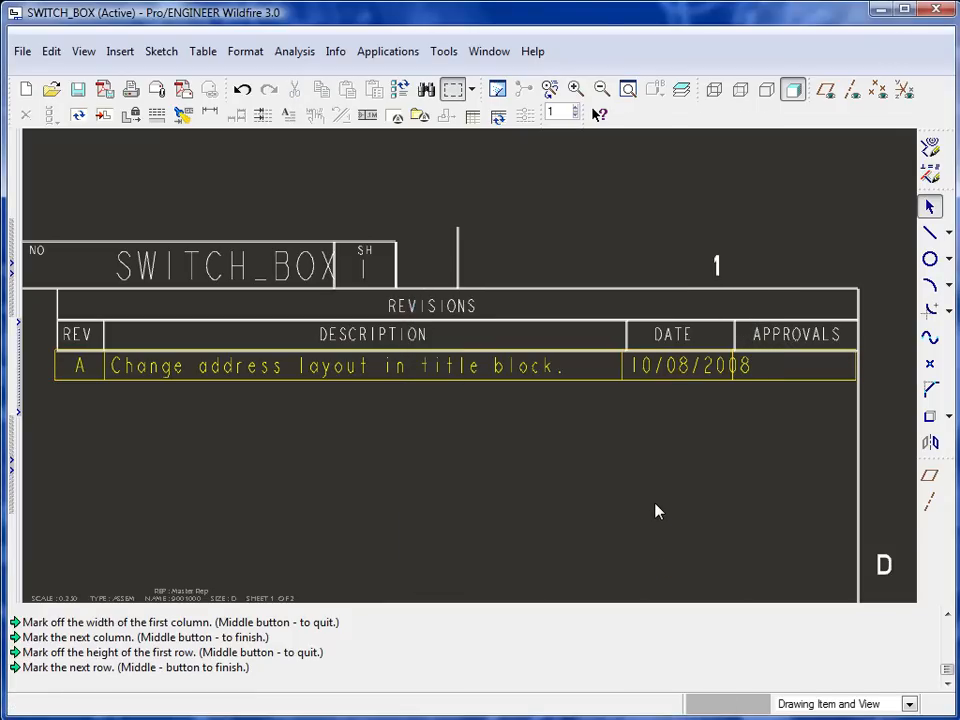
click(688, 364)
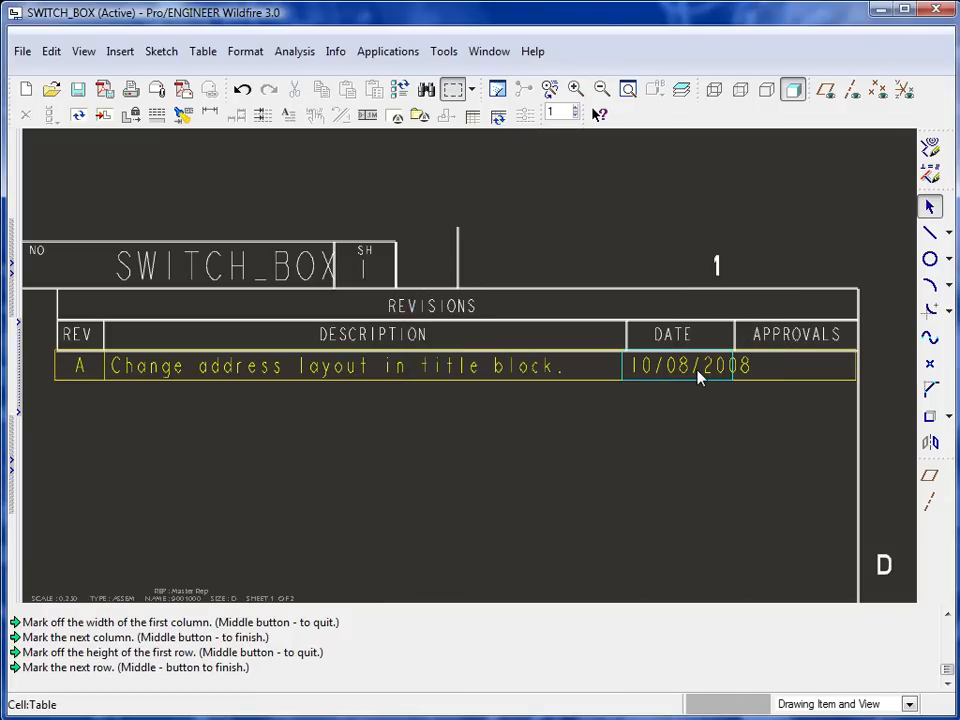
double_click(688, 364)
text(10/08/08)
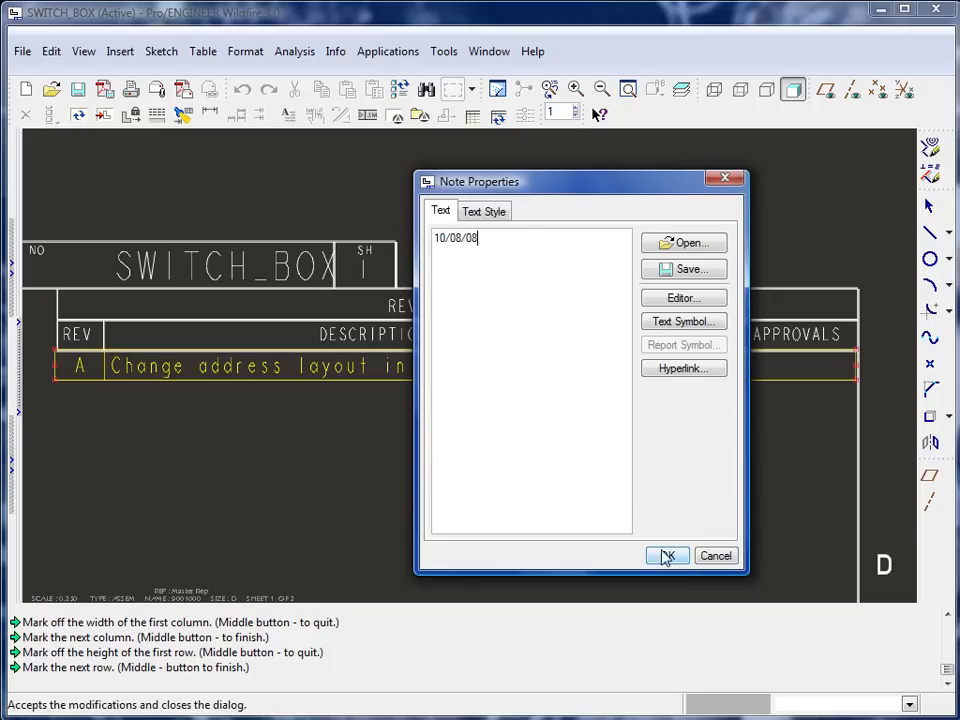
click(668, 556)
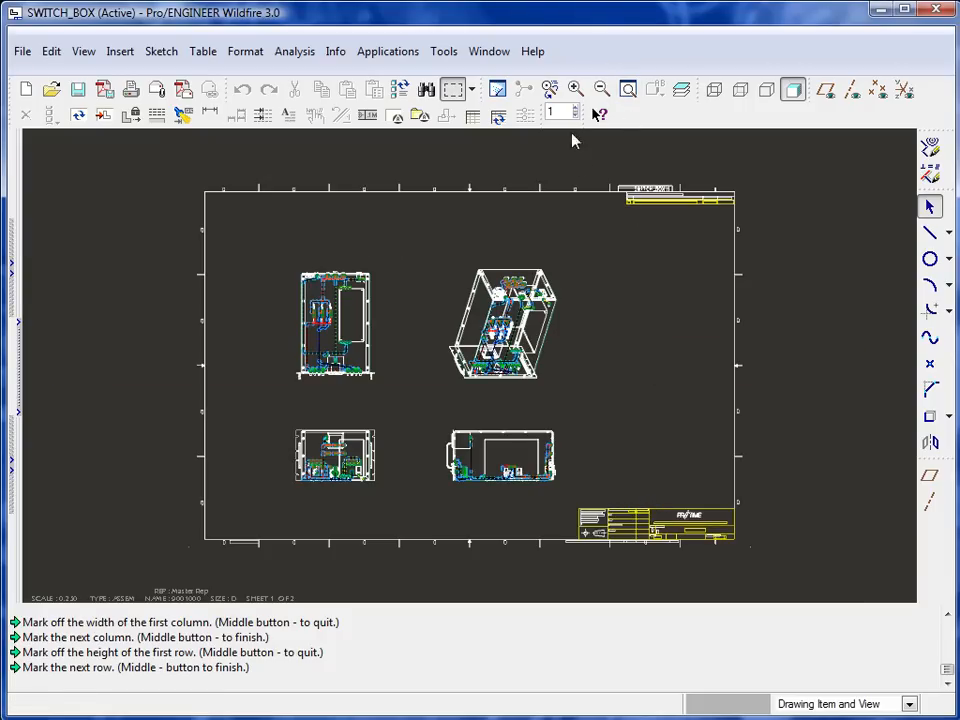
- Zoom into the title block region of the sheet
click(576, 88)
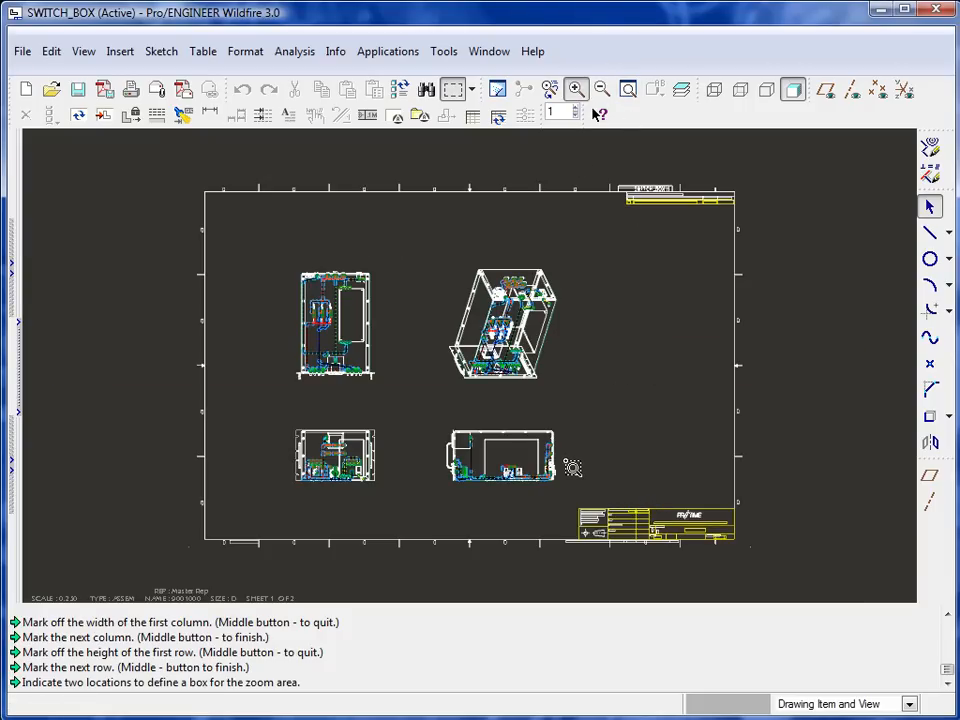
drag(572, 468, 752, 556)
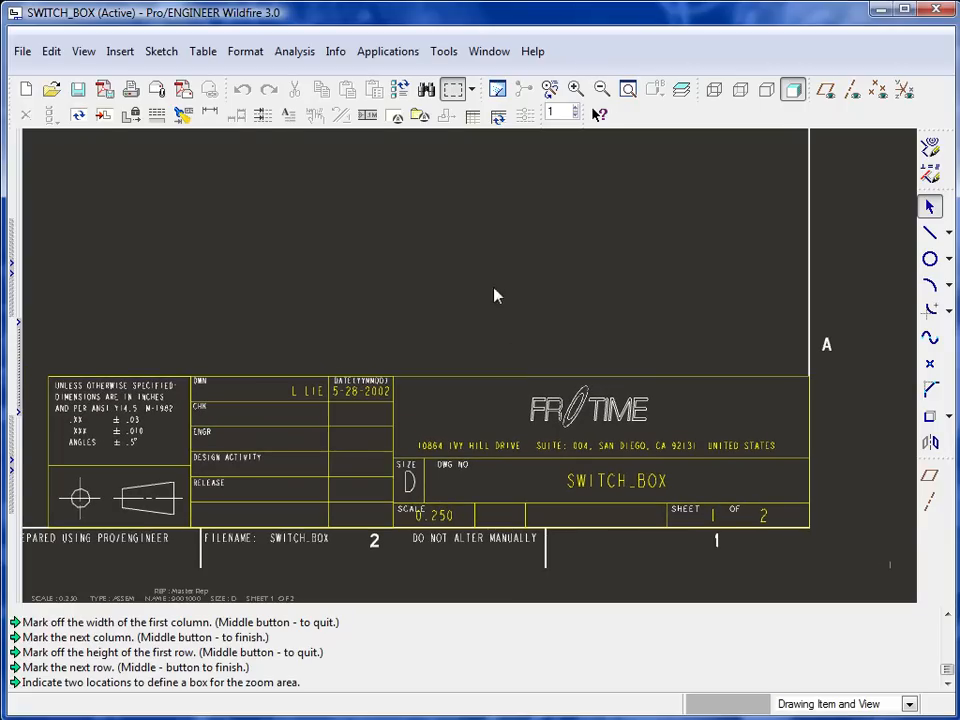
- Create a no-leader note reading A above the PROTIME title block
click(120, 52)
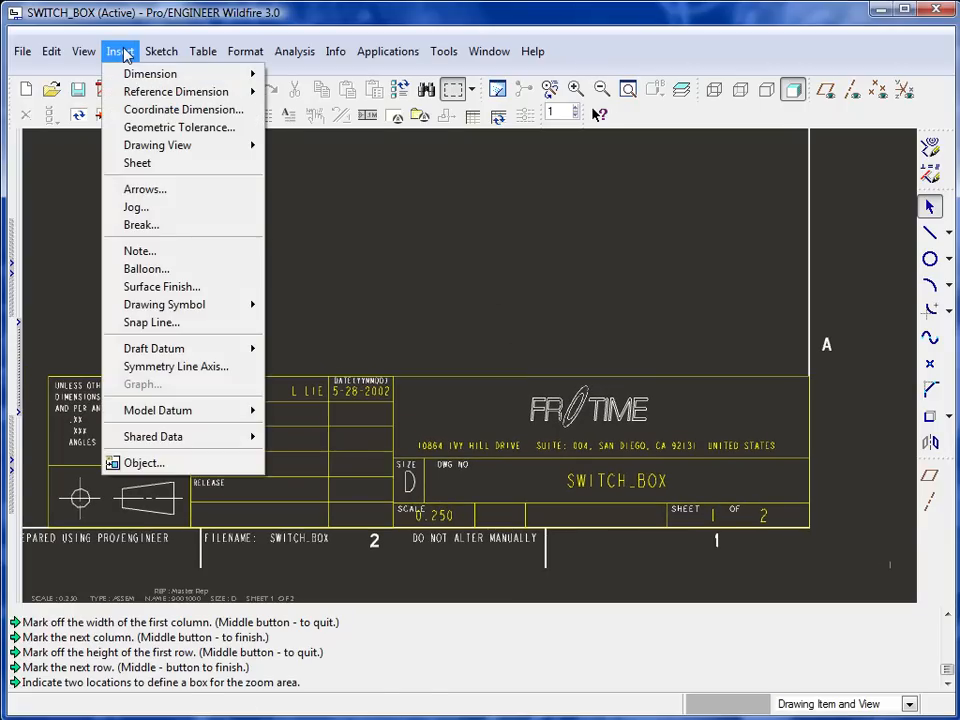
mouse_move(146, 268)
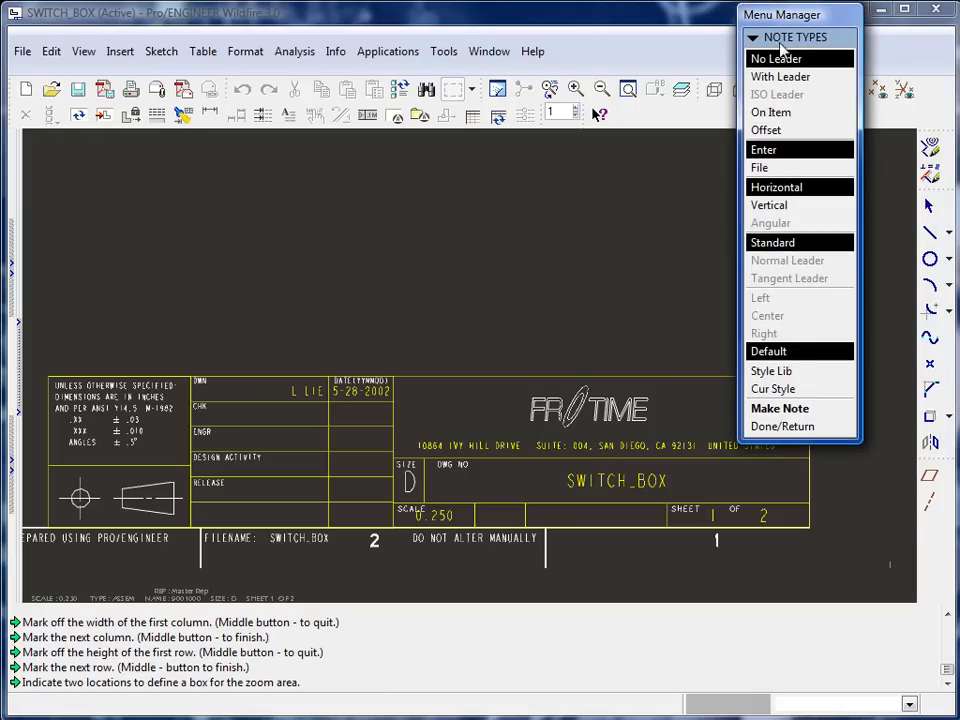
click(776, 58)
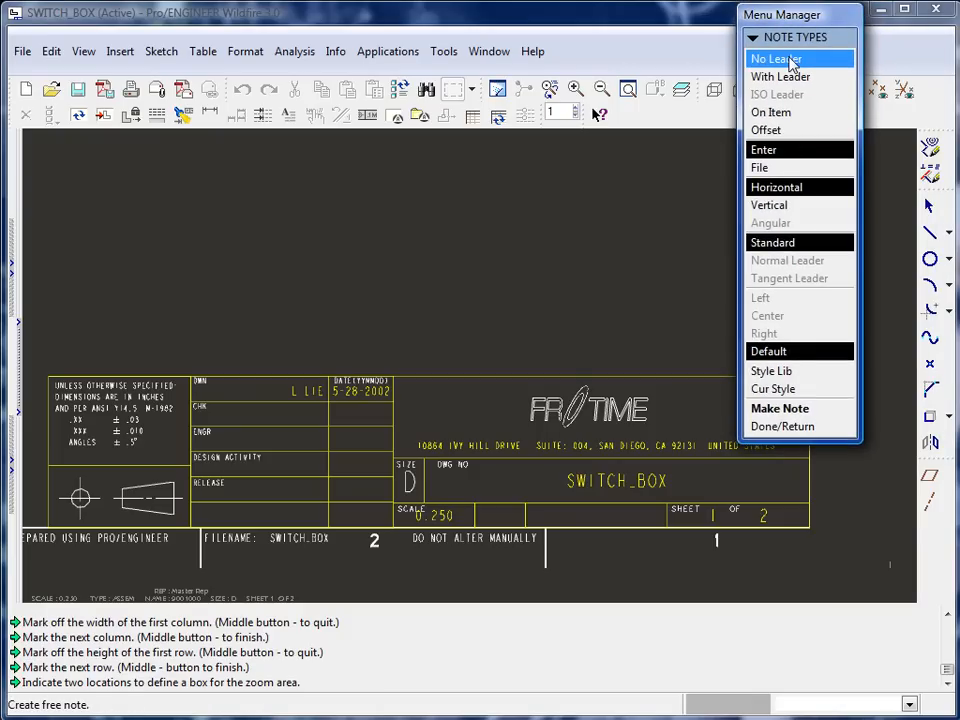
click(764, 148)
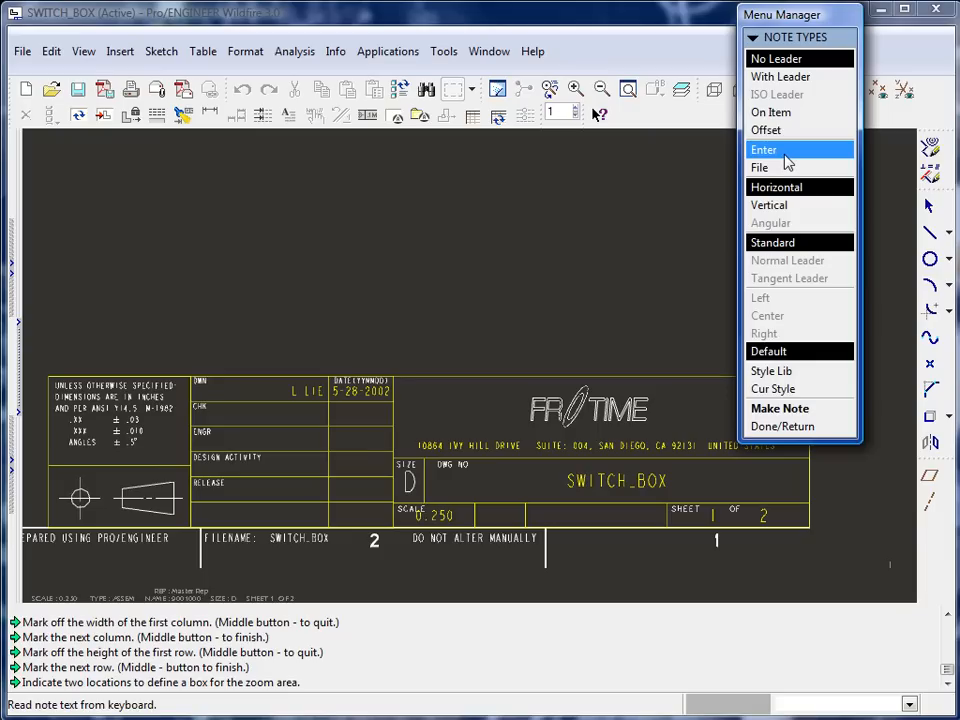
mouse_move(772, 242)
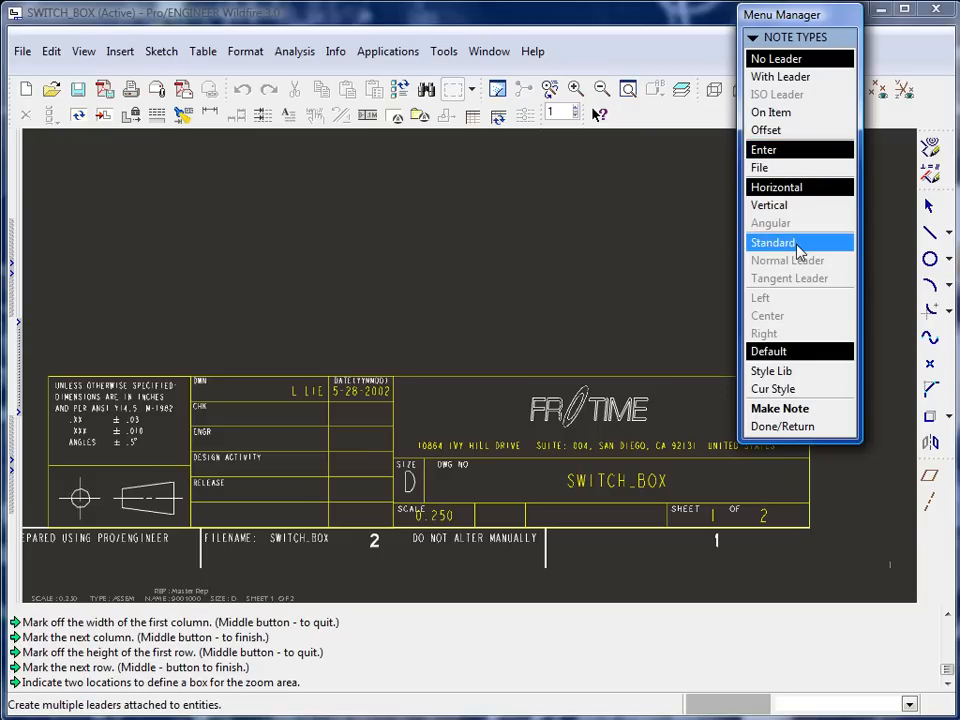
click(780, 408)
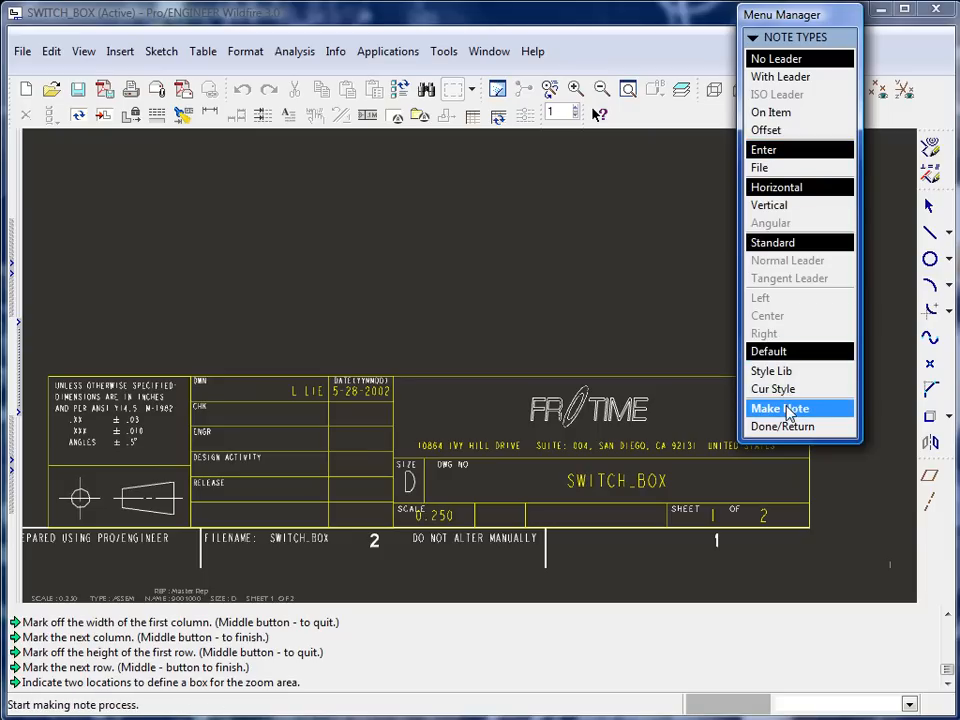
click(780, 408)
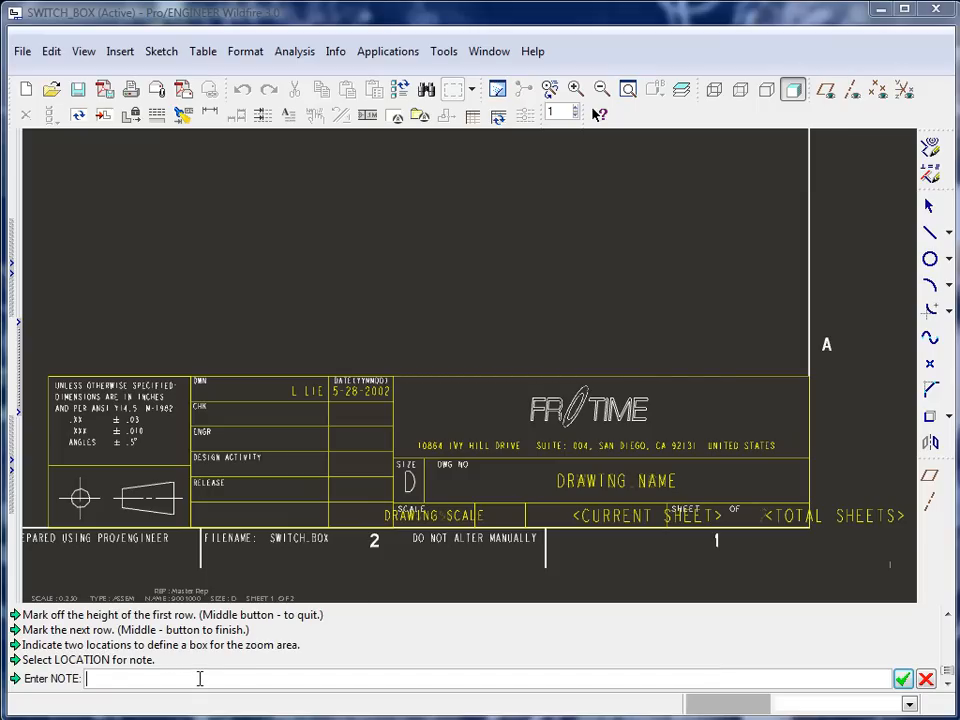
text(A)
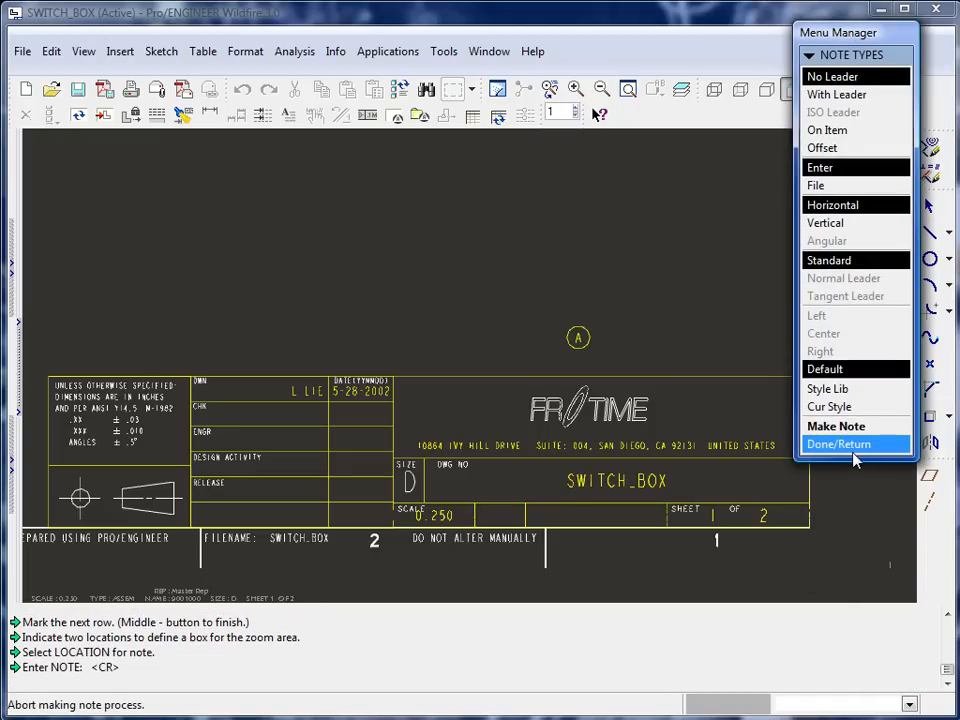
click(838, 444)
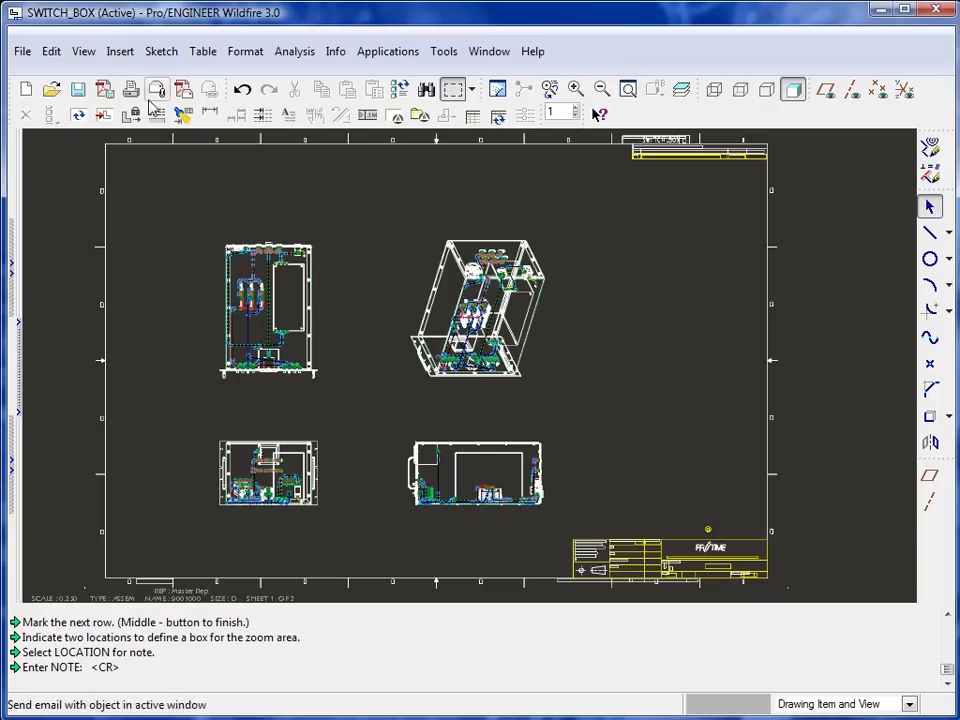
- Go to sheet 2 and zoom in on the empty Bill of Materials table
click(84, 52)
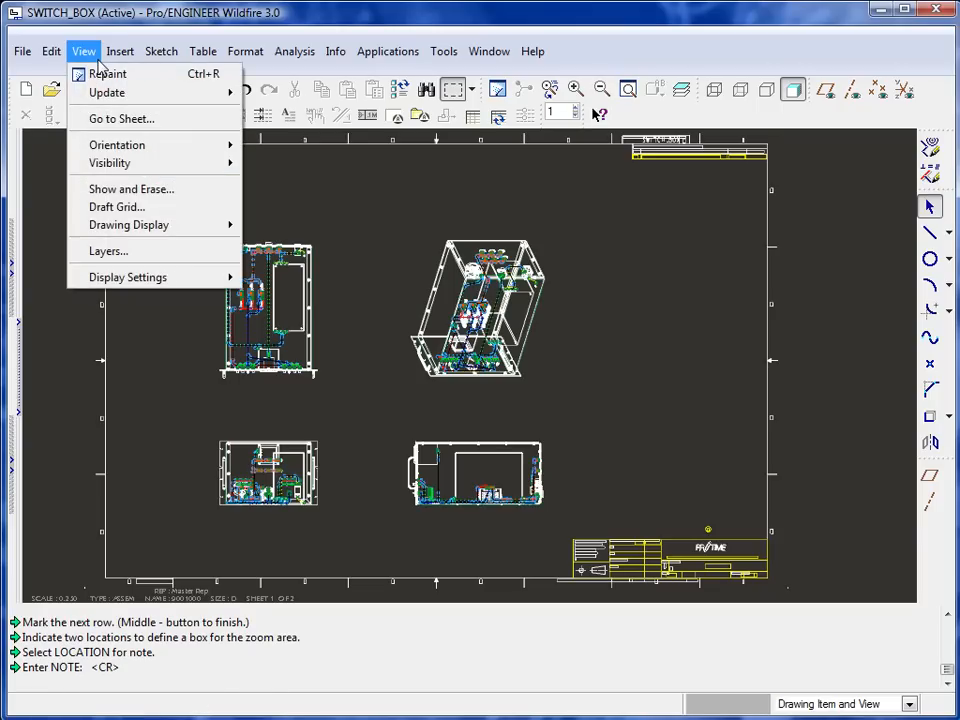
click(120, 118)
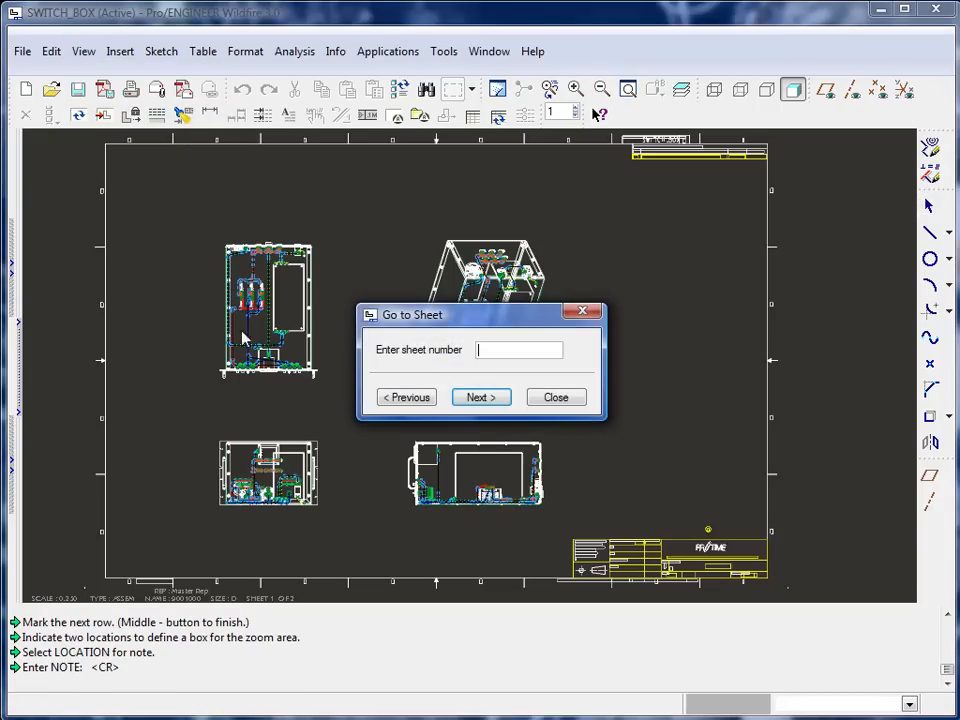
text(2)
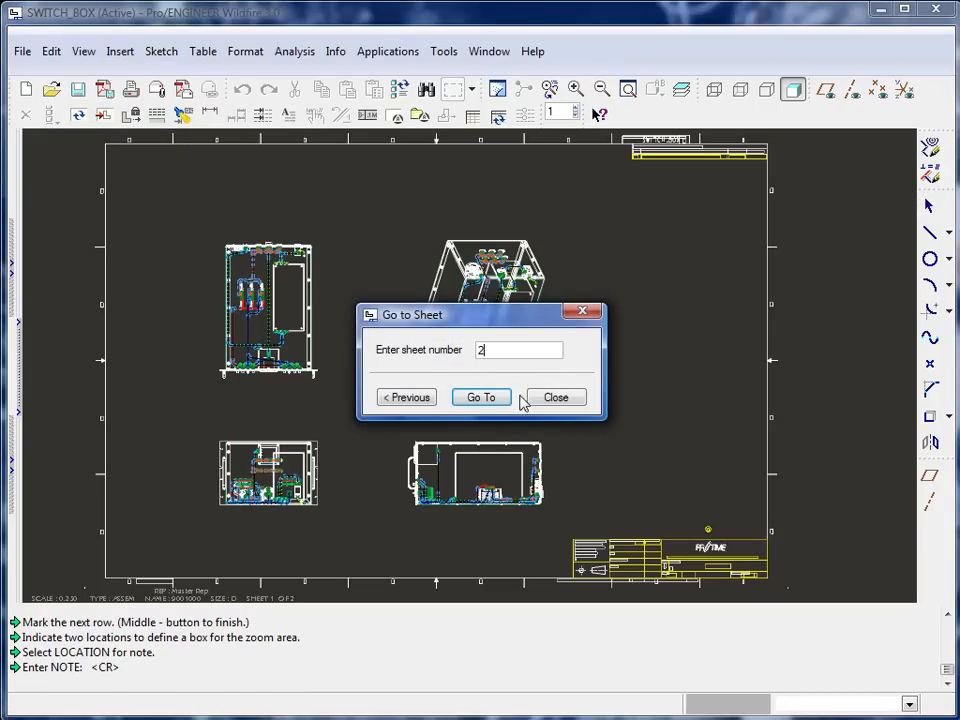
click(482, 396)
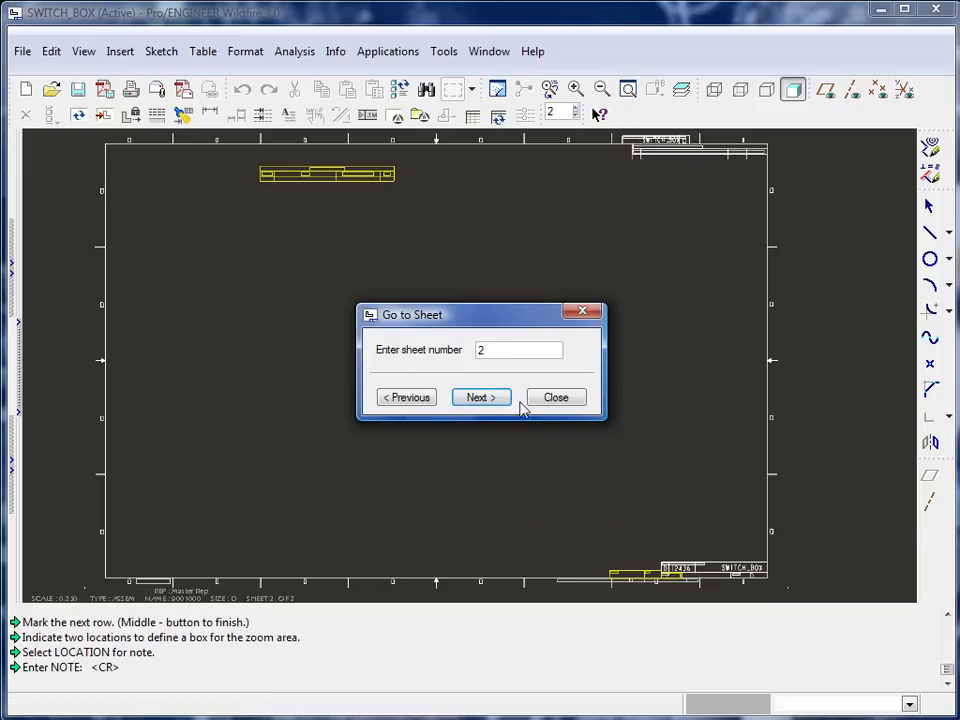
click(556, 396)
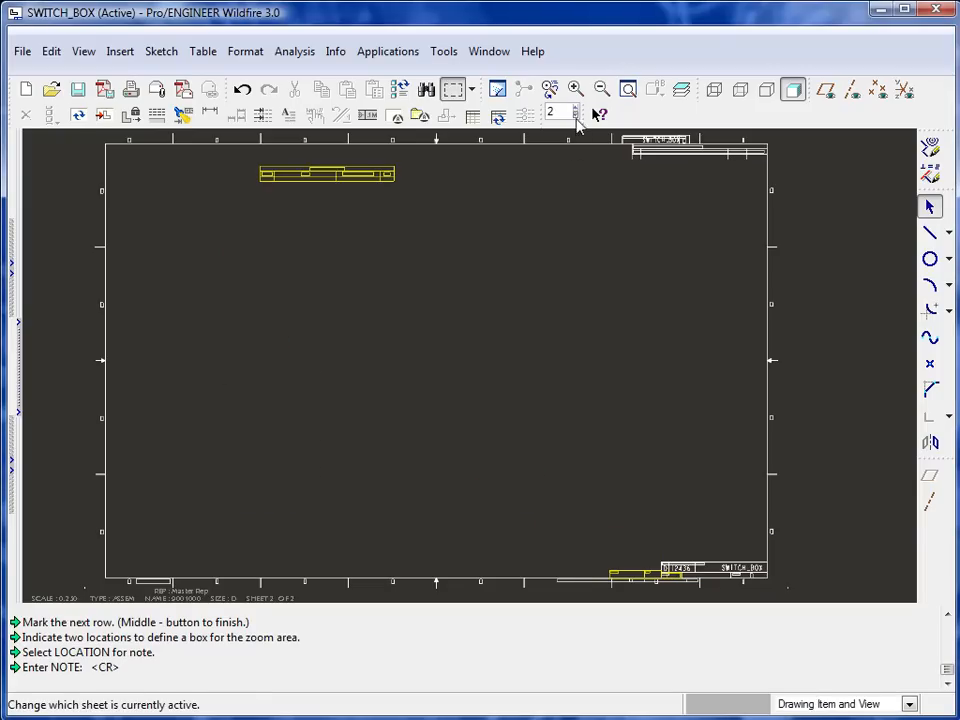
click(576, 116)
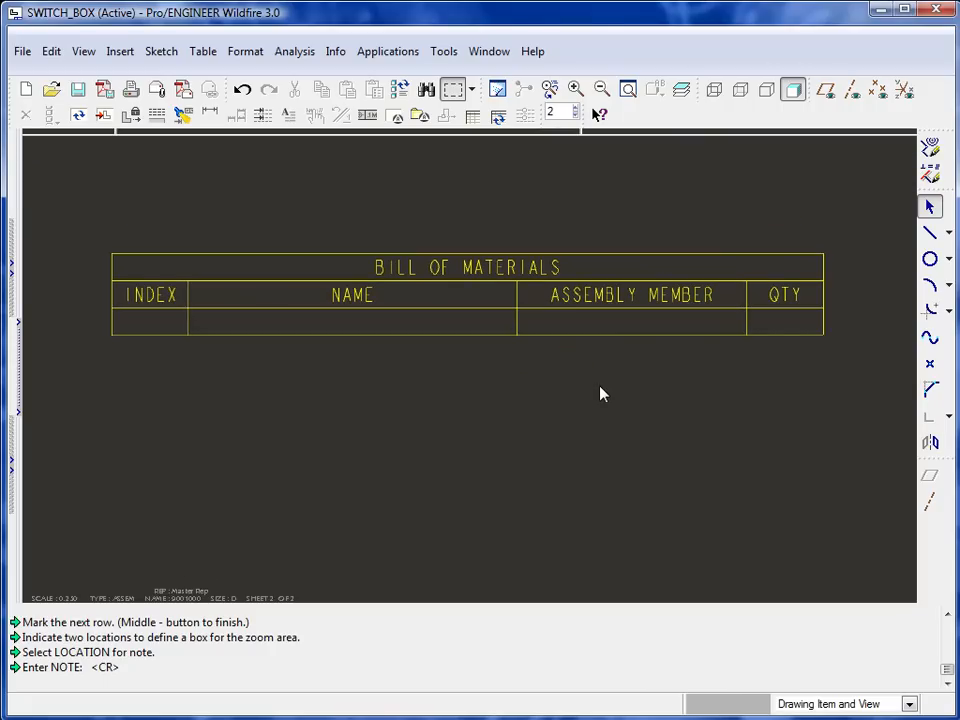
mouse_move(556, 390)
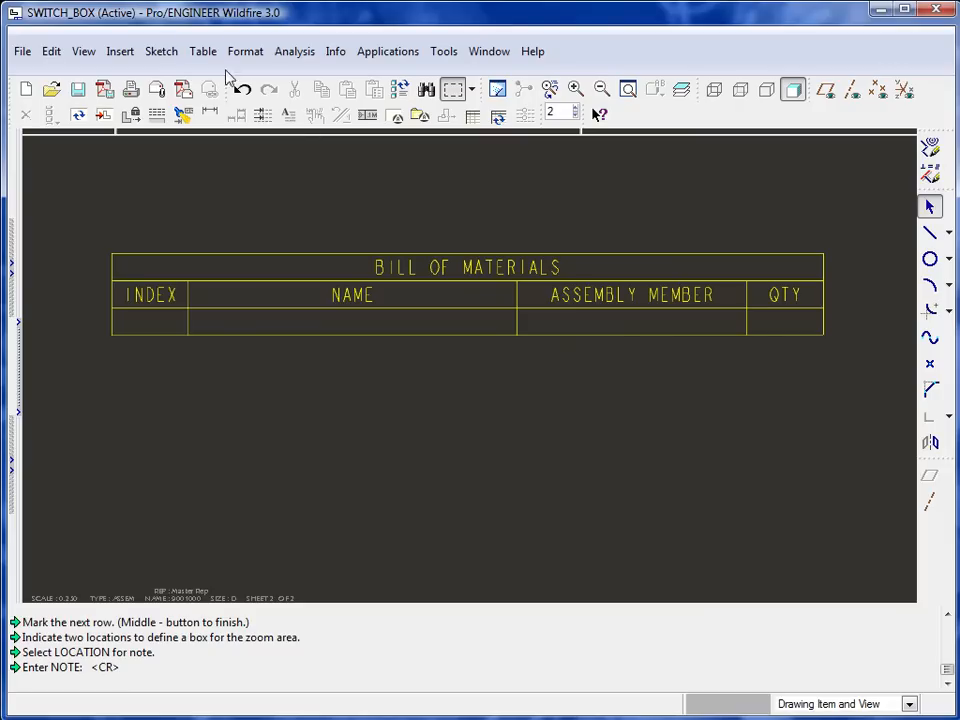
- Add a simple repeat region over the BOM data row and put rpt.index in the INDEX cell
click(202, 52)
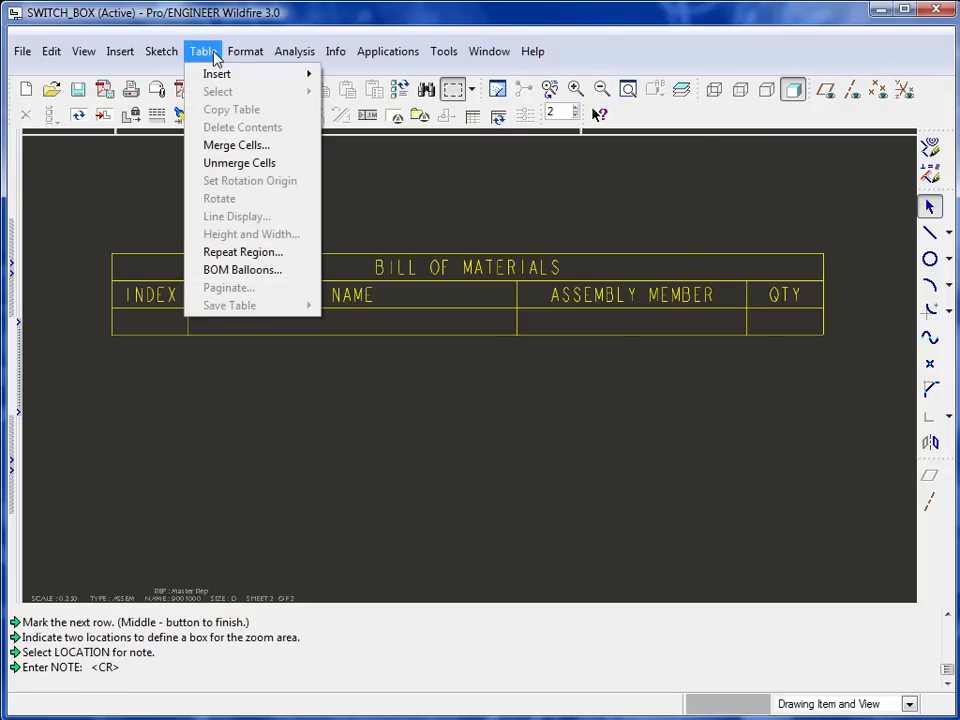
click(244, 252)
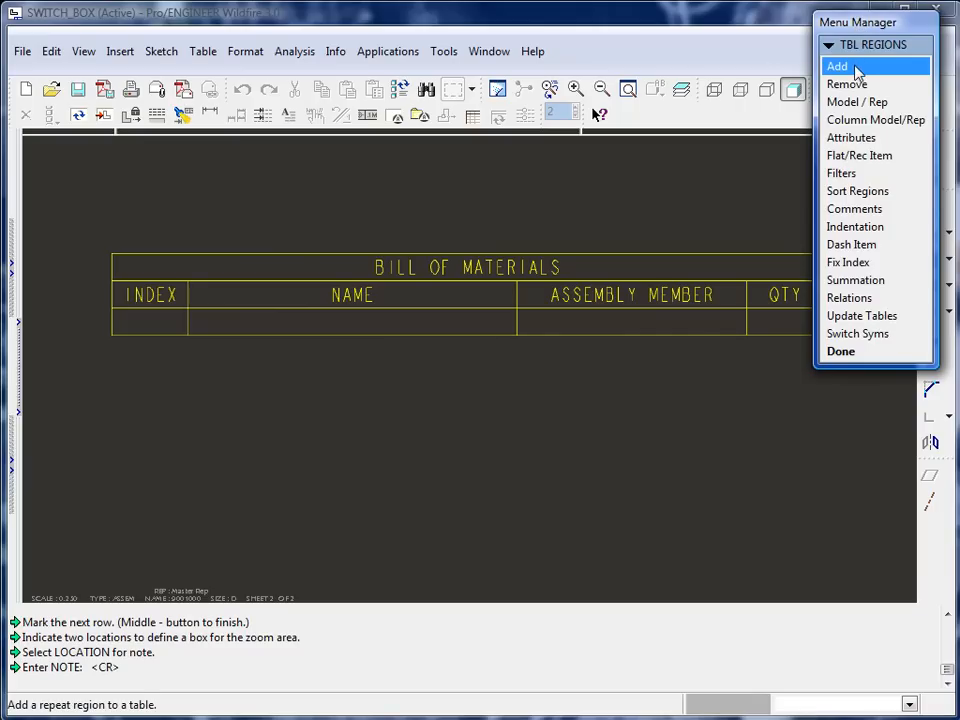
click(848, 262)
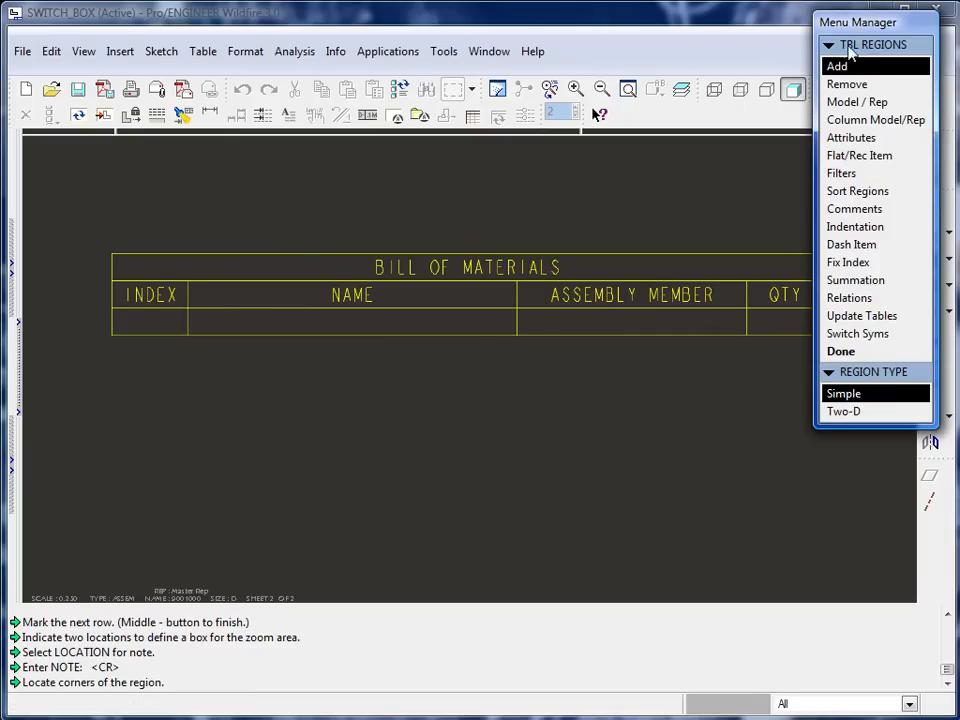
click(336, 322)
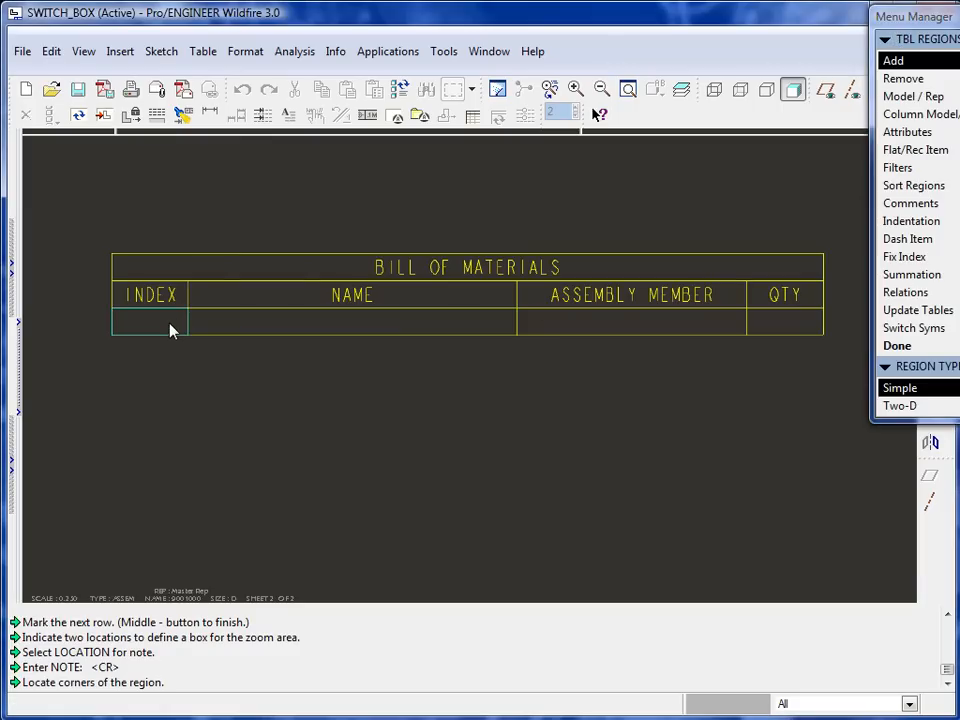
click(150, 324)
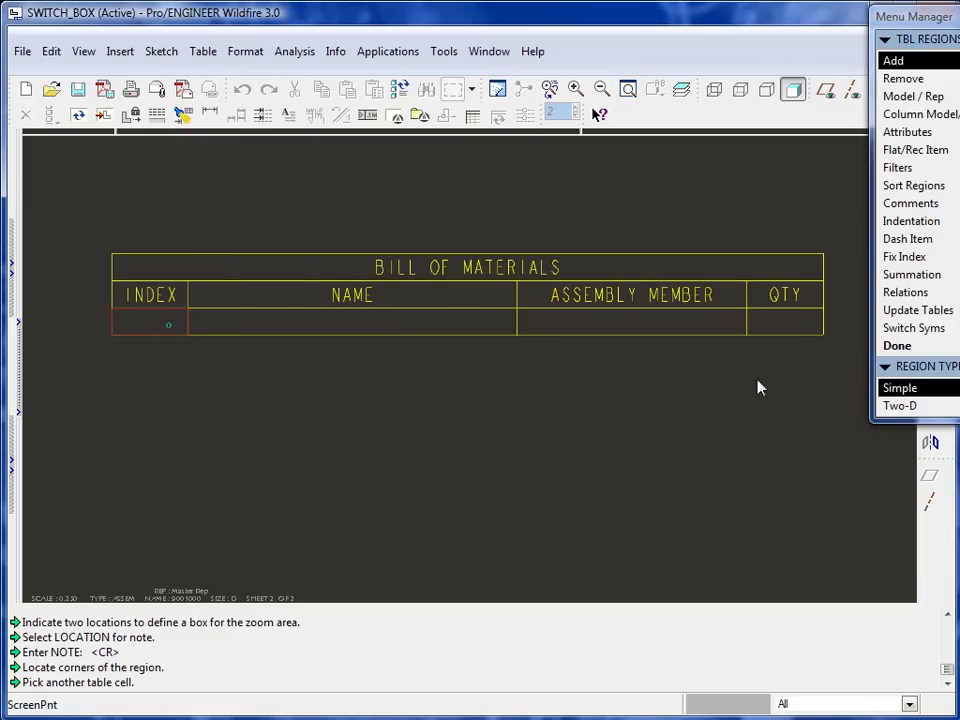
mouse_move(784, 332)
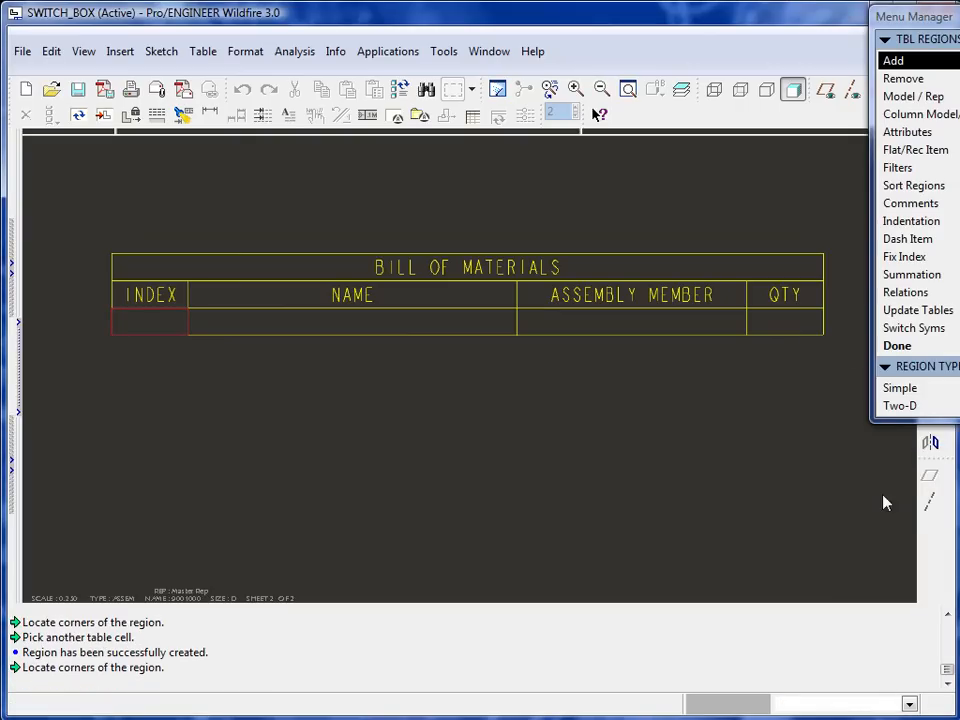
click(896, 344)
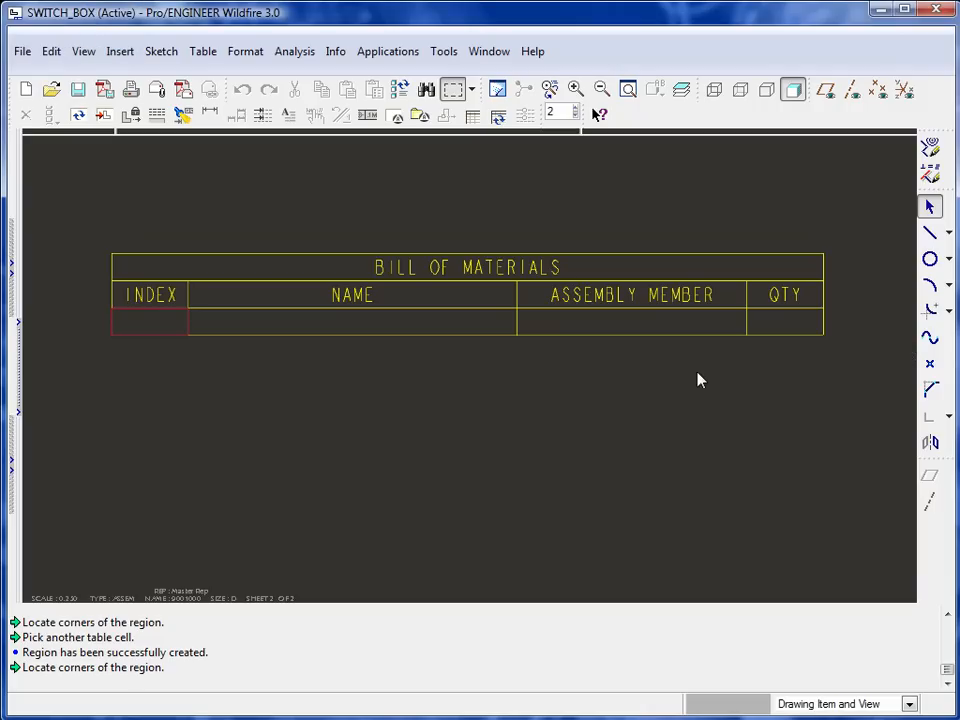
mouse_move(696, 380)
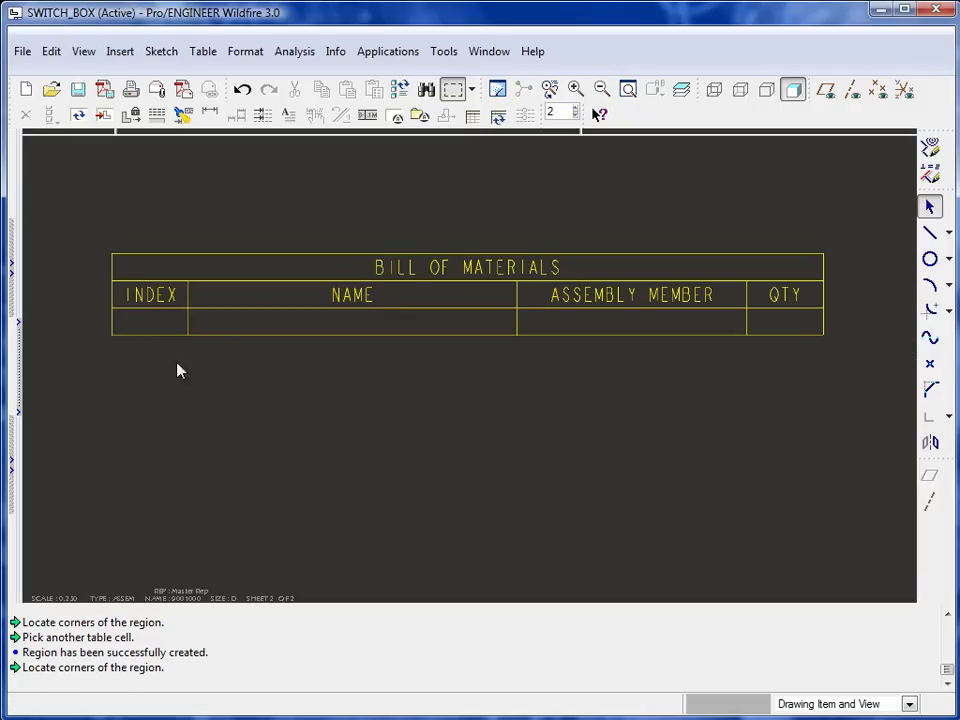
click(168, 328)
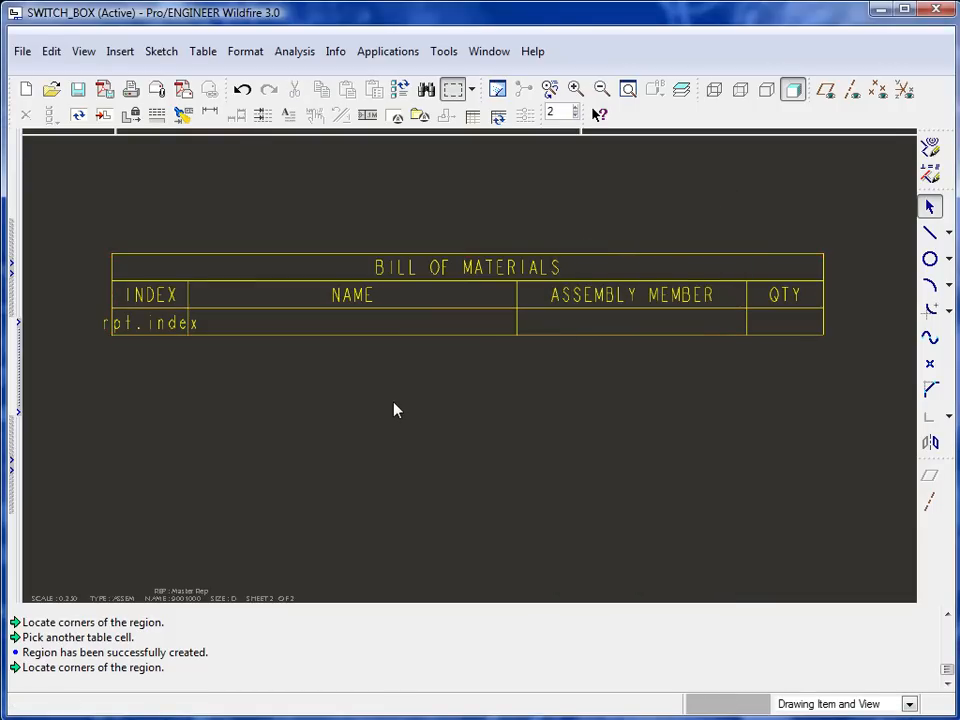
- Fill the NAME cell with the asm.mbr.name report symbol
click(150, 322)
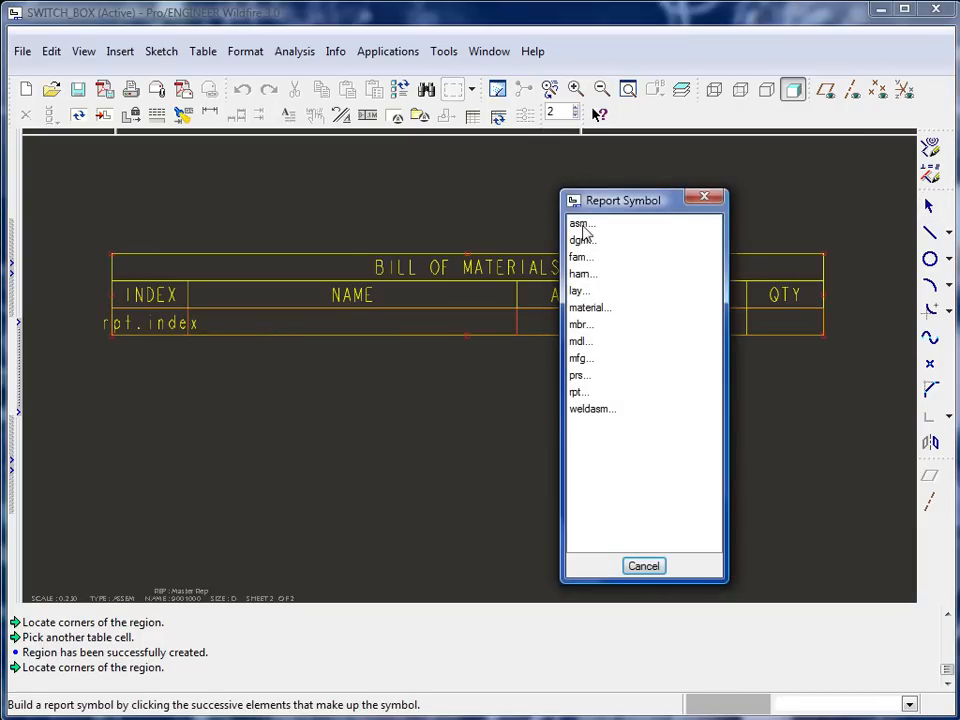
click(580, 224)
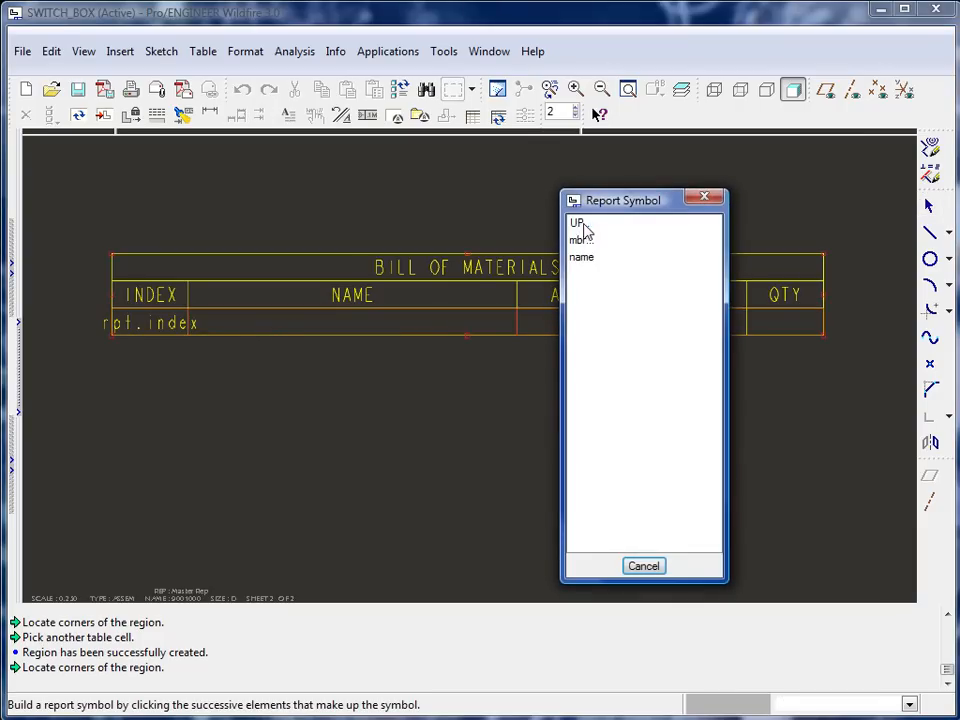
click(580, 240)
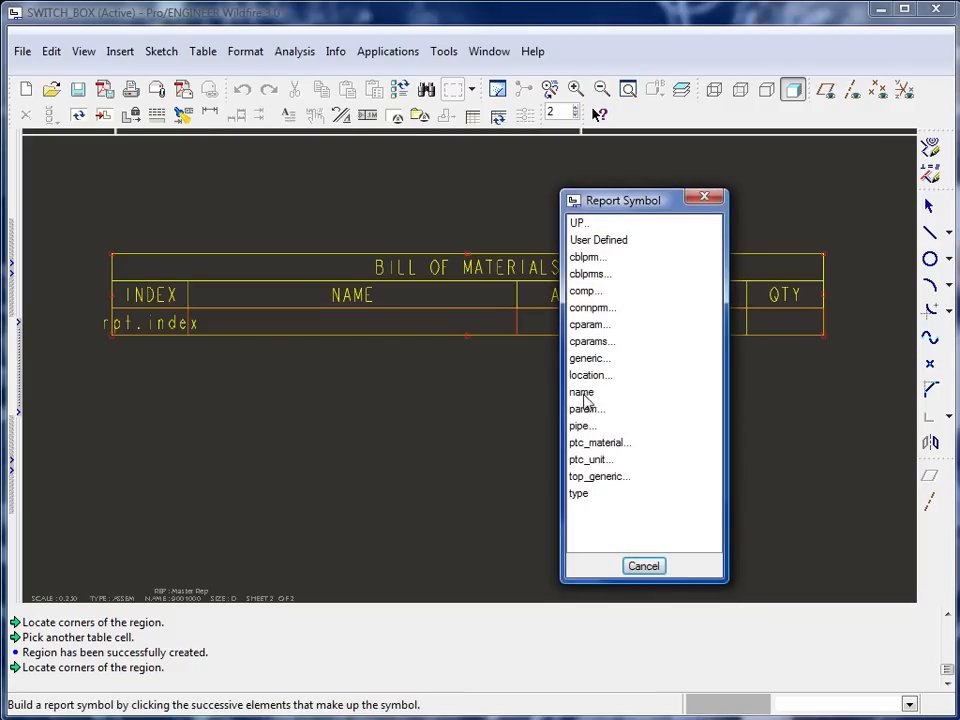
click(580, 390)
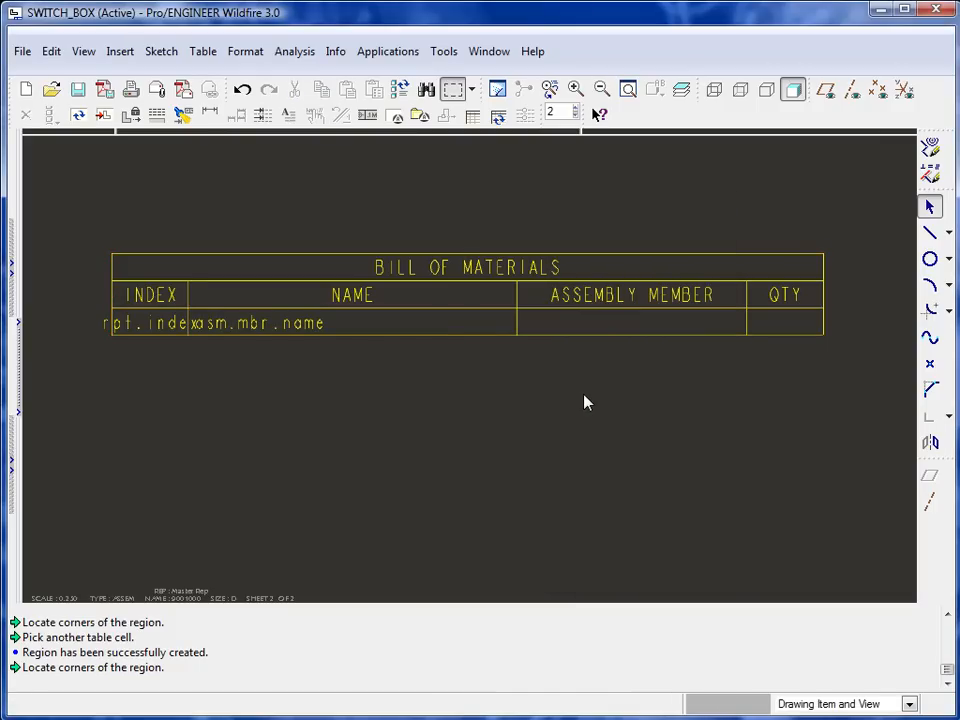
- Fill ASSEMBLY MEMBER with asm.mbr.type and QTY with the rpt quantity symbol
click(630, 322)
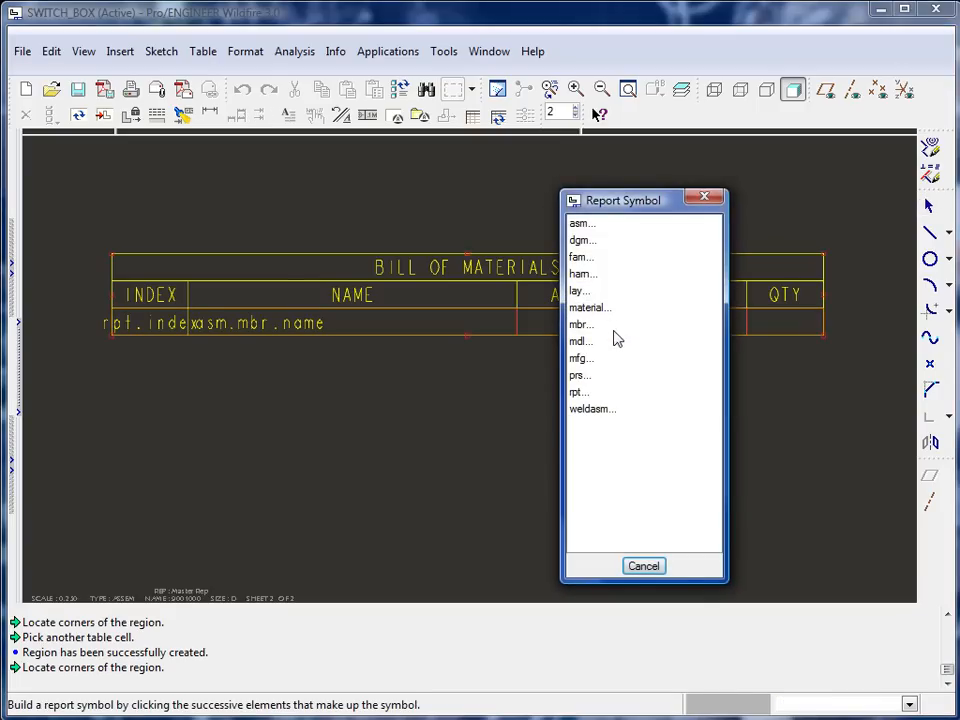
mouse_move(596, 232)
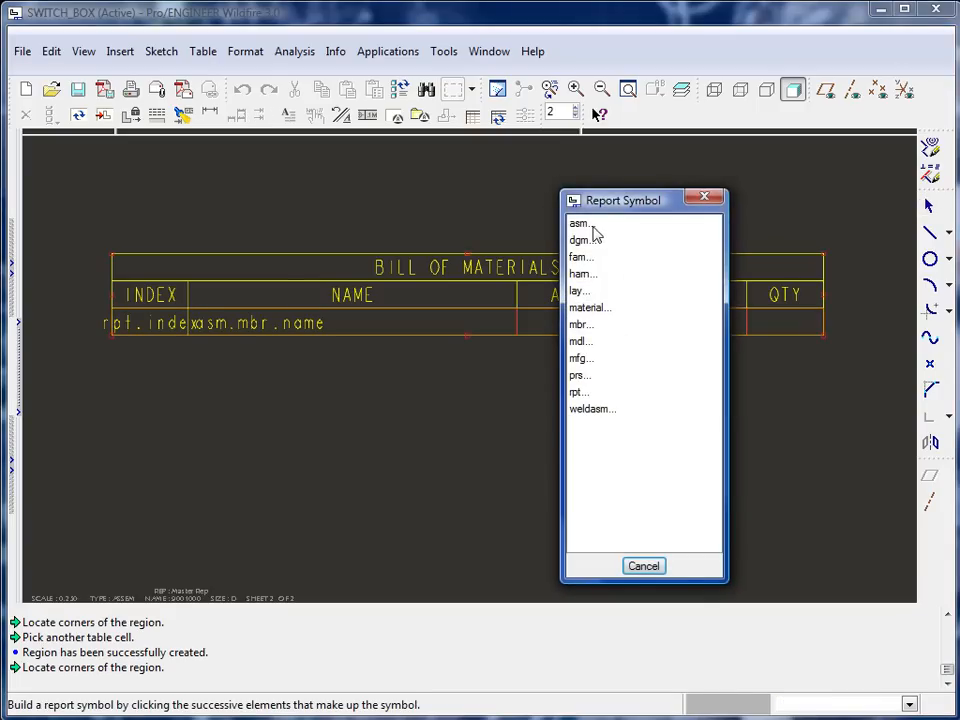
click(578, 224)
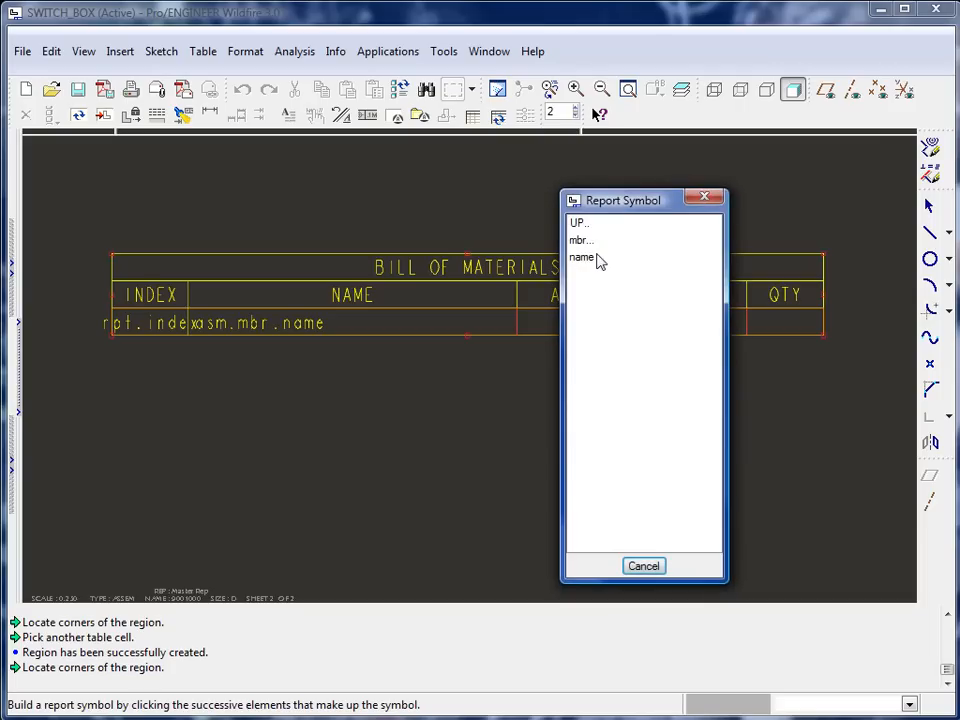
click(580, 240)
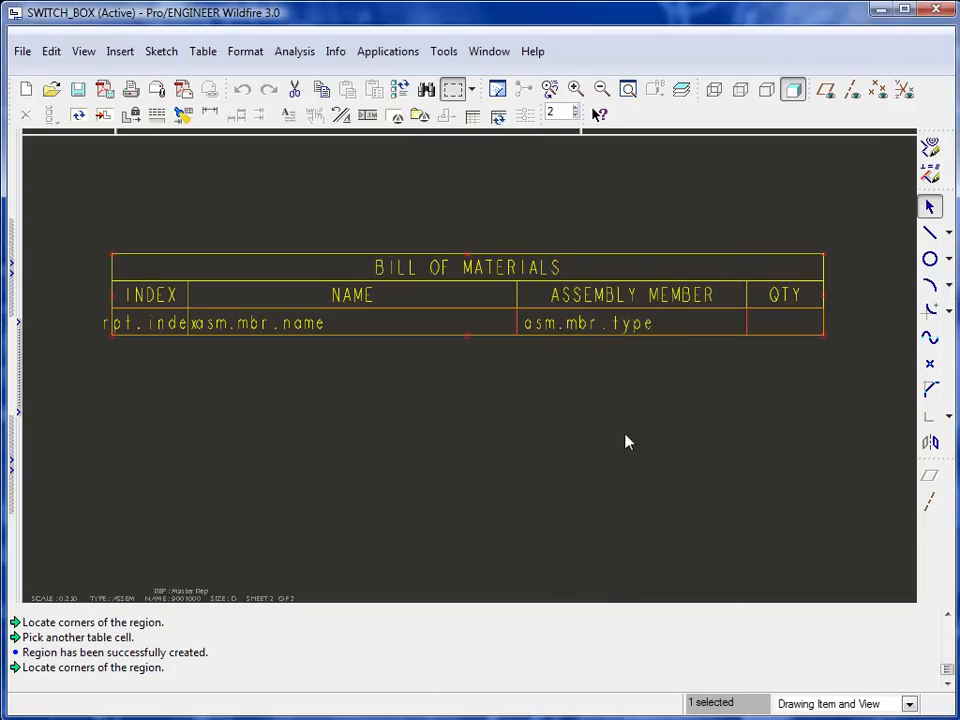
click(784, 322)
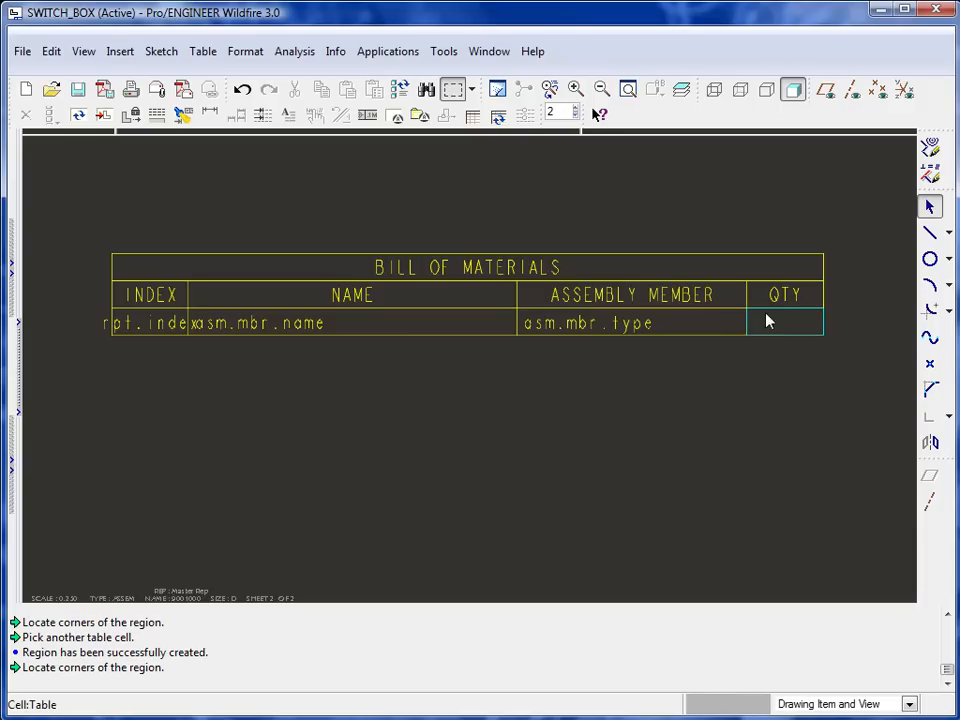
click(784, 322)
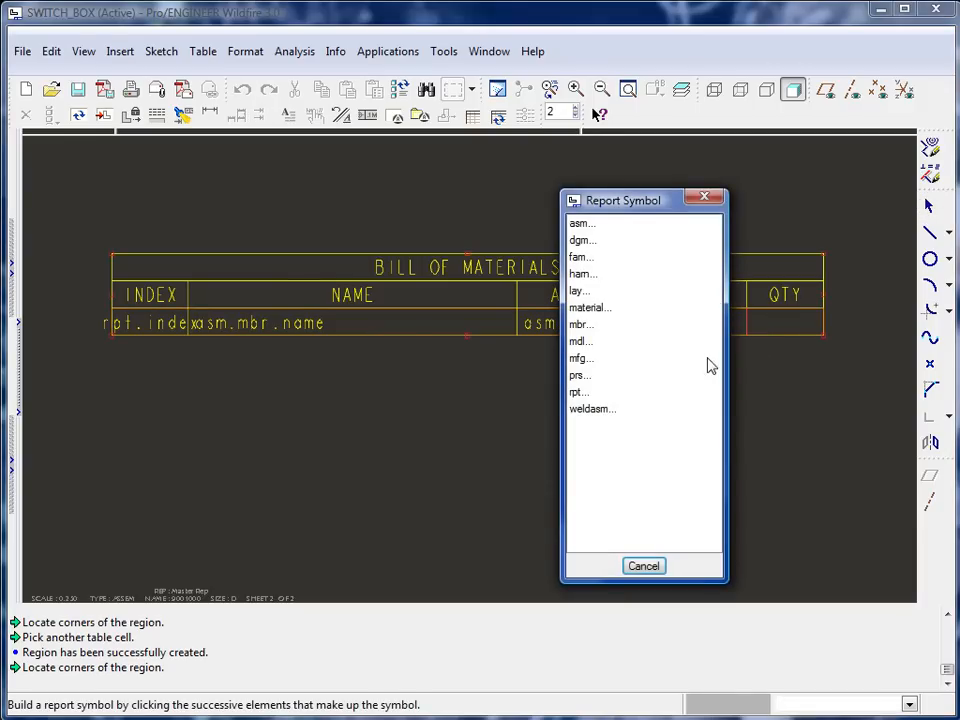
mouse_move(584, 402)
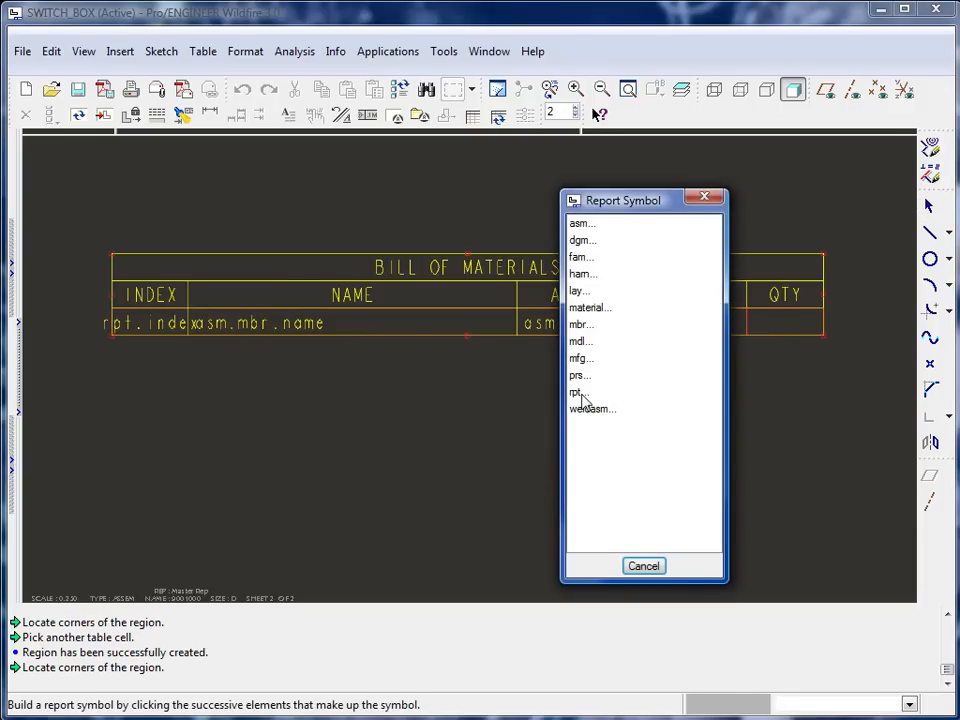
click(576, 390)
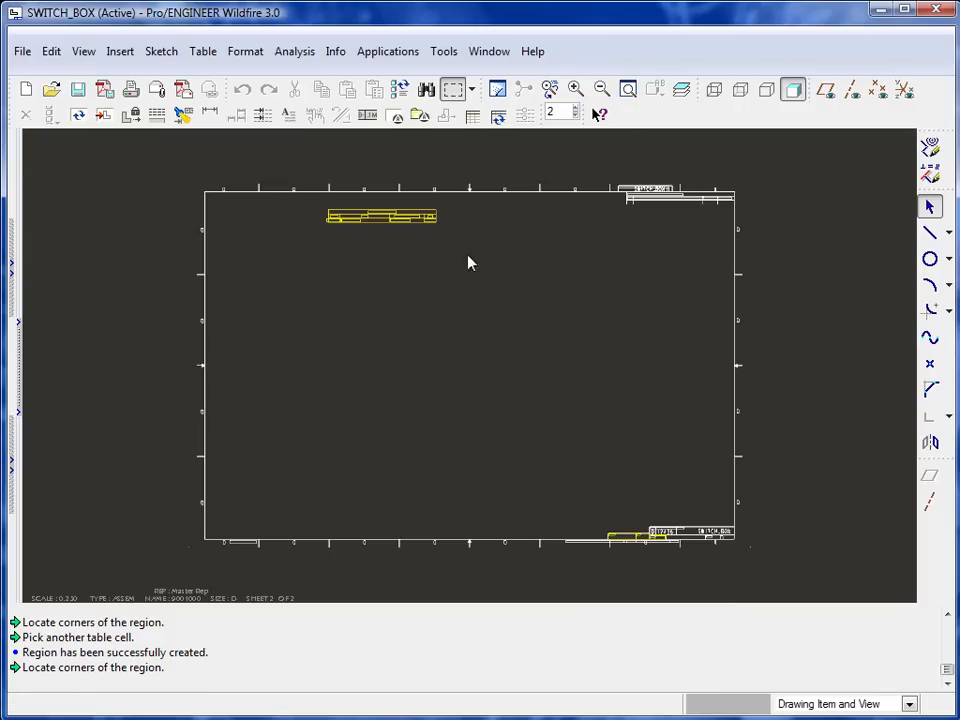
mouse_move(396, 268)
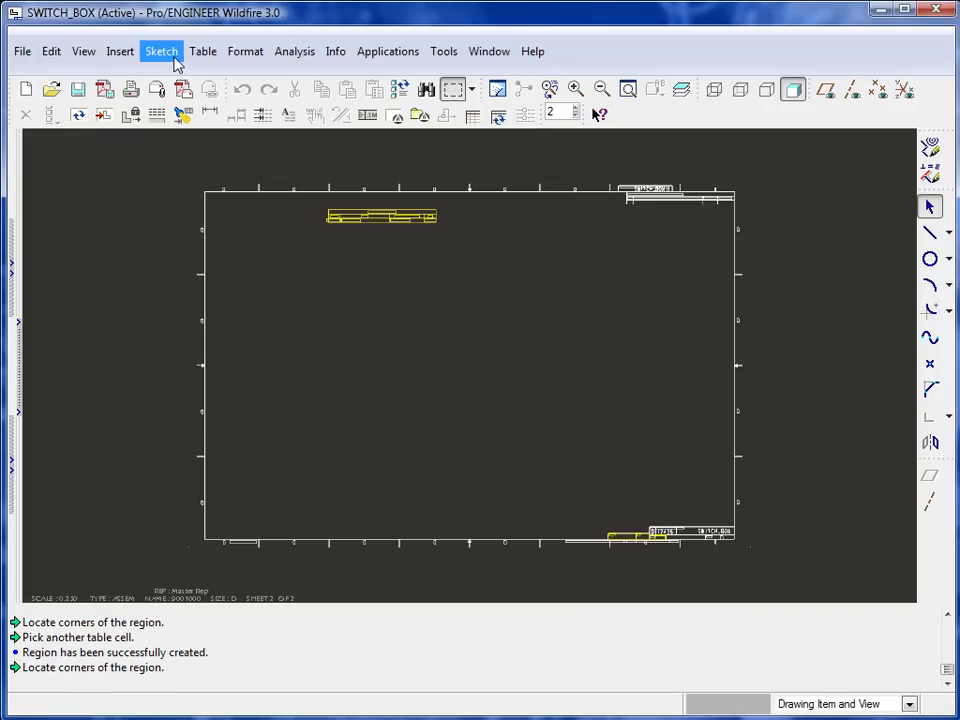
- Update the tables so the BOM region populates with component rows
click(202, 52)
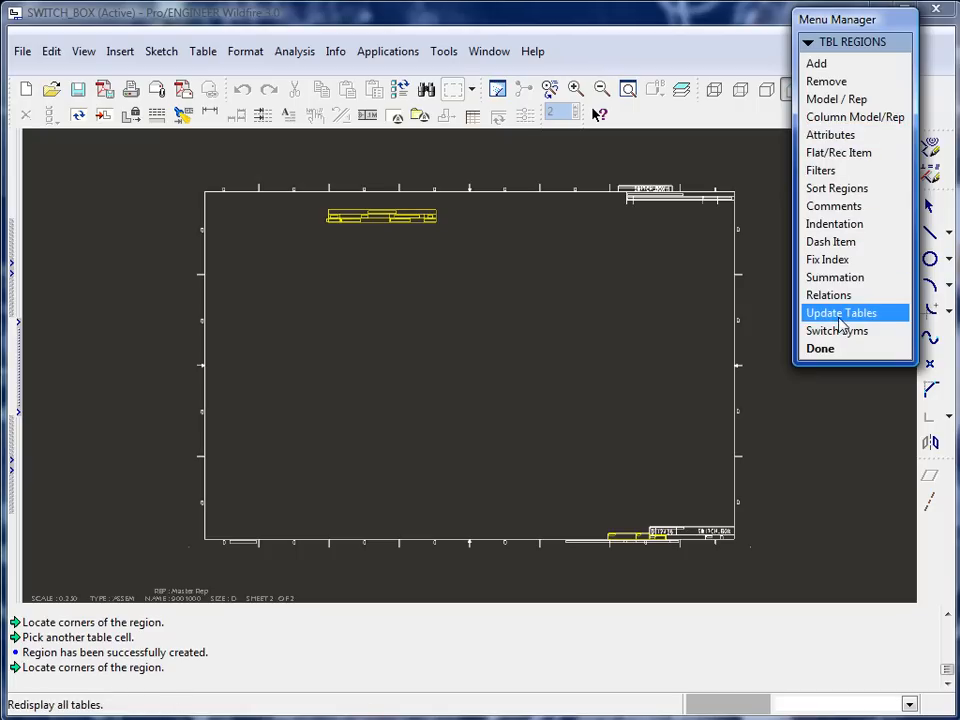
click(840, 312)
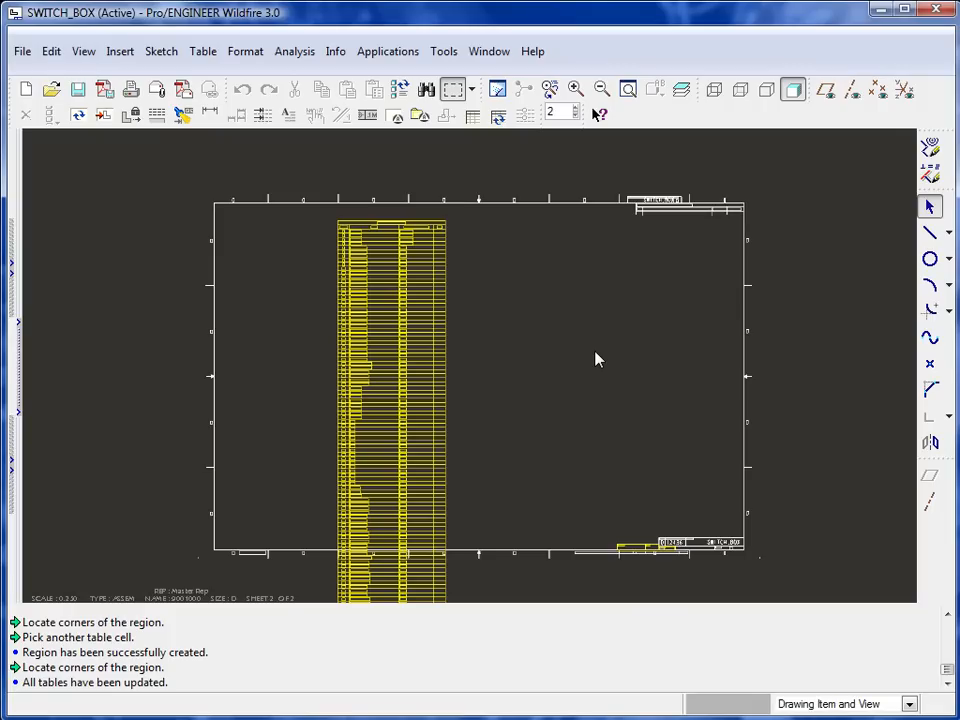
mouse_move(620, 328)
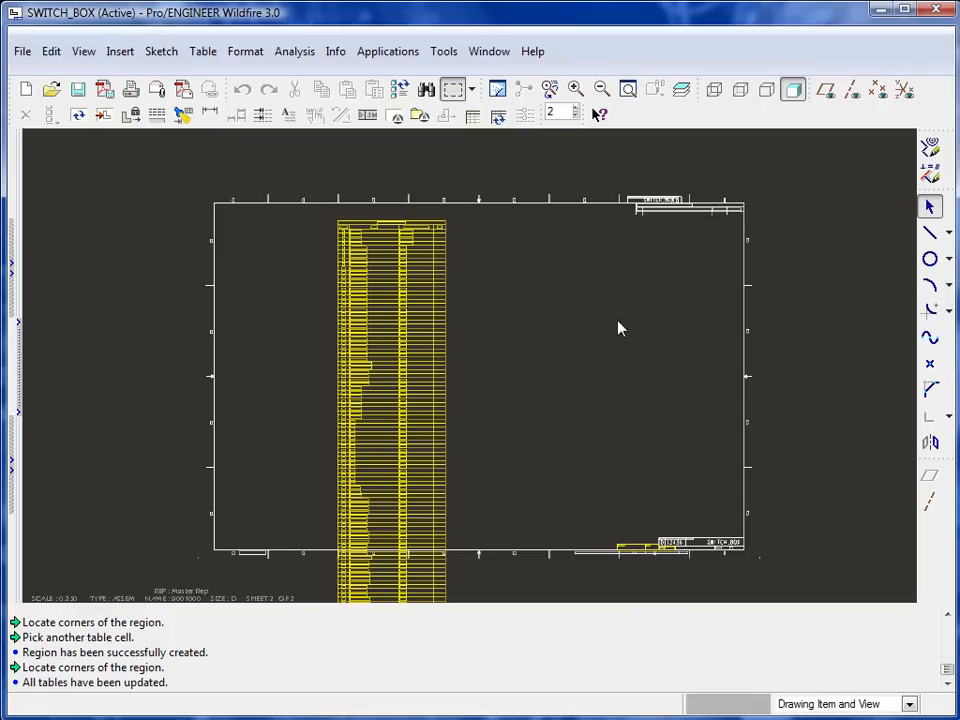
click(576, 88)
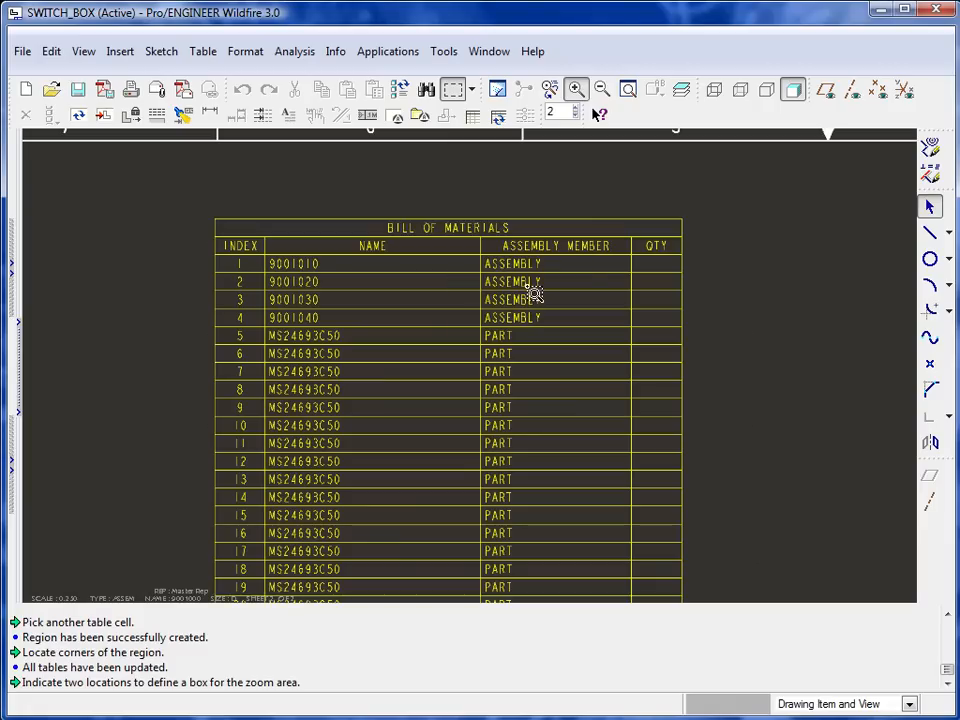
mouse_move(728, 336)
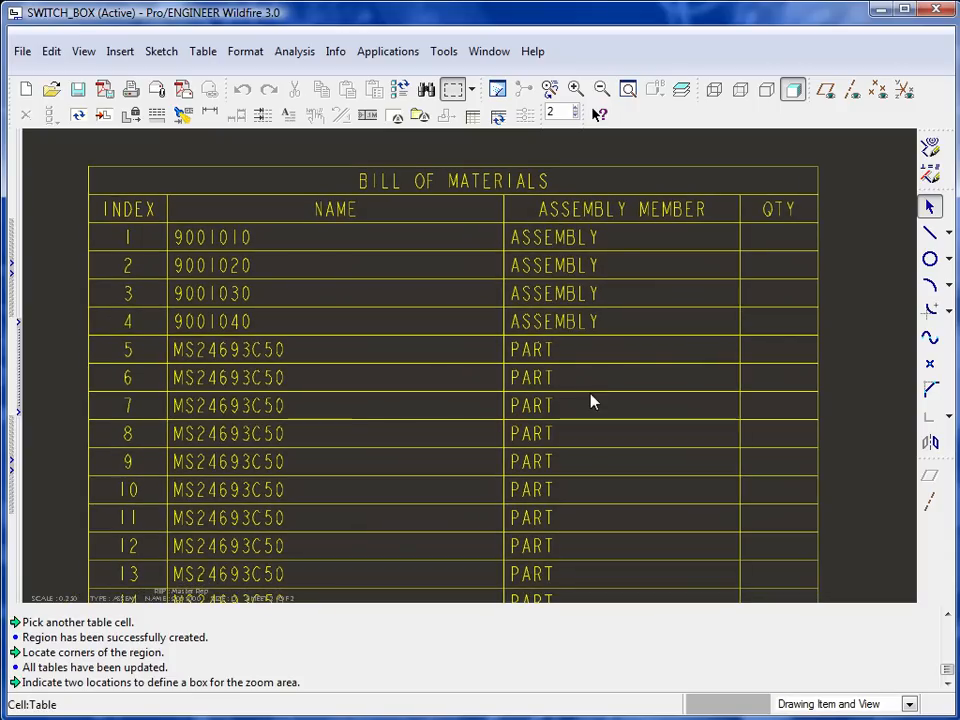
- Select a BOM cell and reopen the table's repeat region options
click(778, 320)
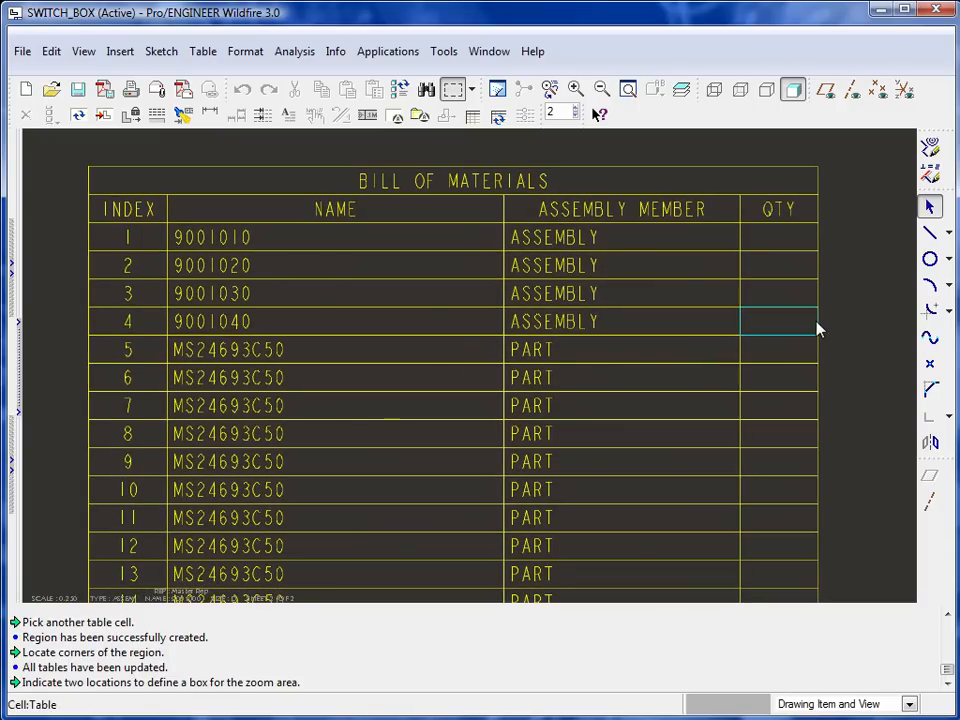
click(202, 52)
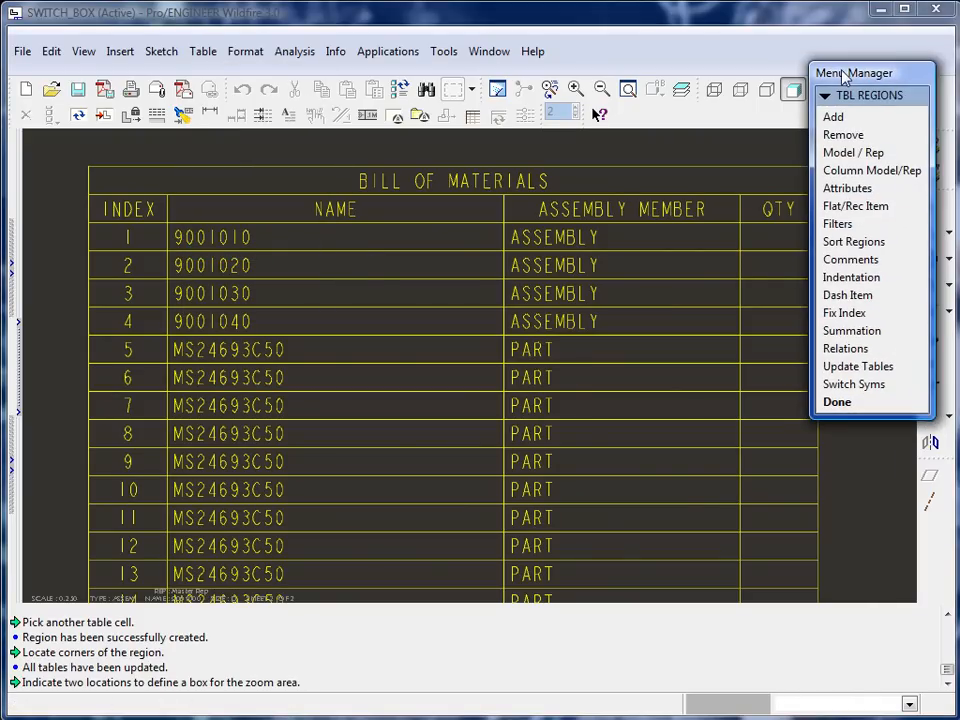
mouse_move(844, 80)
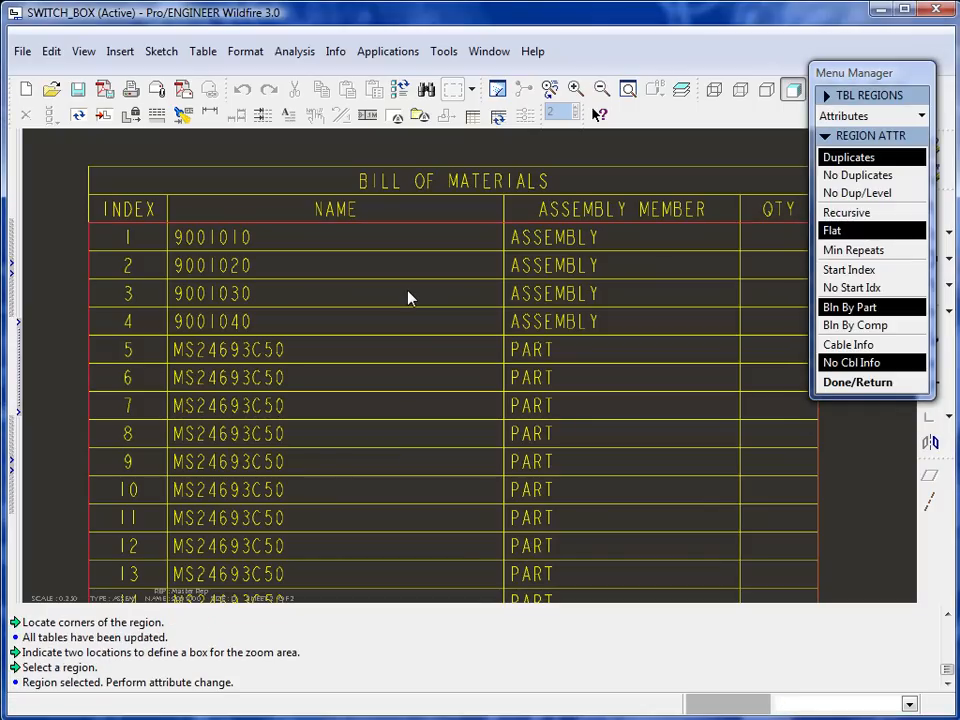
mouse_move(848, 156)
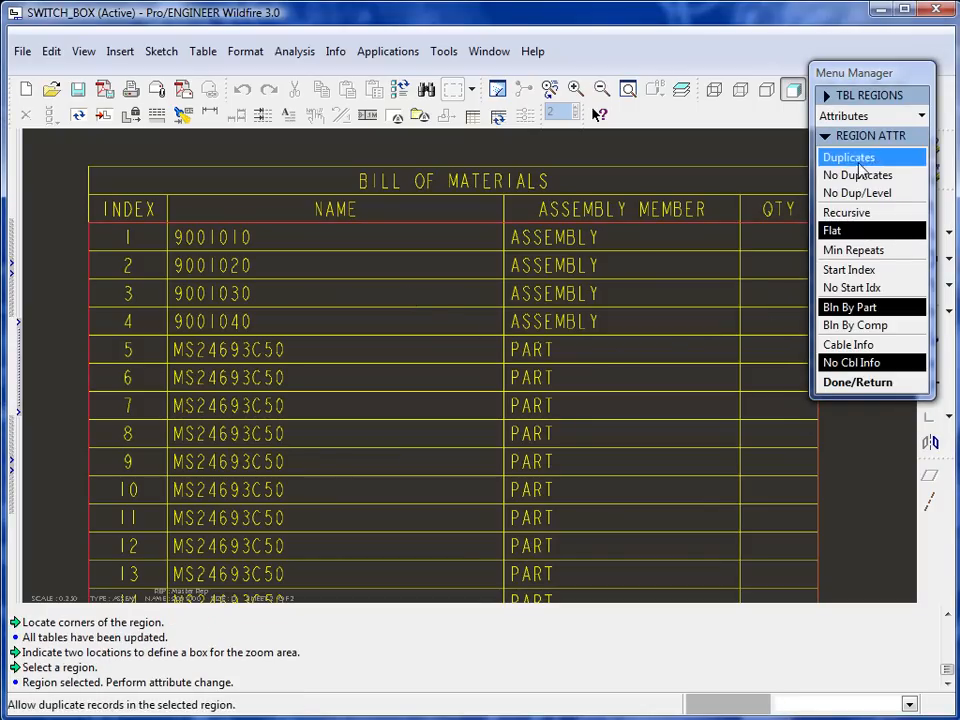
- Apply No Duplicates to the BOM repeat region so each component lists once with its QTY
click(856, 176)
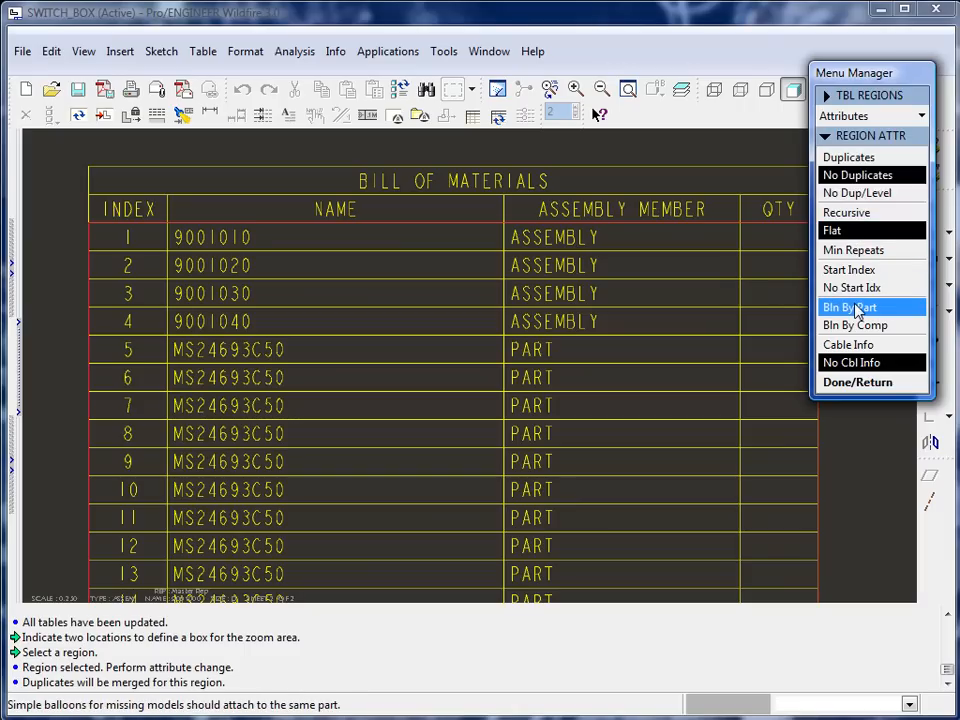
click(856, 324)
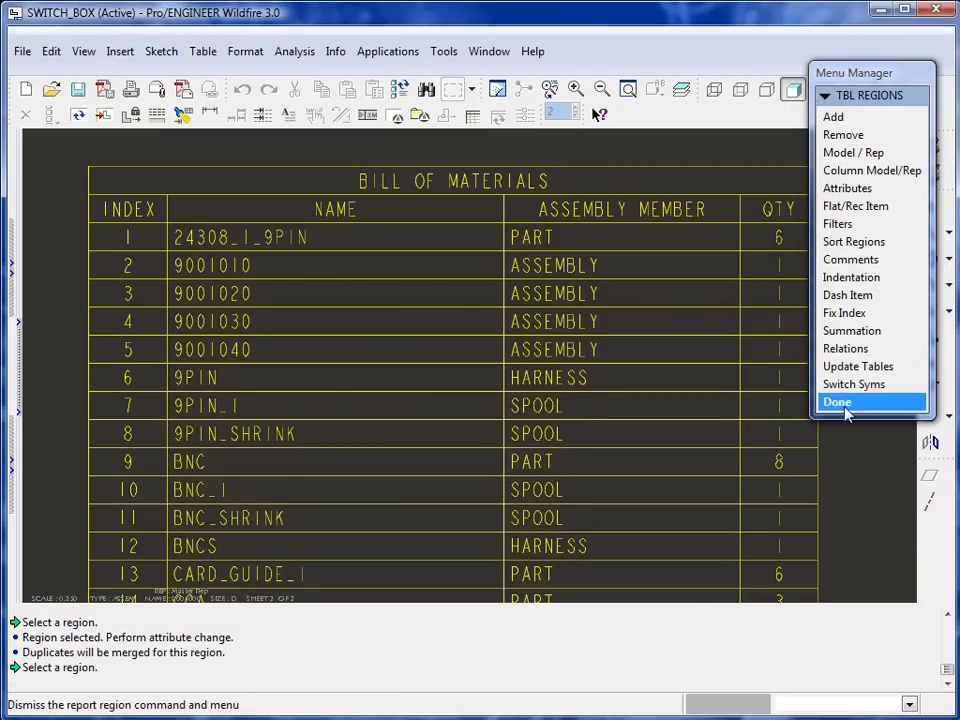
click(836, 400)
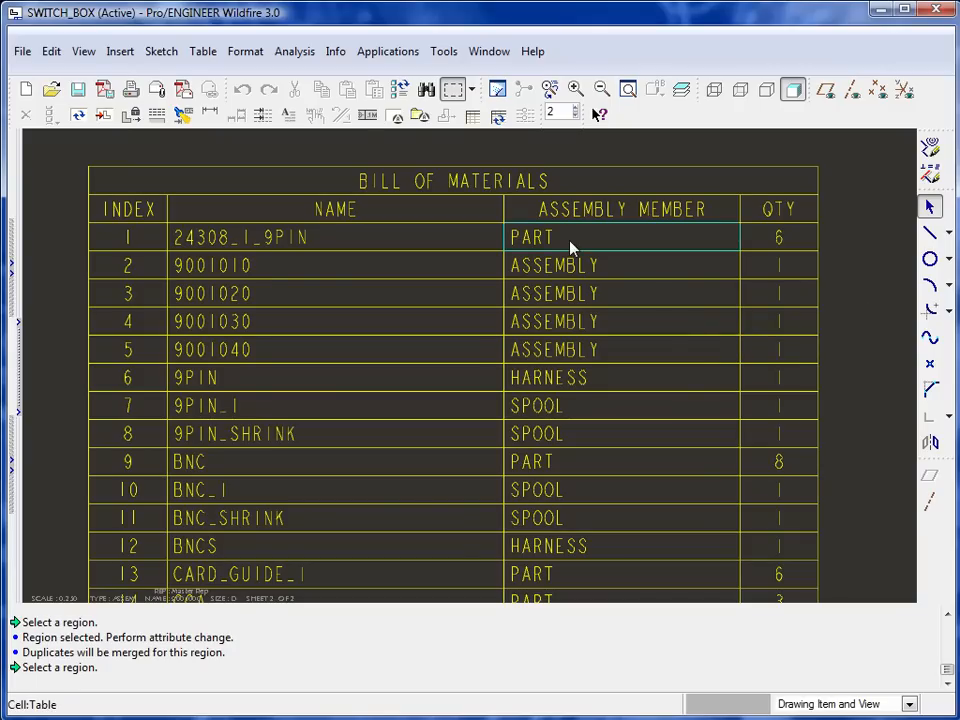
- Bring the Table > Repeat Region commands back up for further editing
click(204, 52)
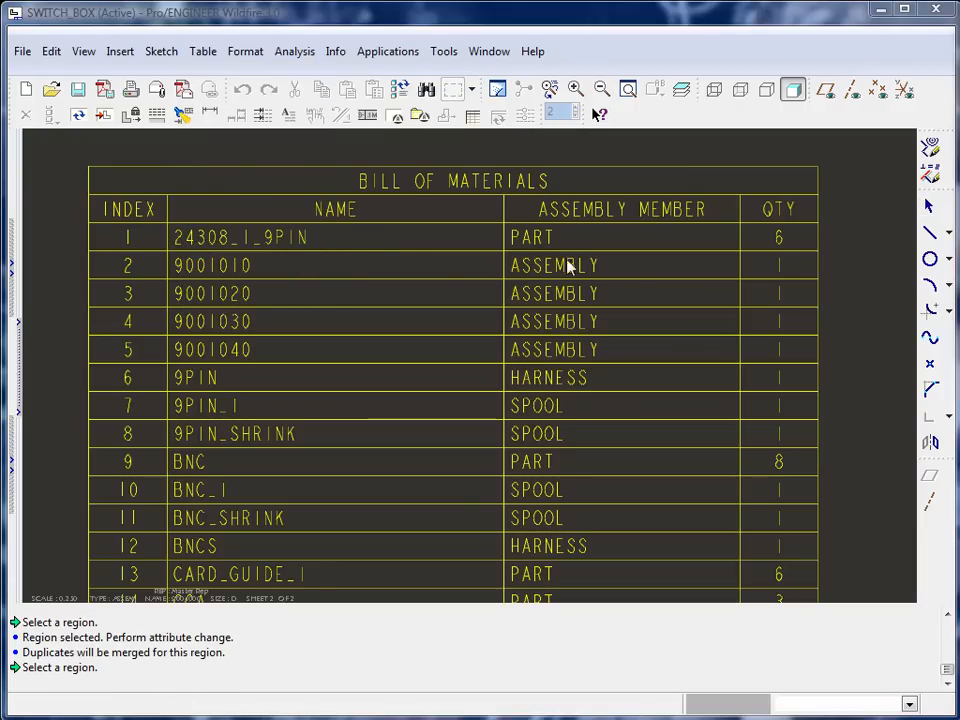
click(556, 264)
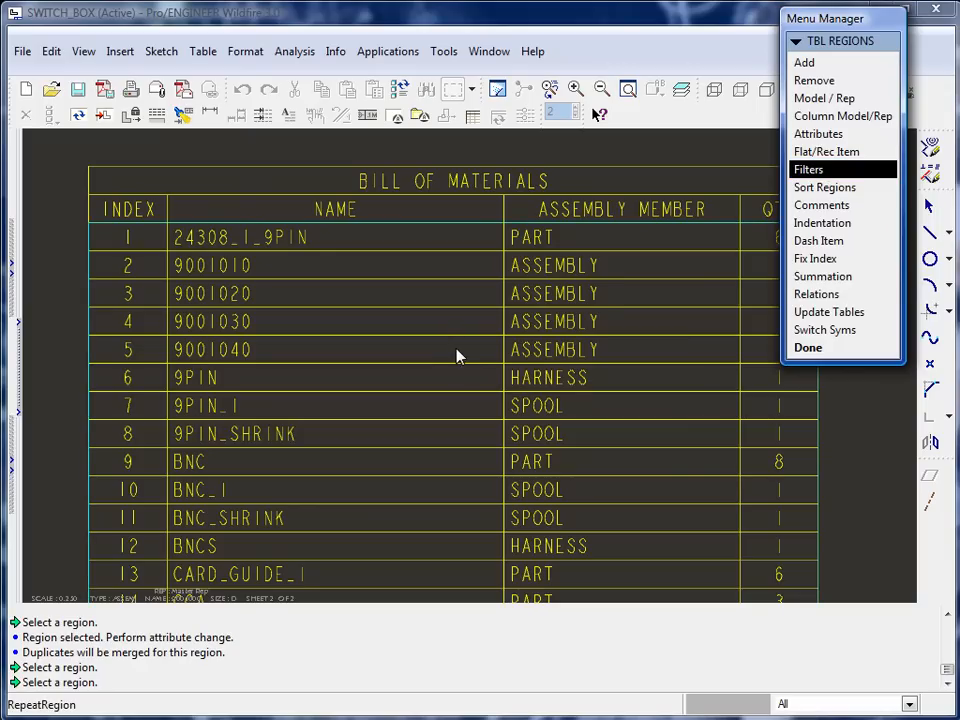
- Add the By Rule filter &asm.mbr.type != assembly so the BOM lists only non-assembly components
click(808, 168)
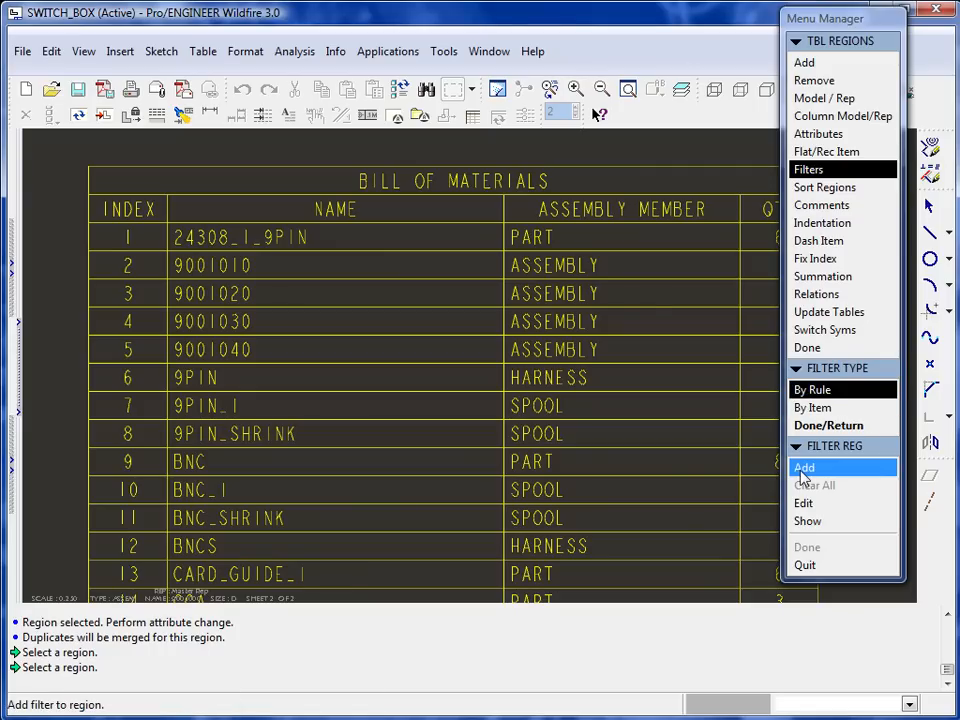
click(804, 468)
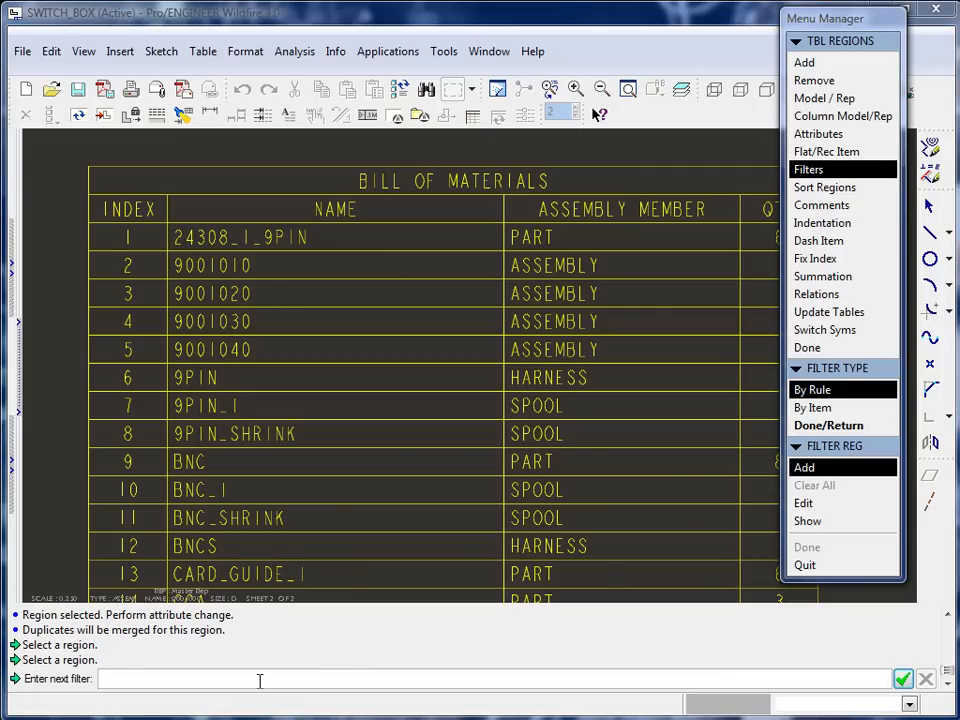
text(&)
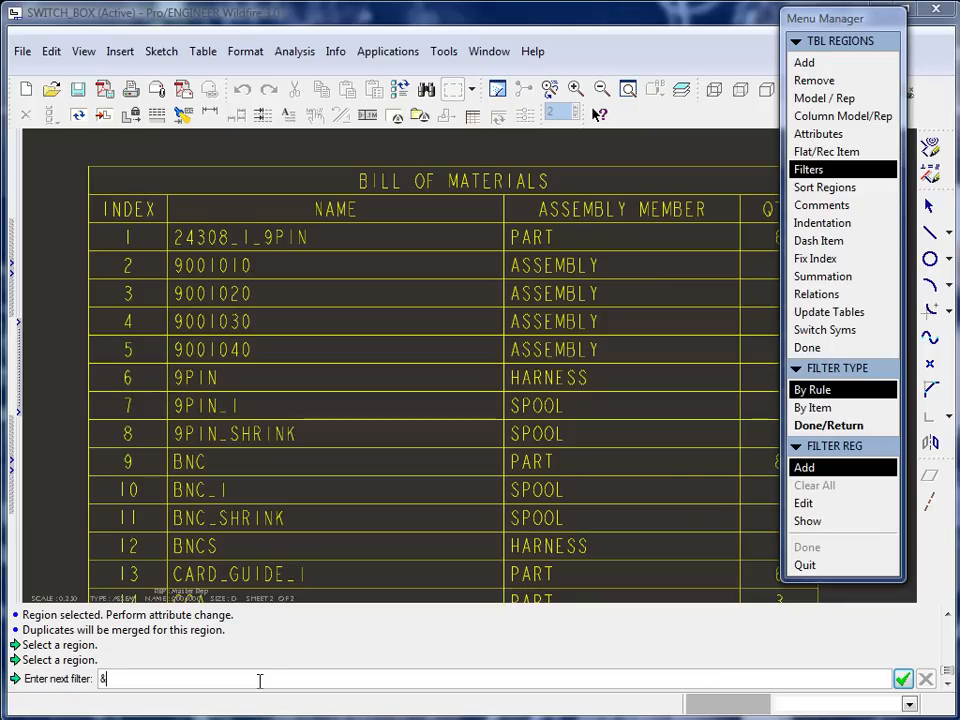
text(asm.mbr.type)
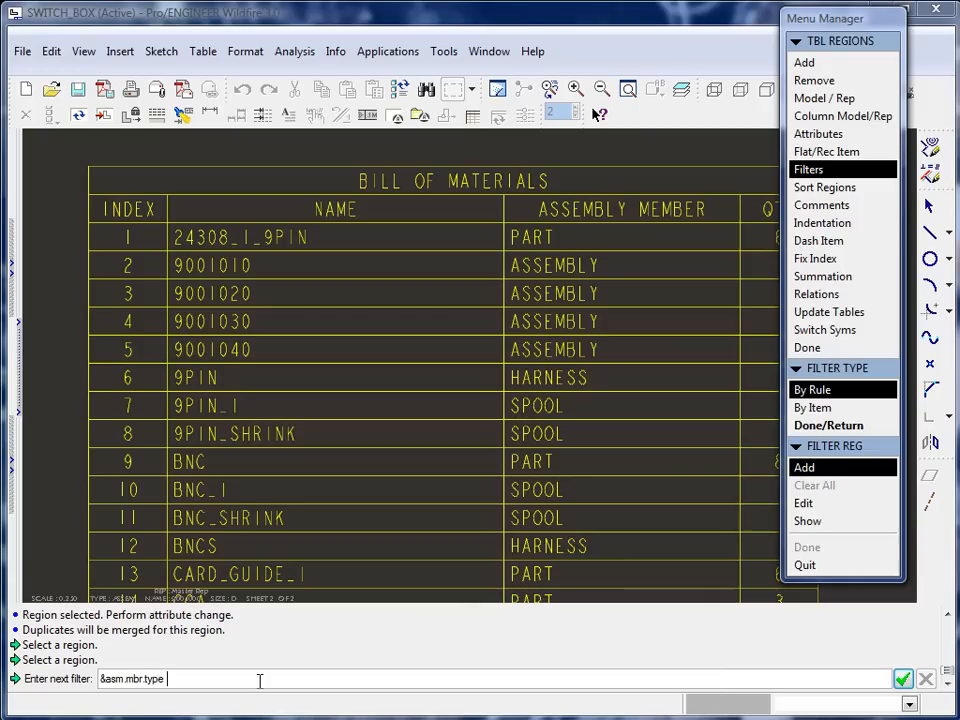
text(!)
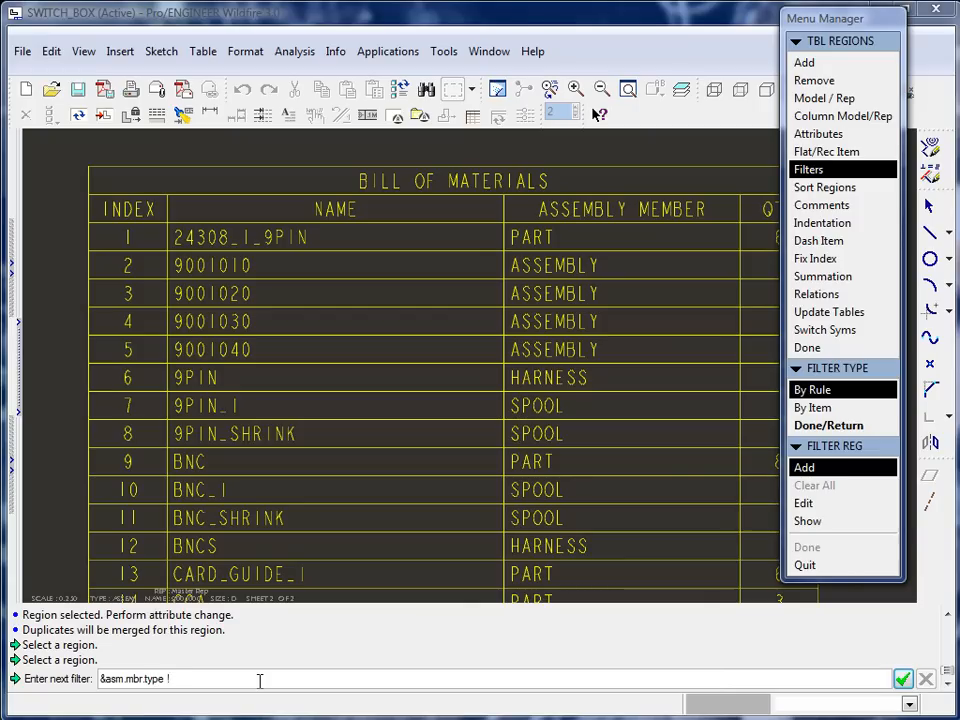
text(= a)
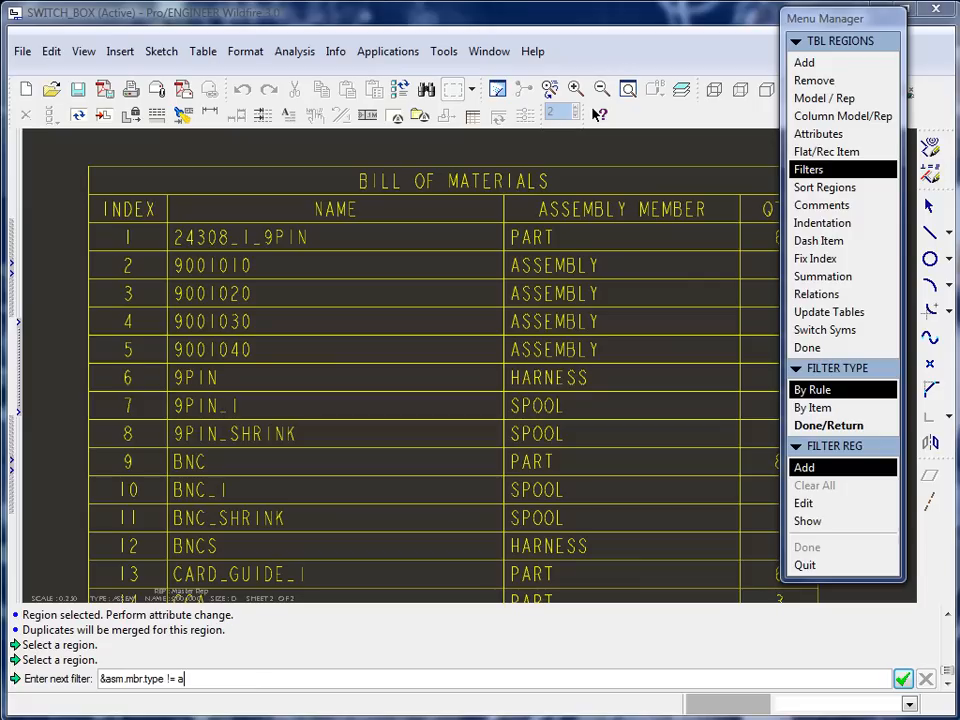
text(ssembly)
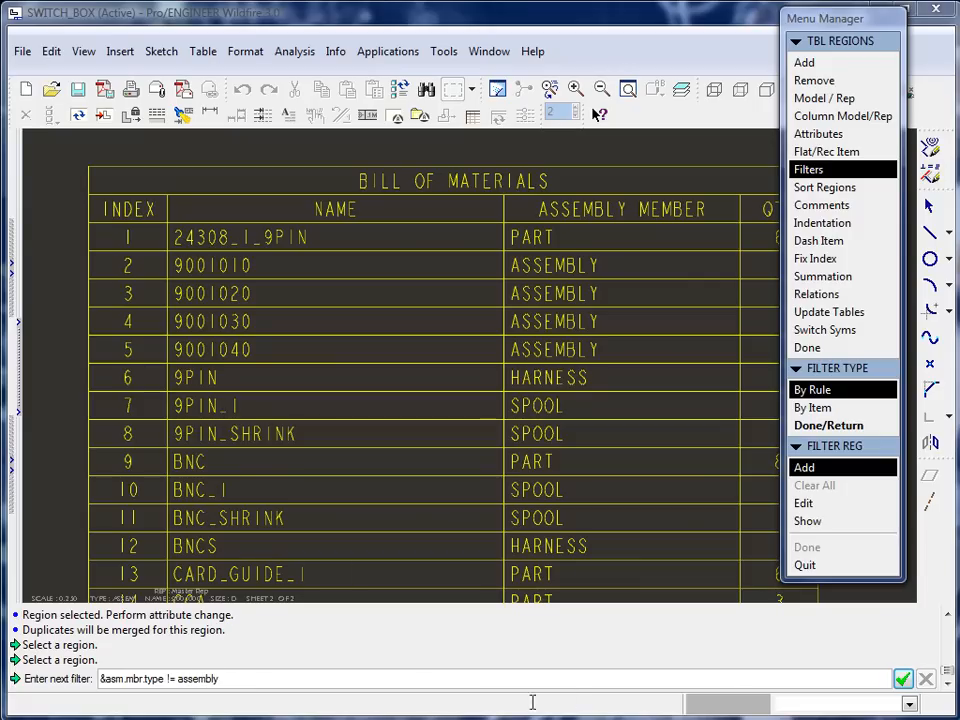
click(902, 680)
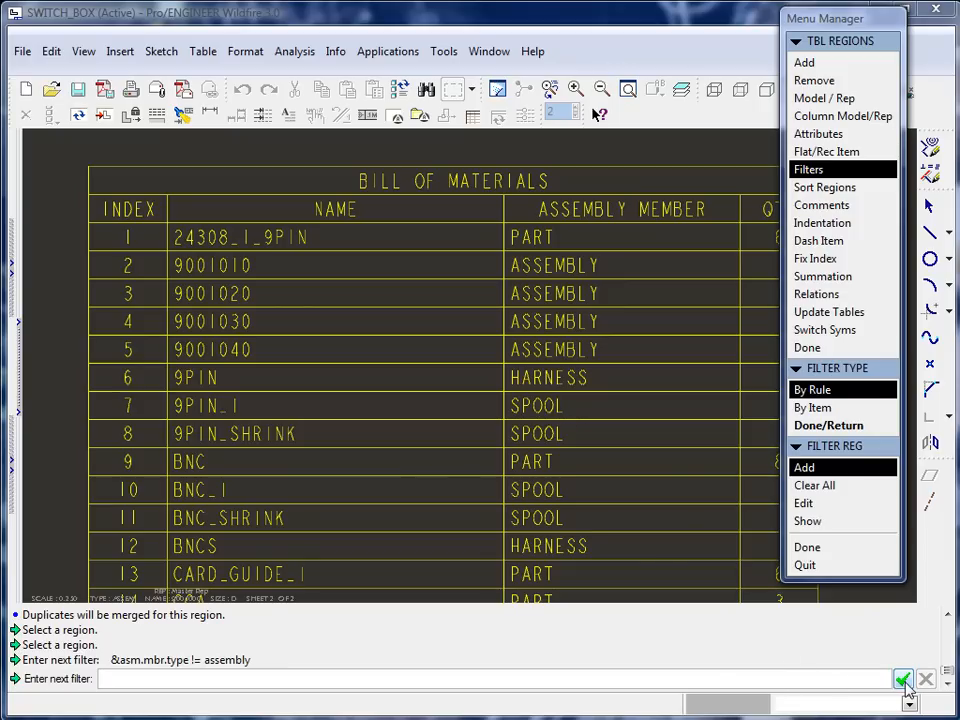
click(904, 680)
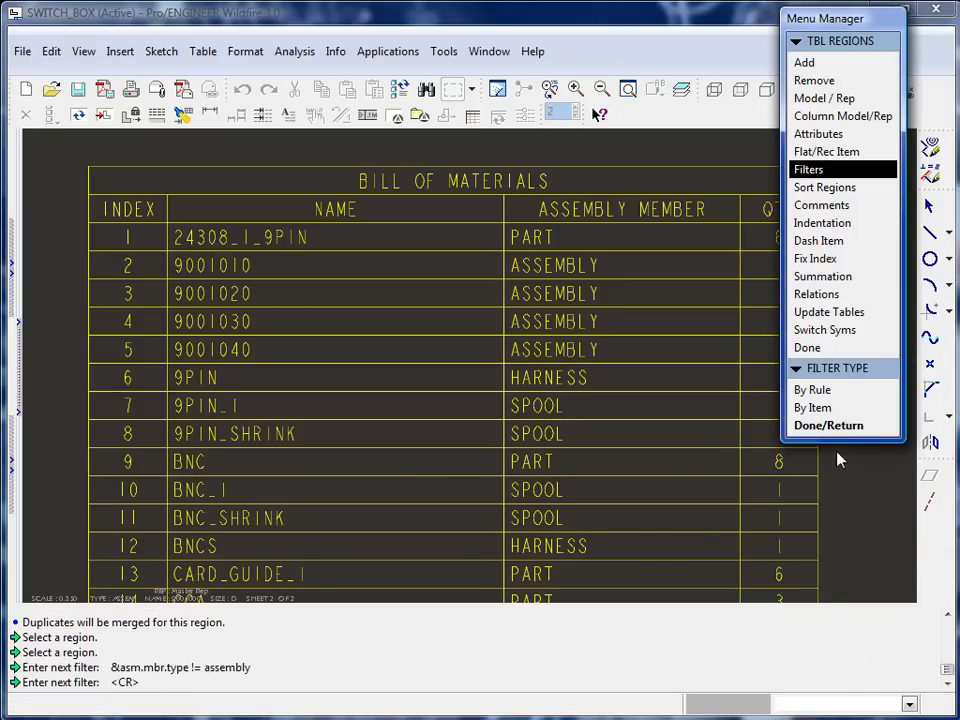
click(828, 424)
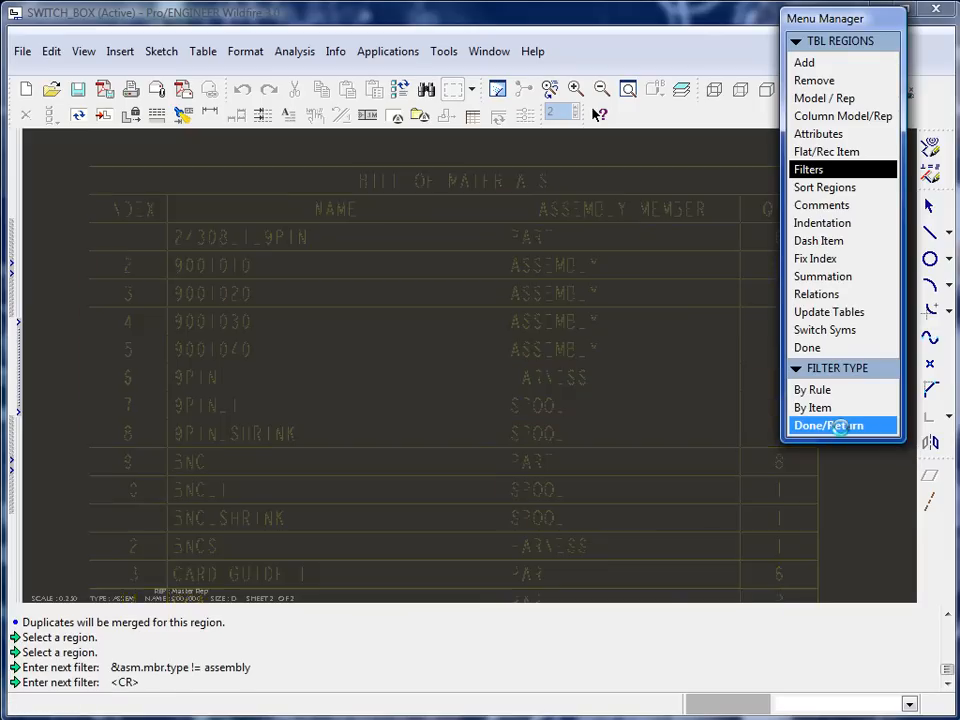
click(840, 424)
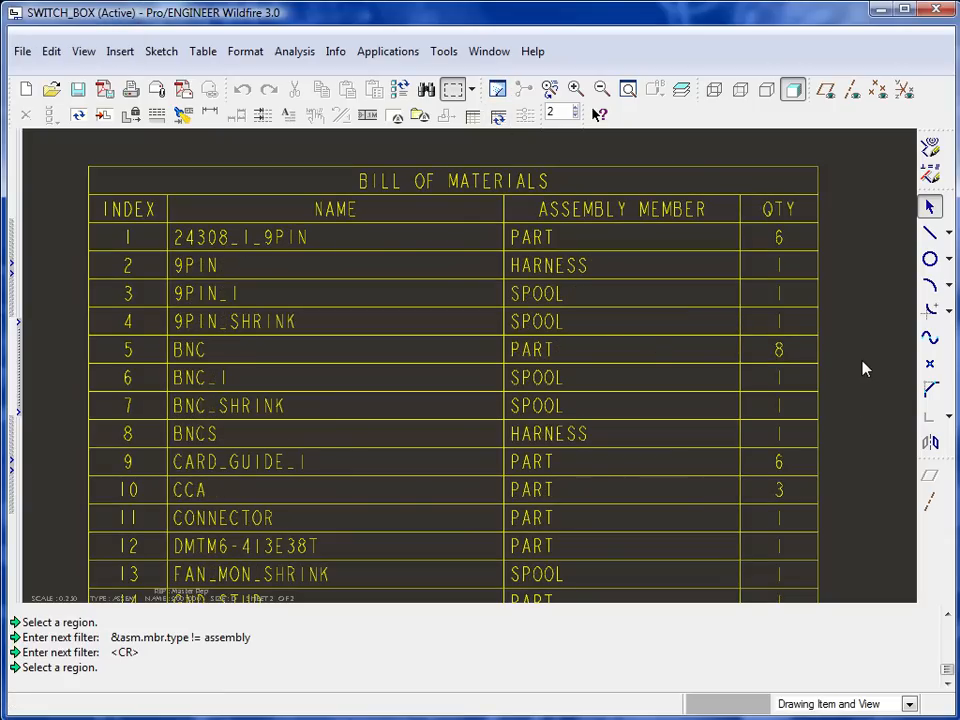
mouse_move(840, 308)
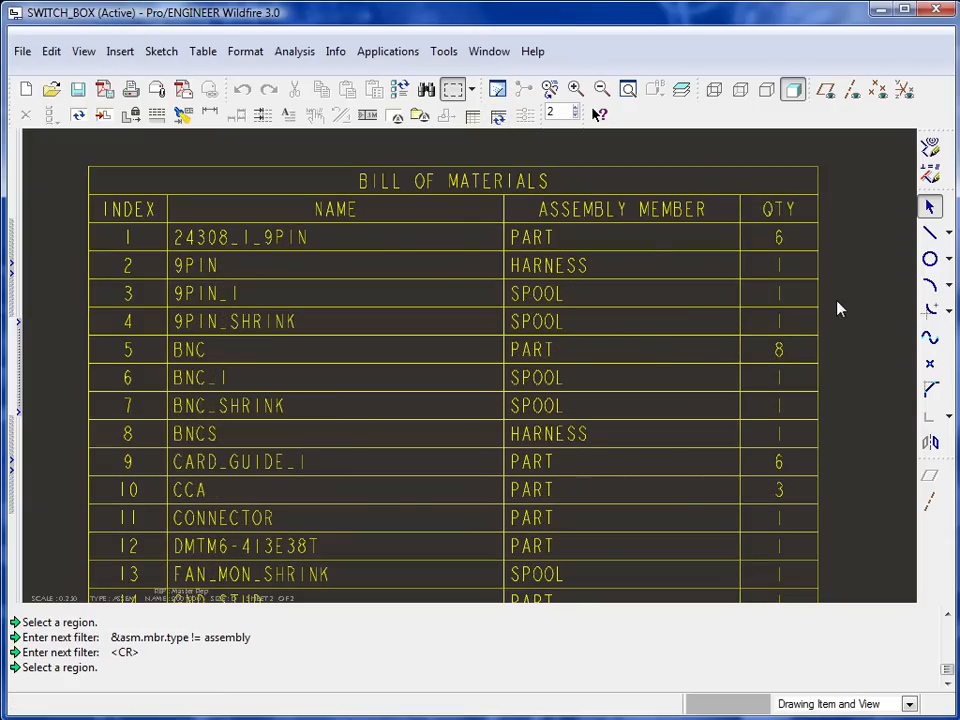
- Reopen the Table commands after confirming the filtered BOM
click(202, 52)
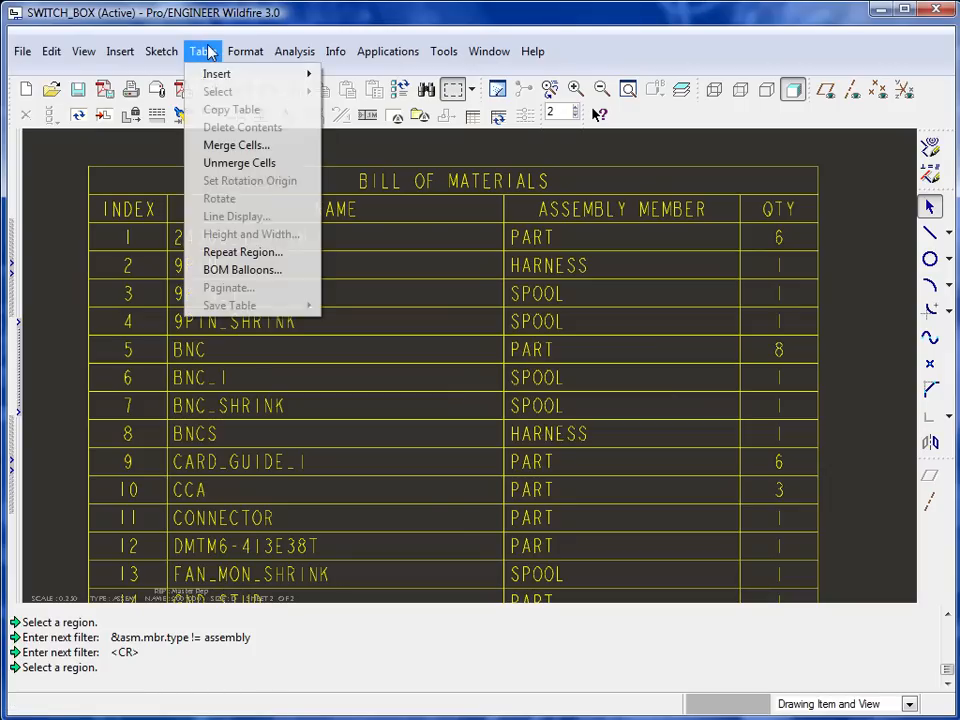
mouse_move(240, 252)
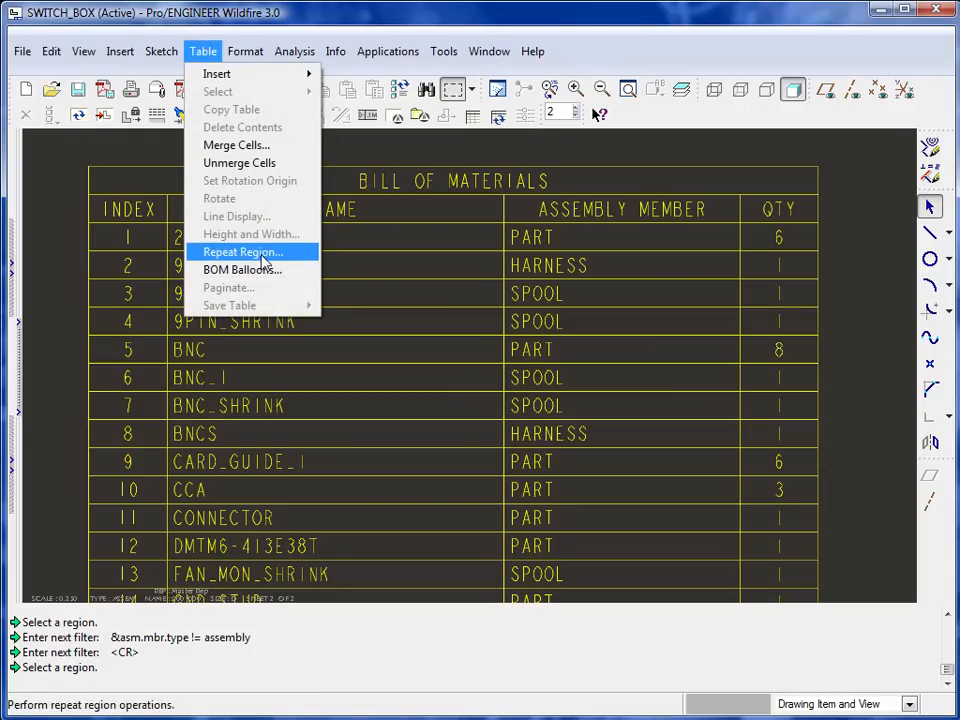